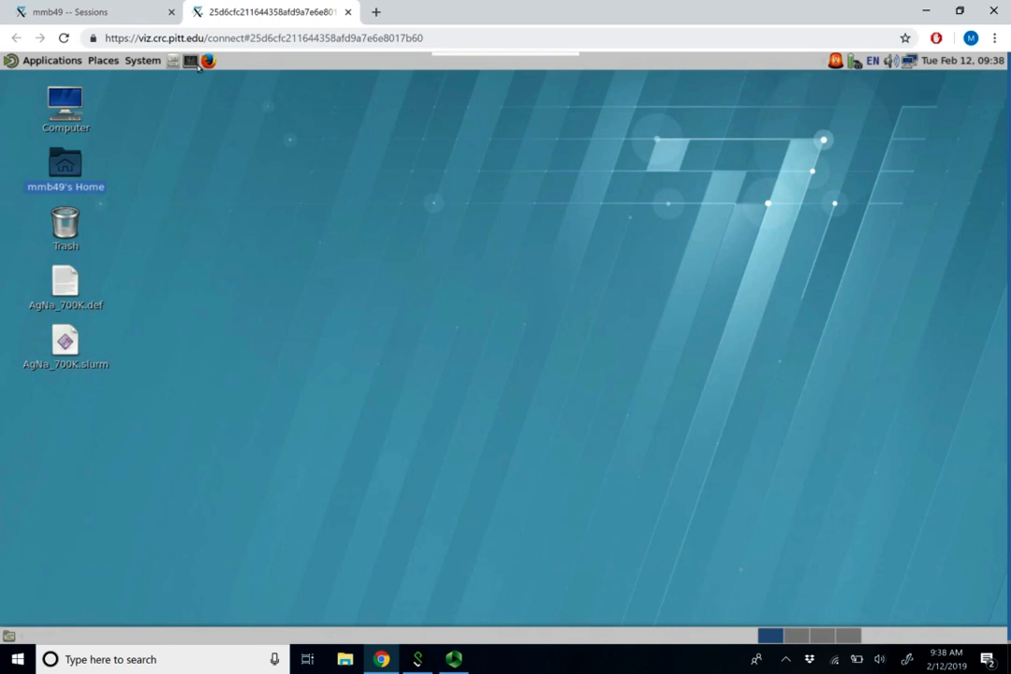
# In MATE Terminal, load the ansys module and launch ICEM CFD with 'icemcfd'.
pyautogui.click(190, 61)
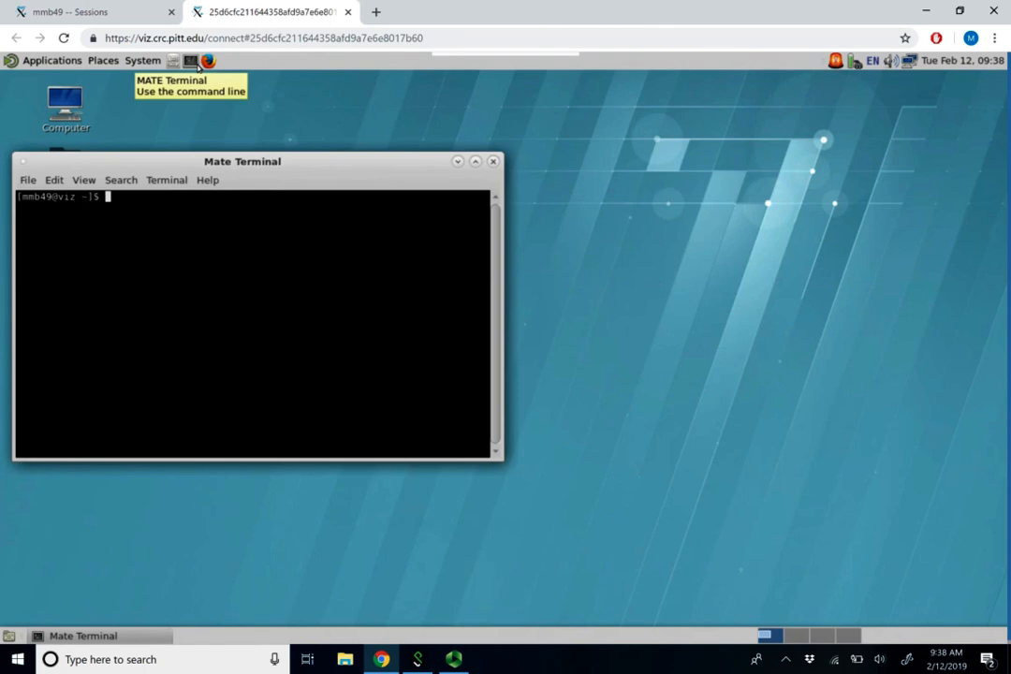
pyautogui.write('module load ansys')
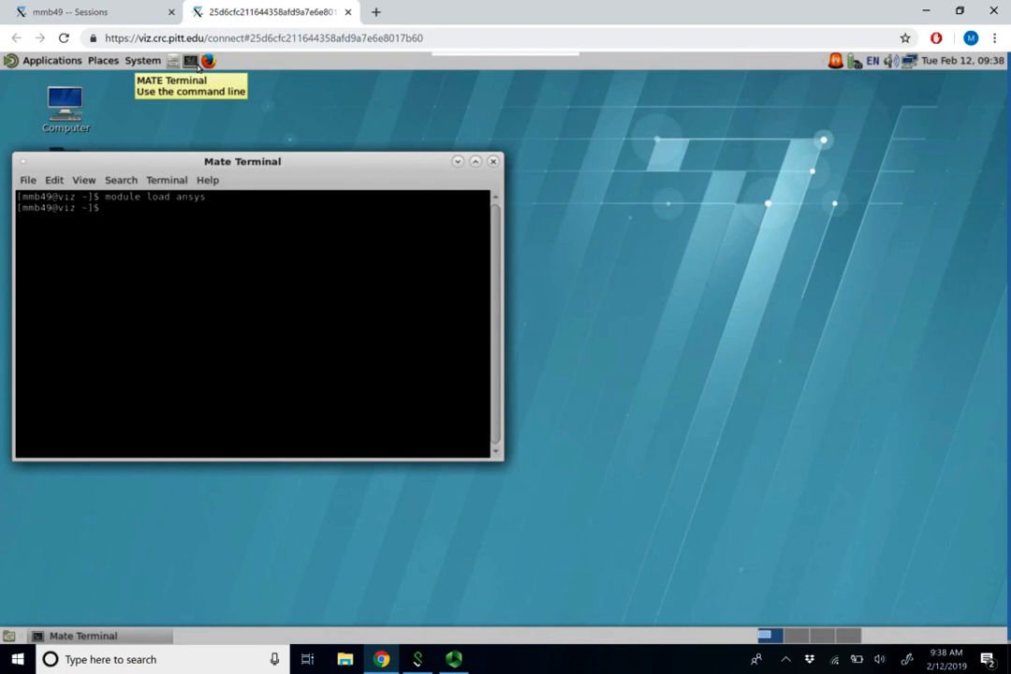
pyautogui.write('icemcf')
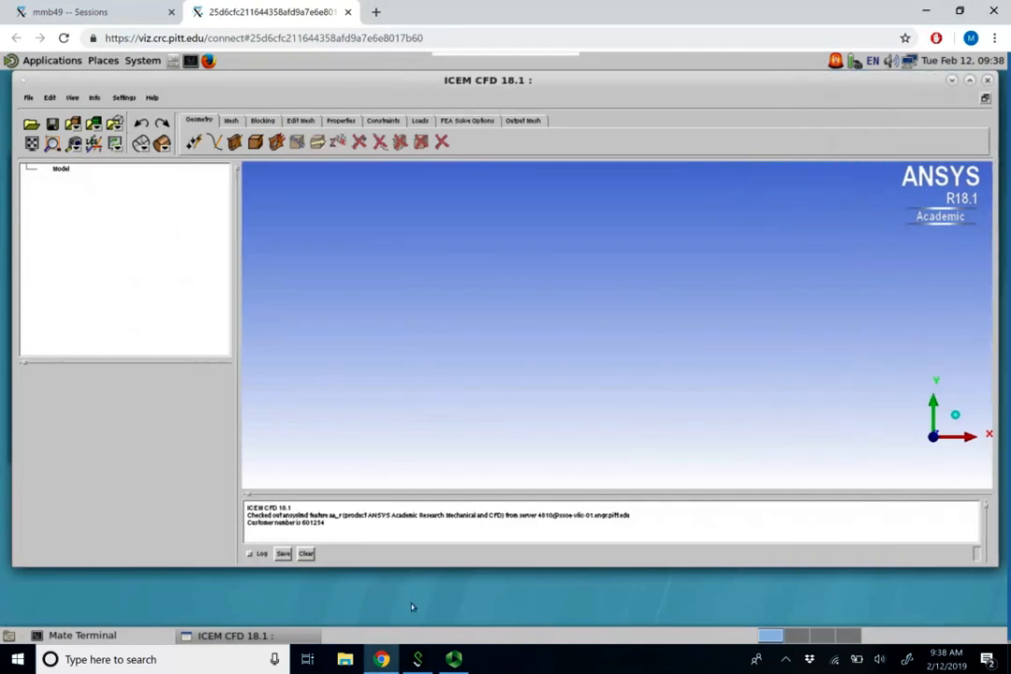
pyautogui.moveTo(433, 580)
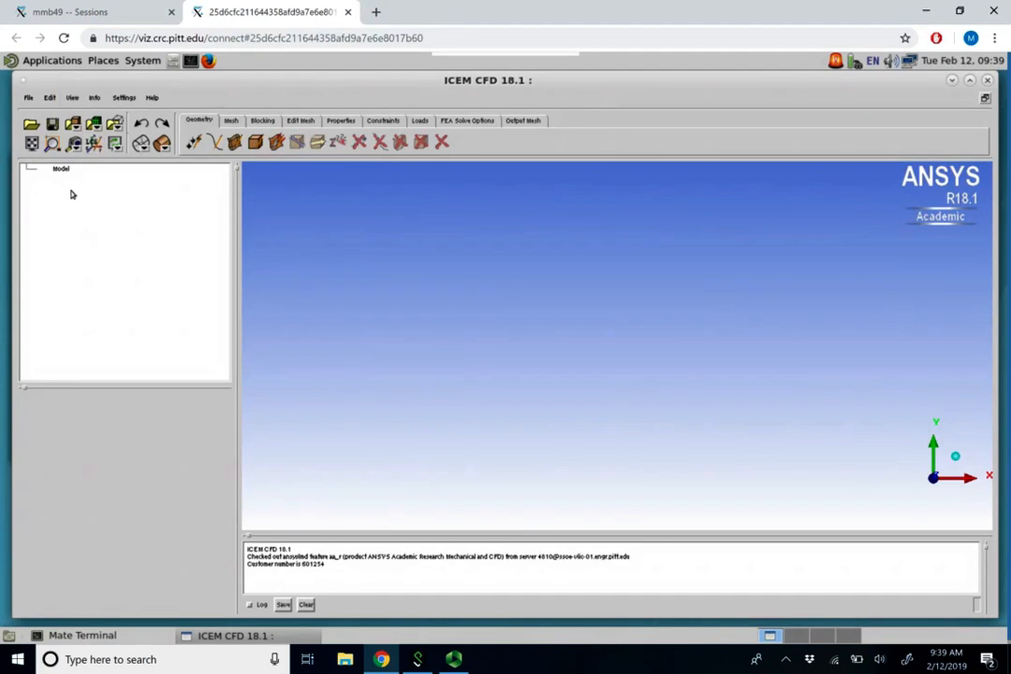
pyautogui.moveTo(145, 220)
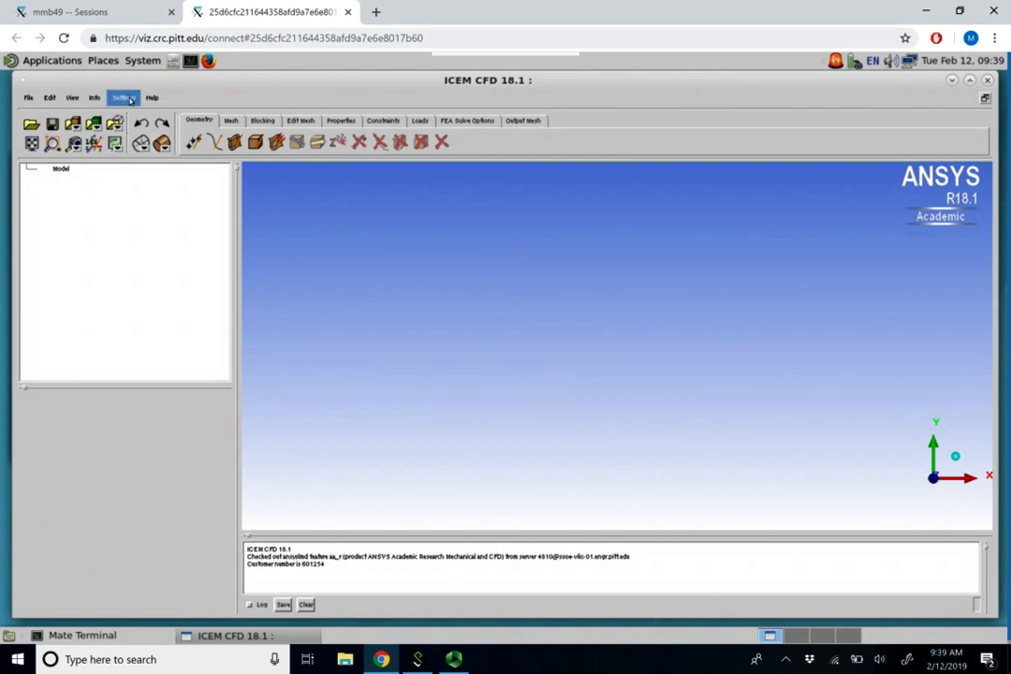
# Set the model's length units to Meters in Model/Units settings.
pyautogui.click(121, 97)
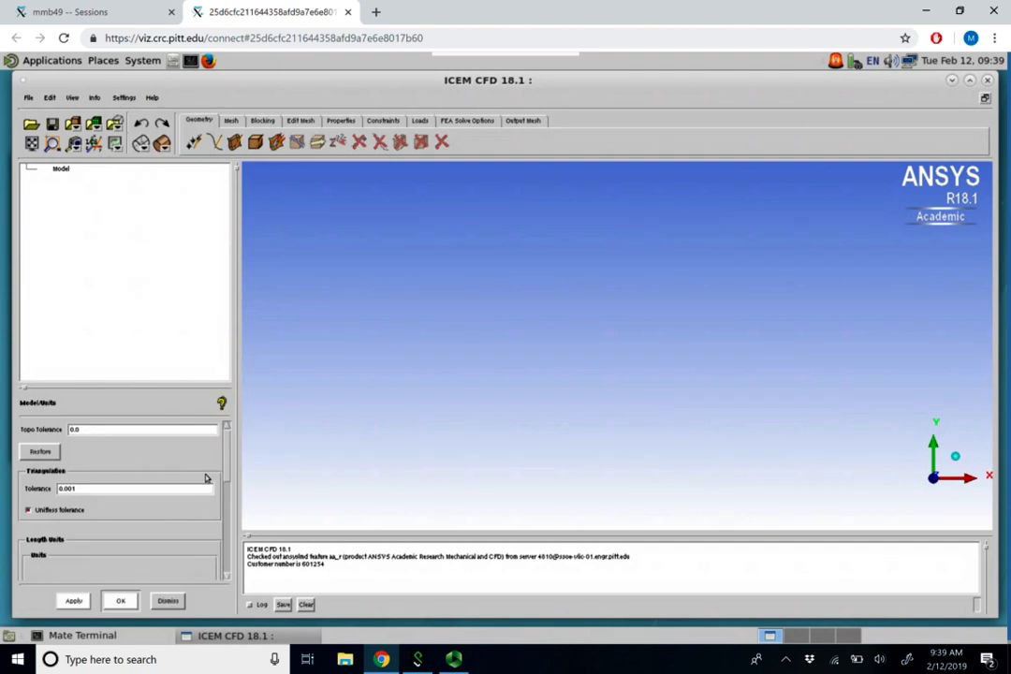
pyautogui.moveTo(236, 479)
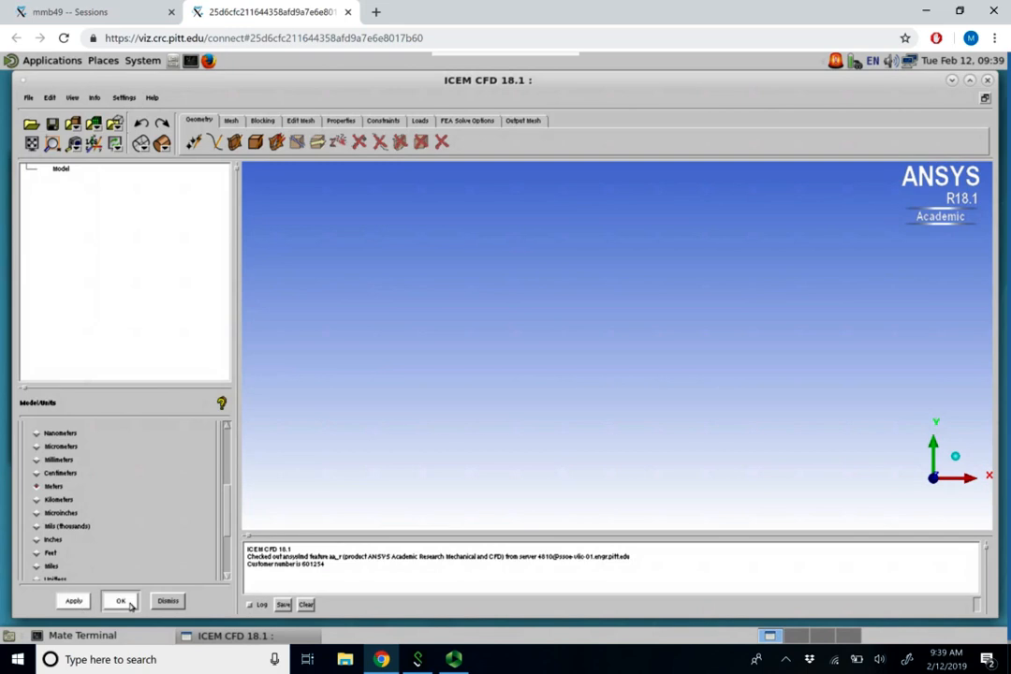
pyautogui.click(120, 600)
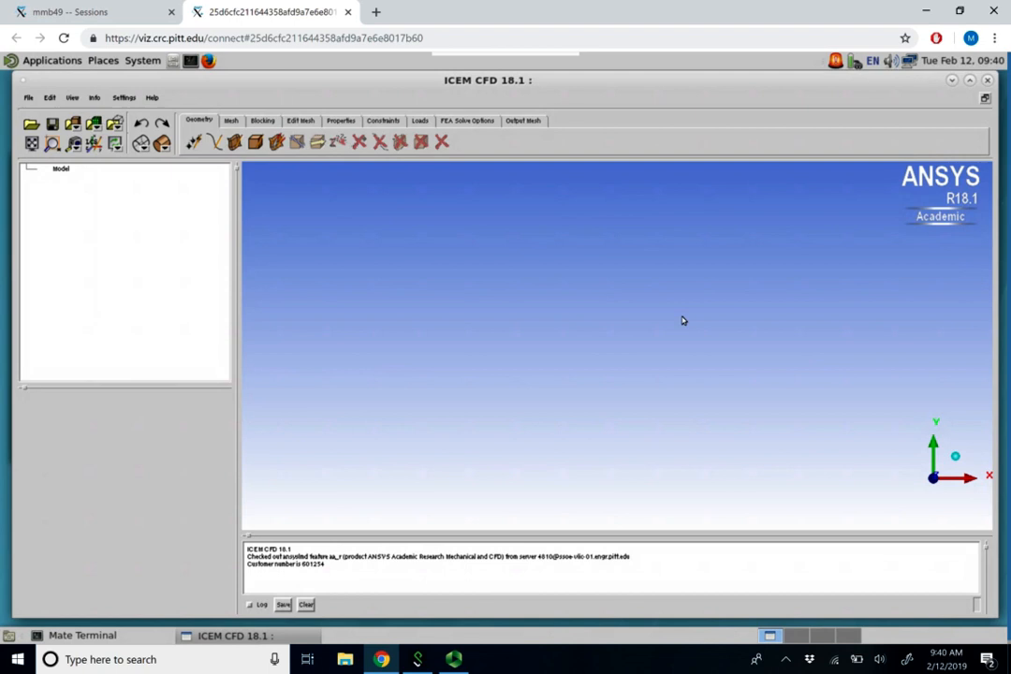
pyautogui.moveTo(942, 443)
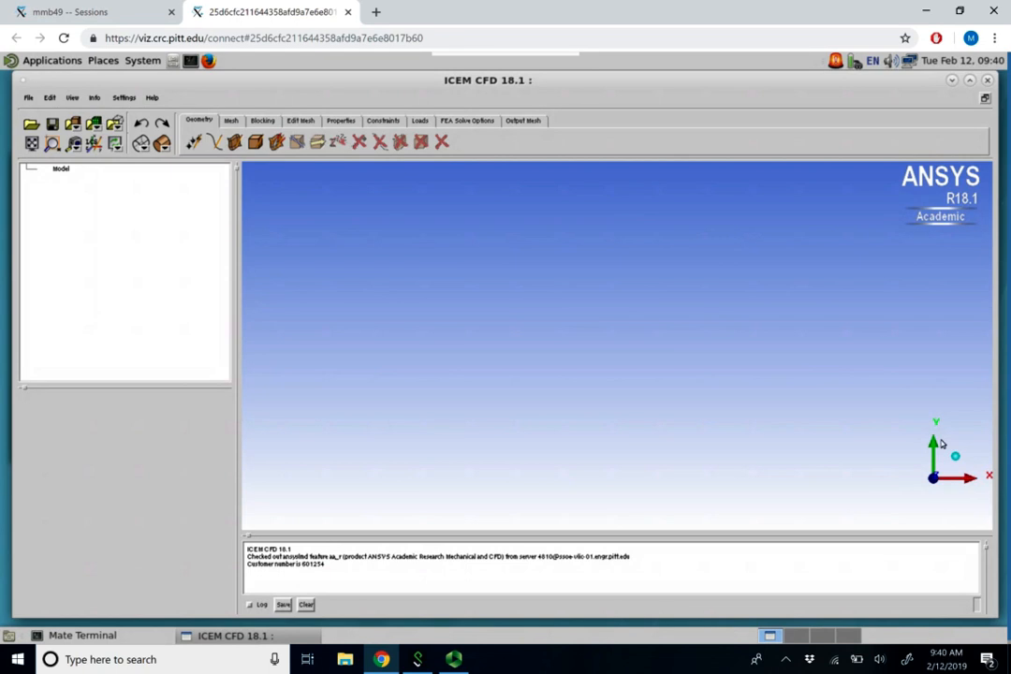
pyautogui.moveTo(648, 352)
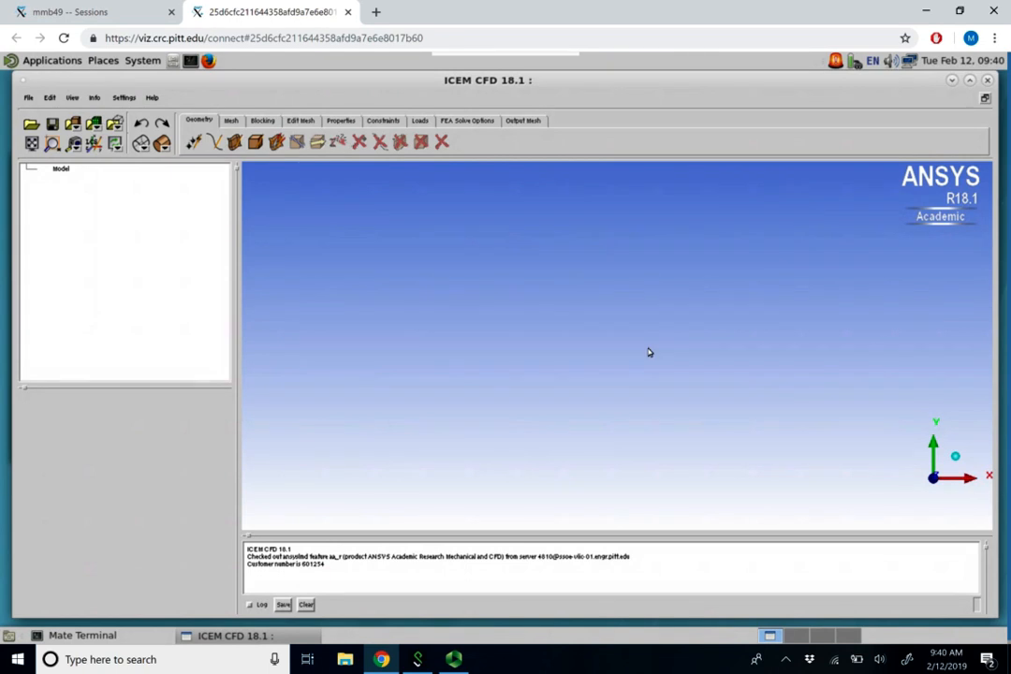
pyautogui.moveTo(166, 85)
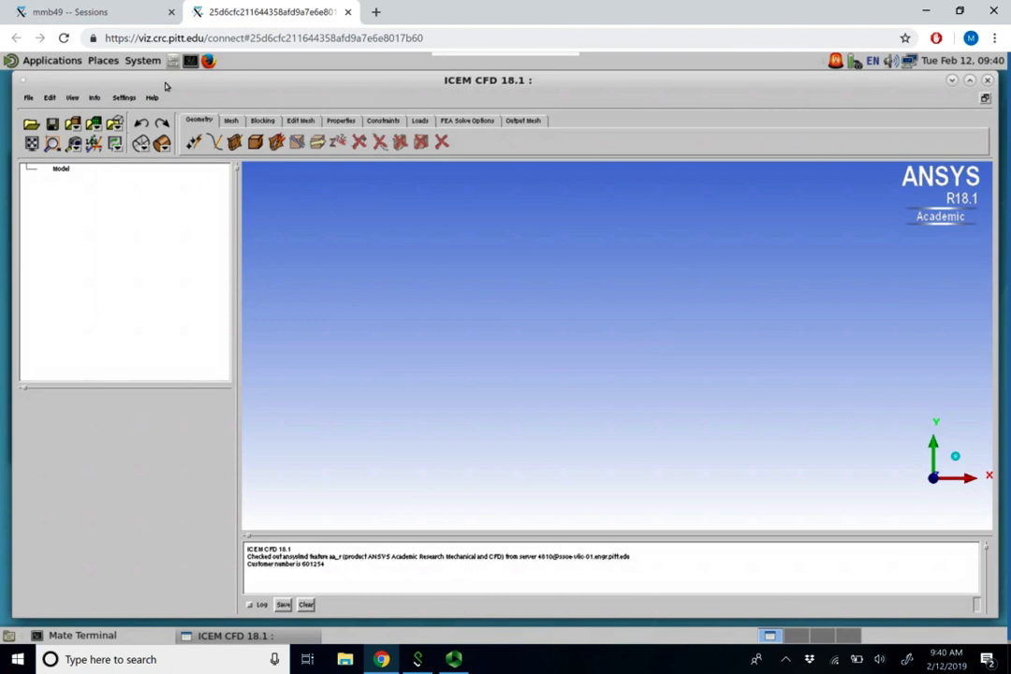
pyautogui.moveTo(194, 141)
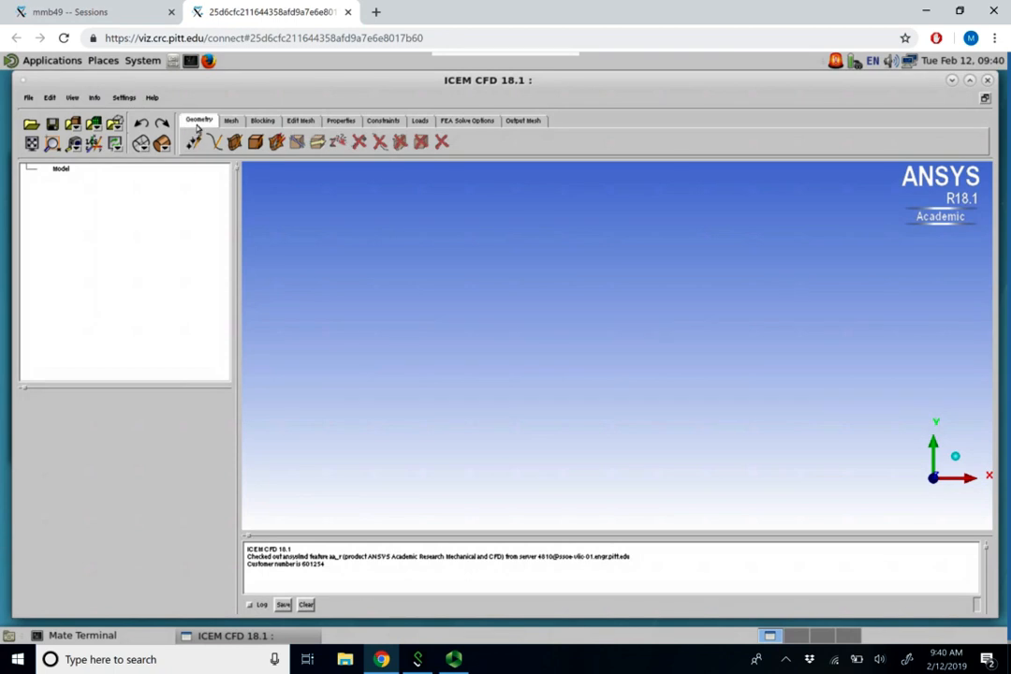
pyautogui.moveTo(193, 142)
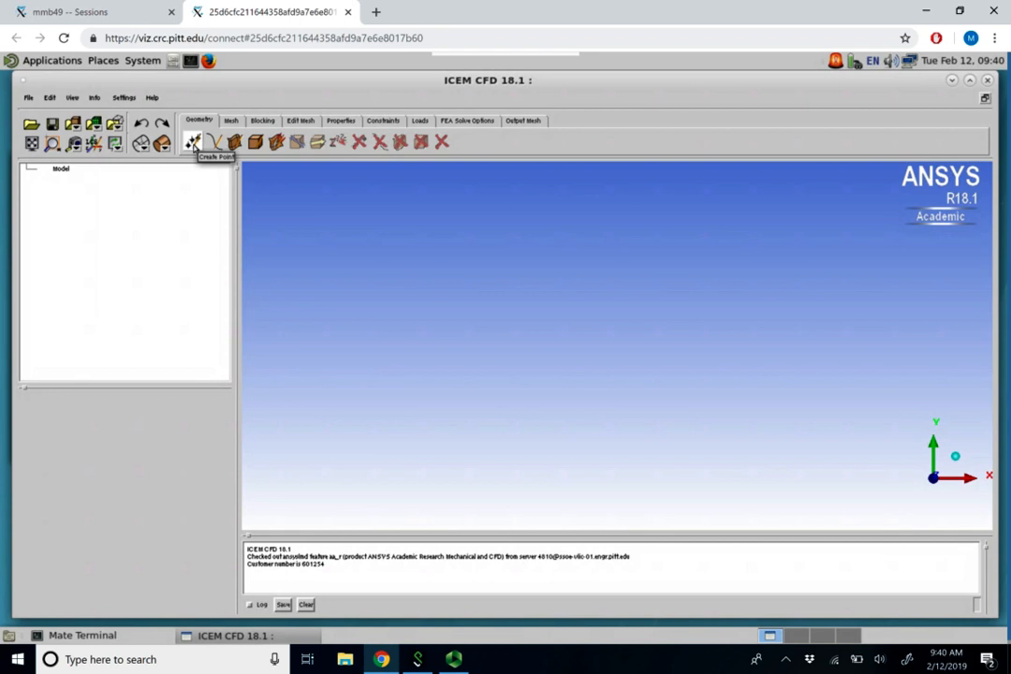
# Start the Create Point tool on the Geometry tab and review its methods.
pyautogui.click(194, 141)
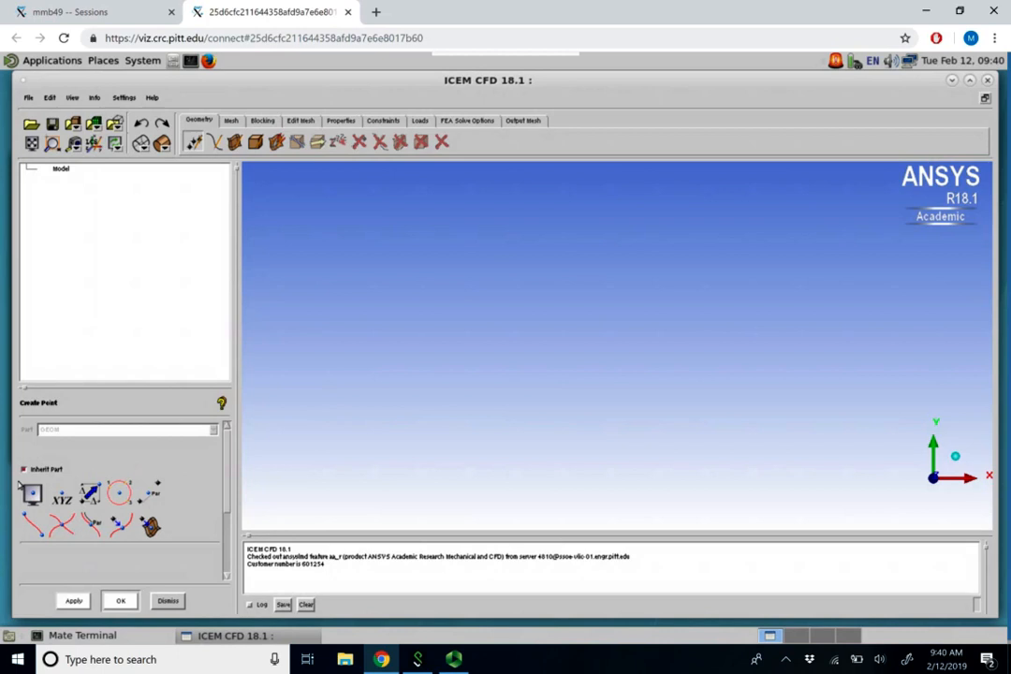
pyautogui.moveTo(31, 493)
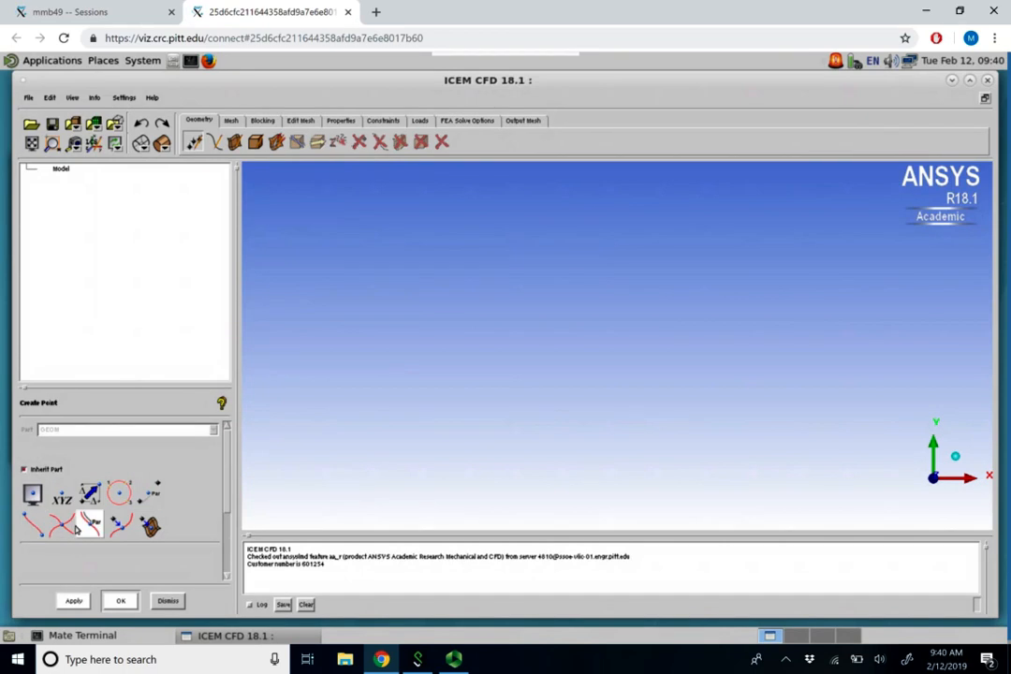
pyautogui.moveTo(58, 524)
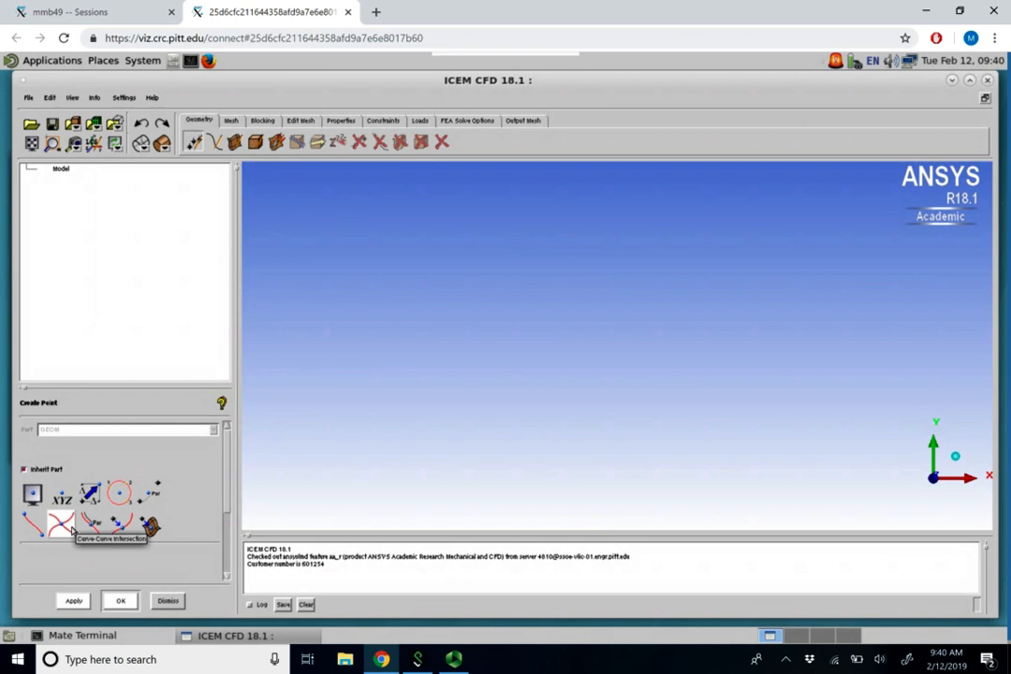
pyautogui.moveTo(94, 522)
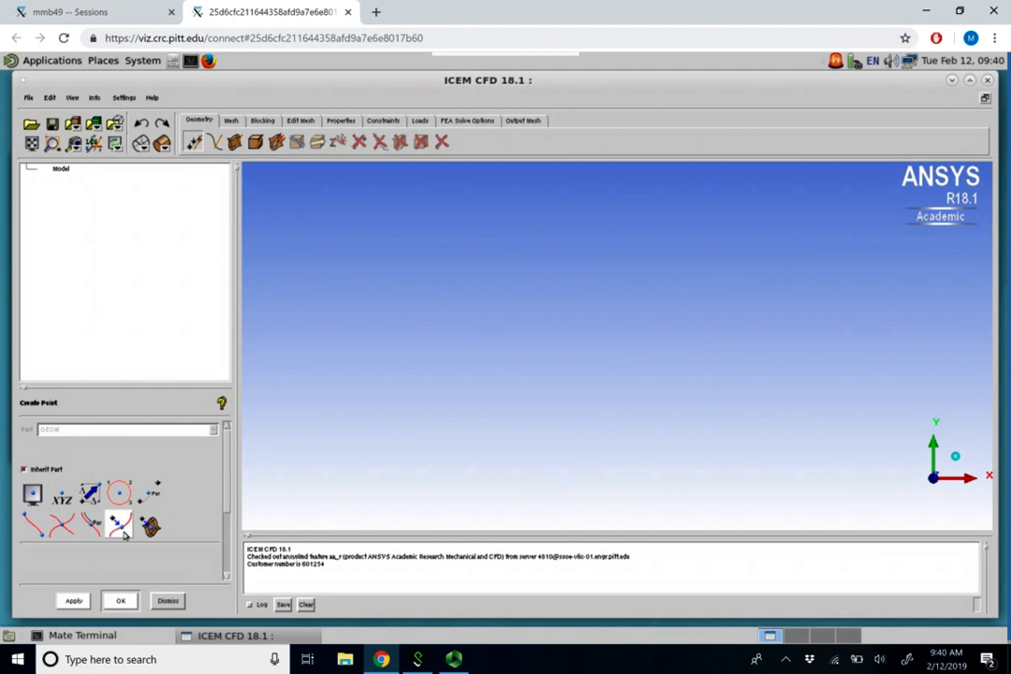
pyautogui.moveTo(149, 524)
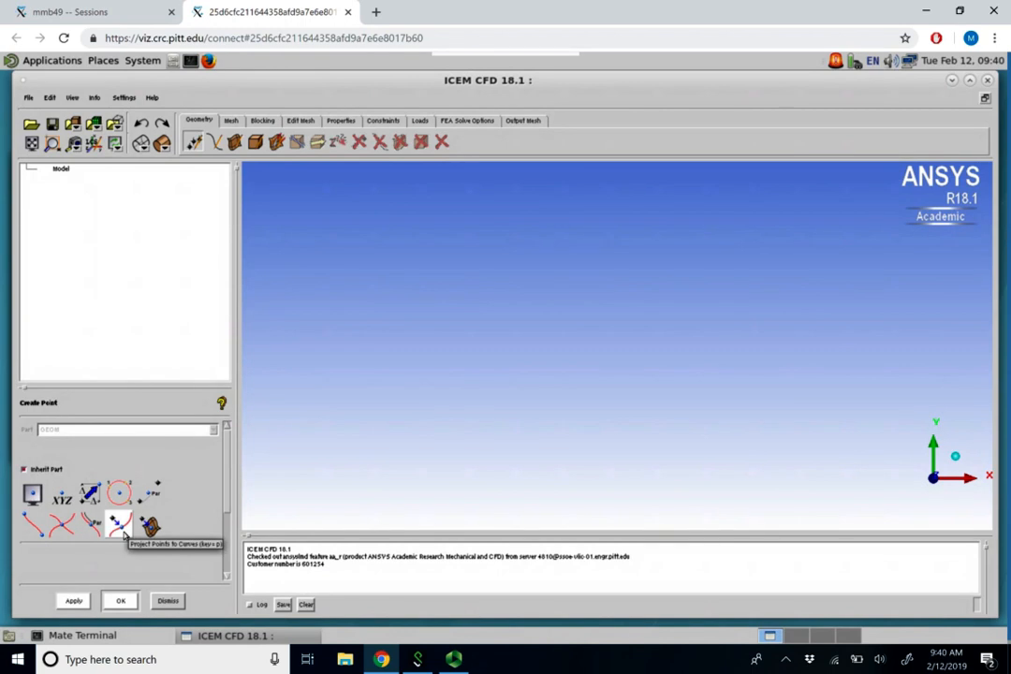
pyautogui.moveTo(90, 456)
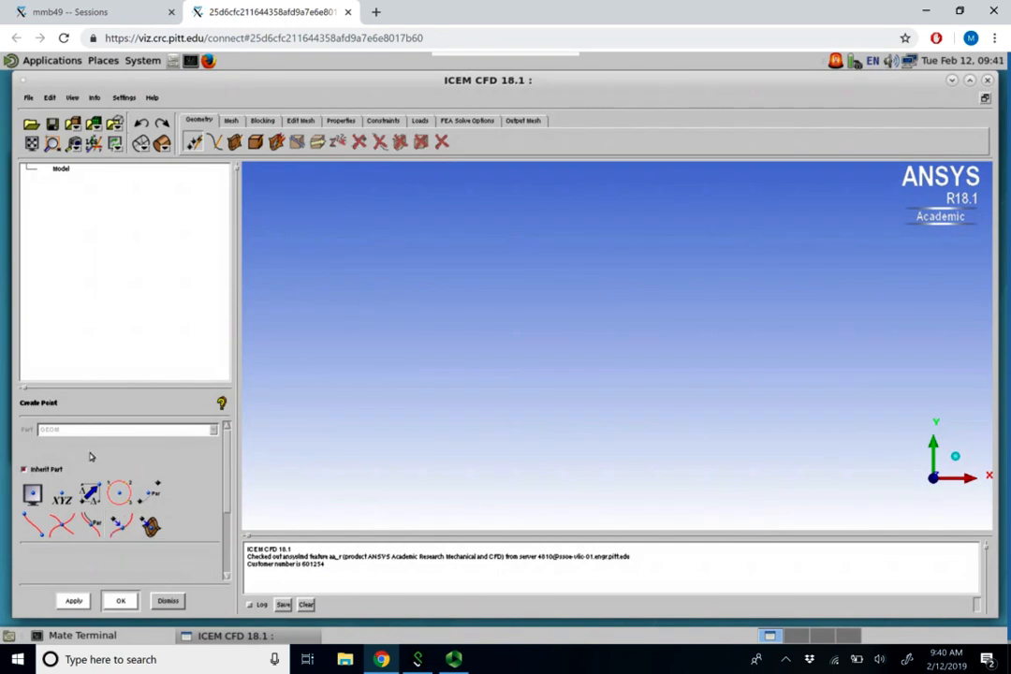
pyautogui.moveTo(61, 493)
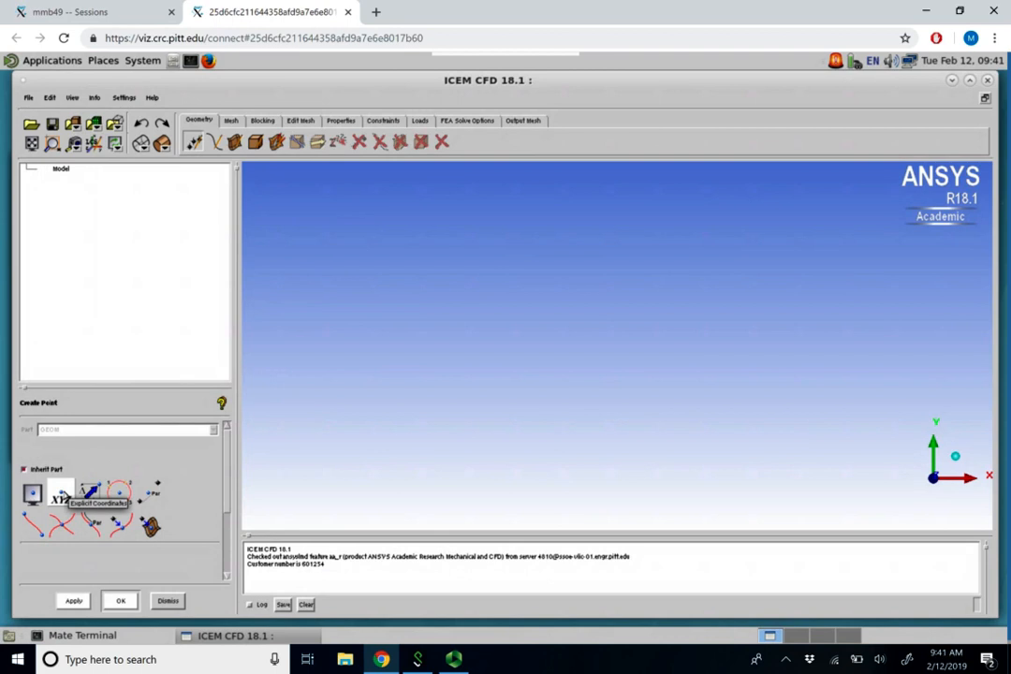
# Create a single point at the origin (0, 0, 0) by explicit coordinates.
pyautogui.click(60, 493)
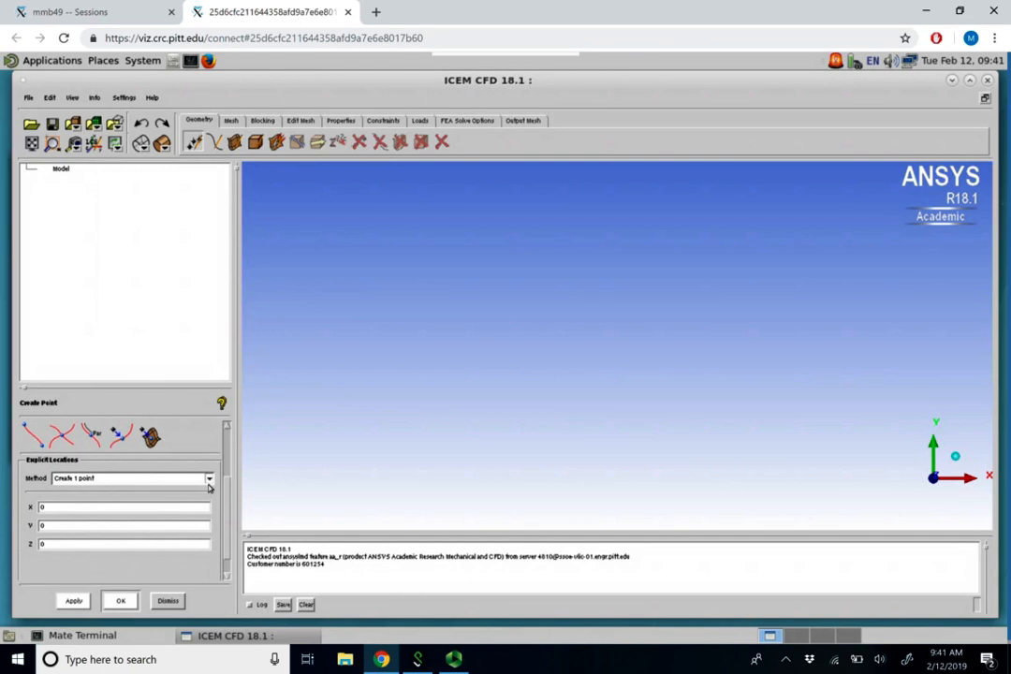
pyautogui.click(126, 478)
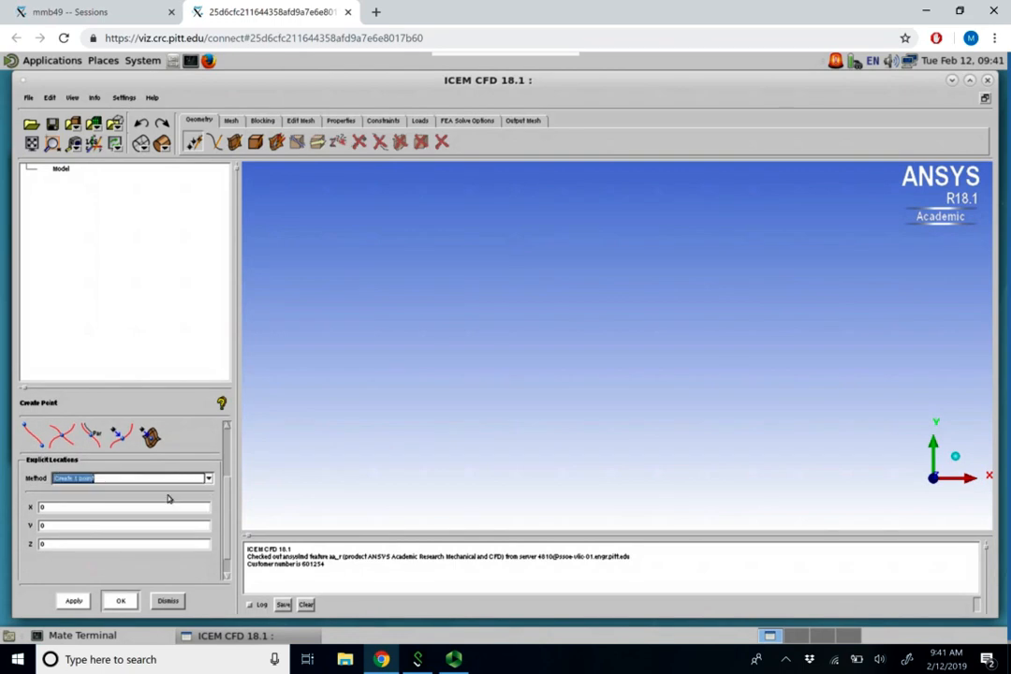
pyautogui.write('1')
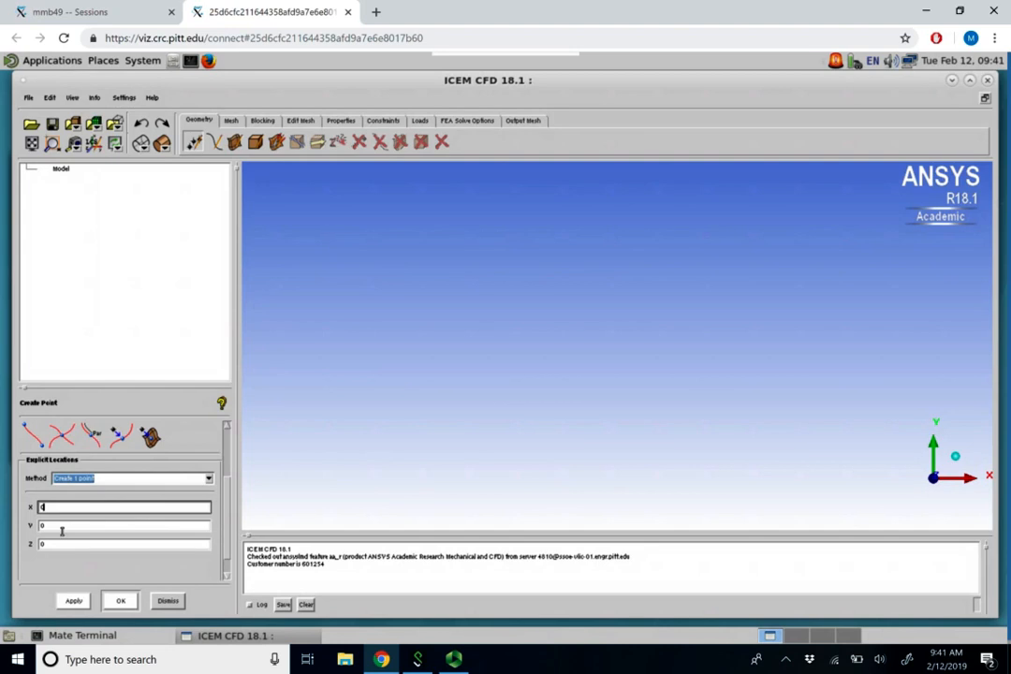
pyautogui.click(122, 544)
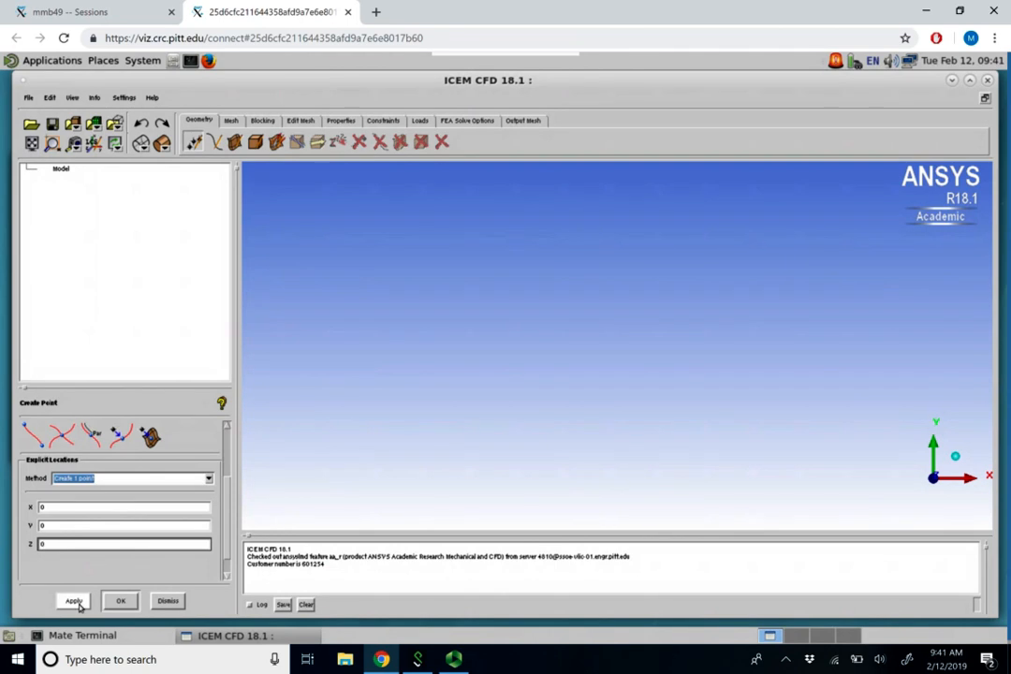
pyautogui.click(73, 601)
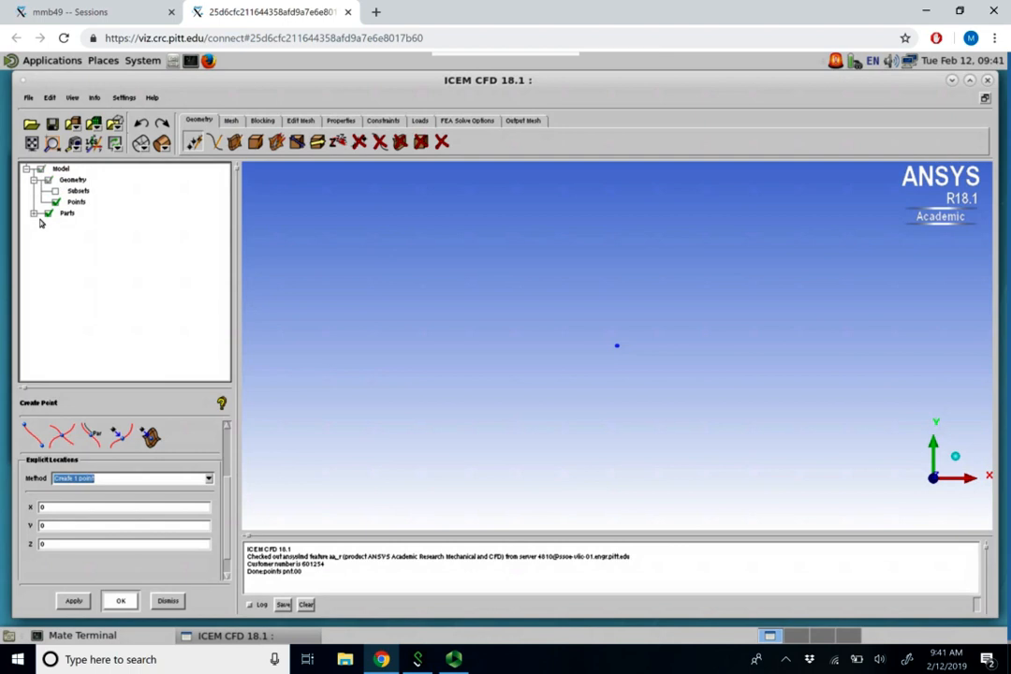
# Rename the GEOM part holding the origin point to POINTS.
pyautogui.click(34, 212)
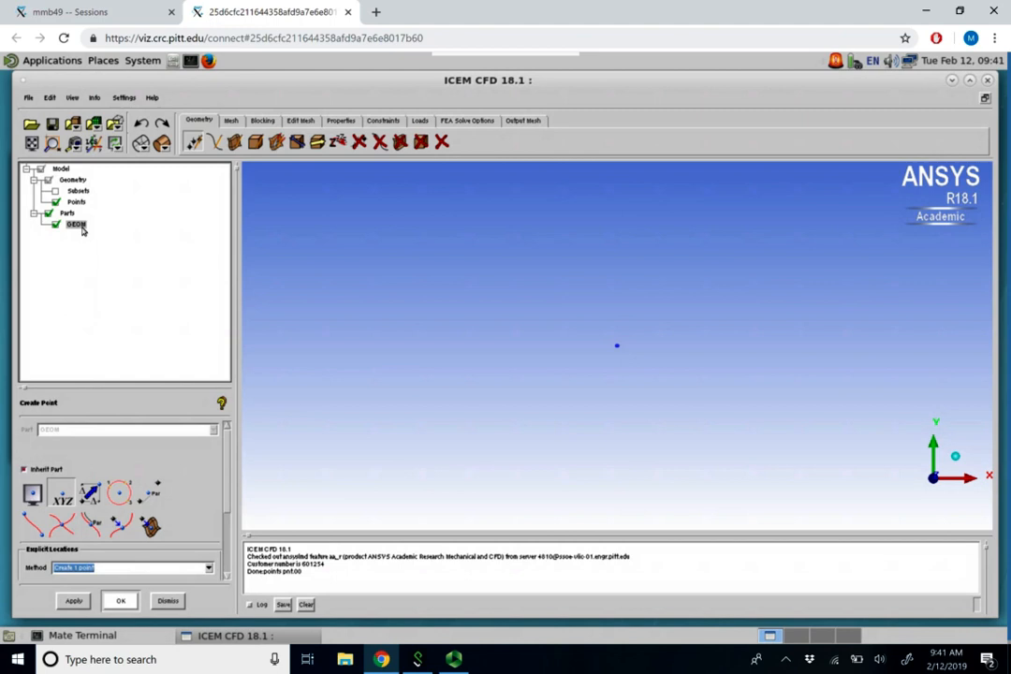
pyautogui.doubleClick(76, 224)
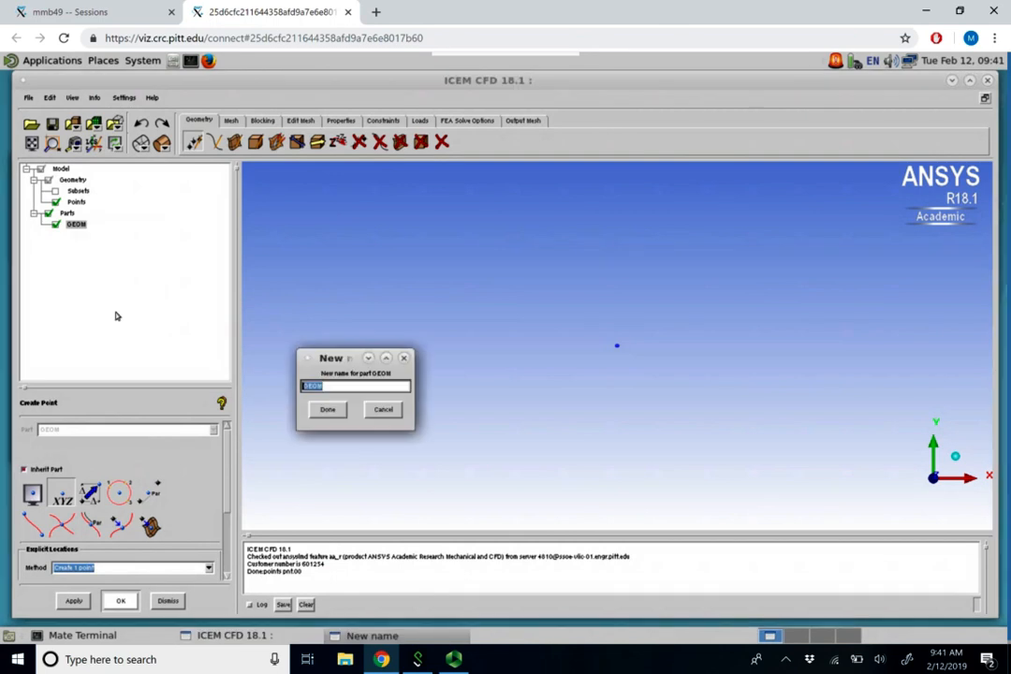
pyautogui.write('POINT 1')
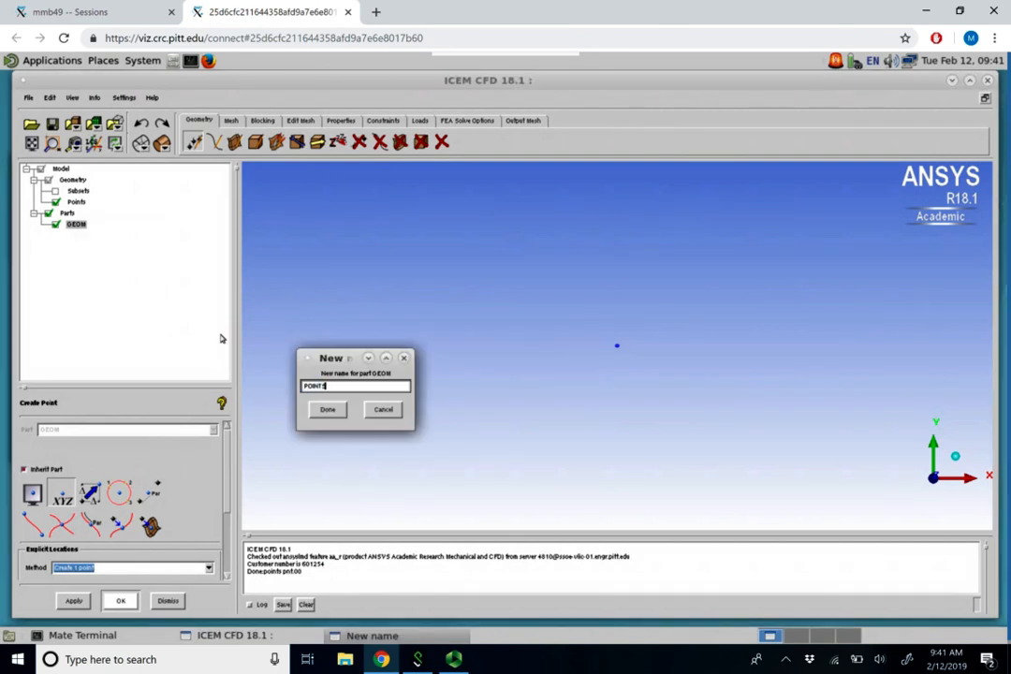
pyautogui.click(327, 409)
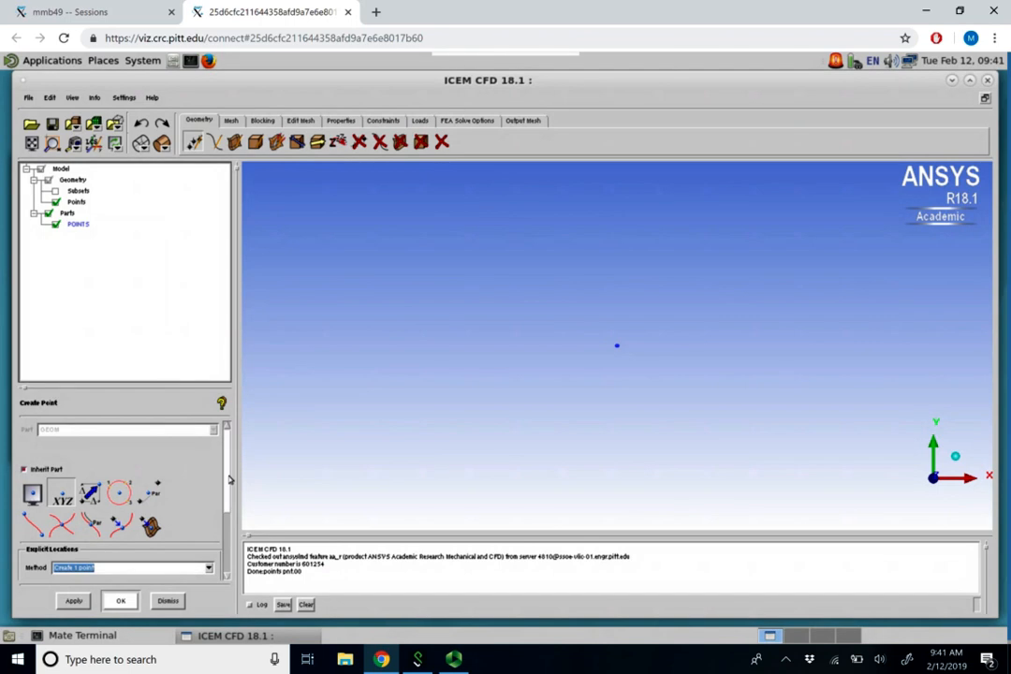
pyautogui.moveTo(561, 419)
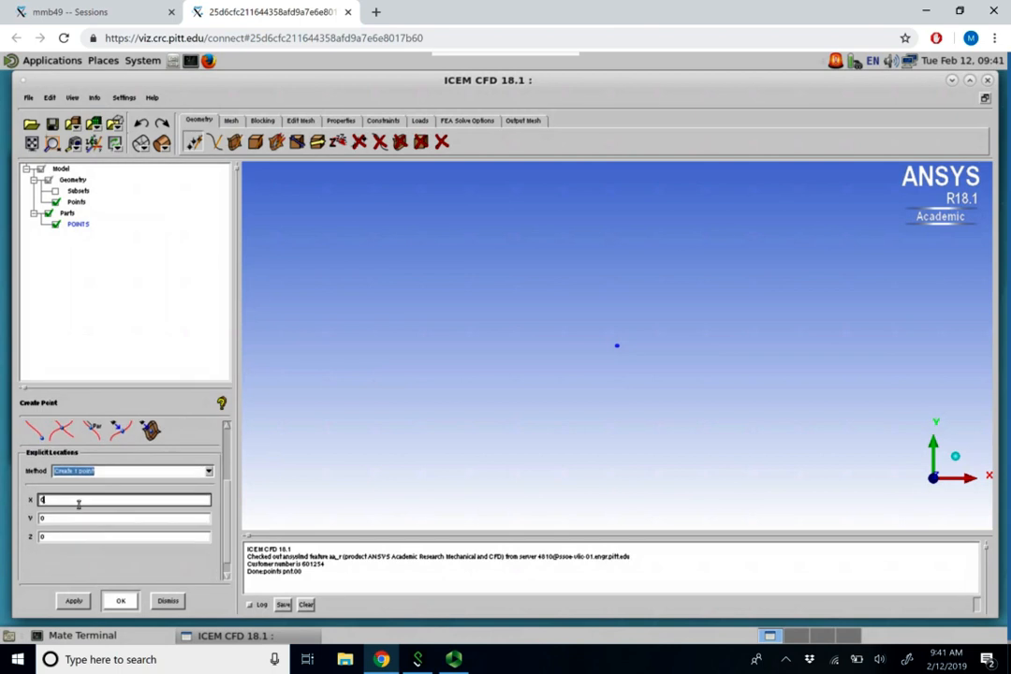
pyautogui.write('0.1')
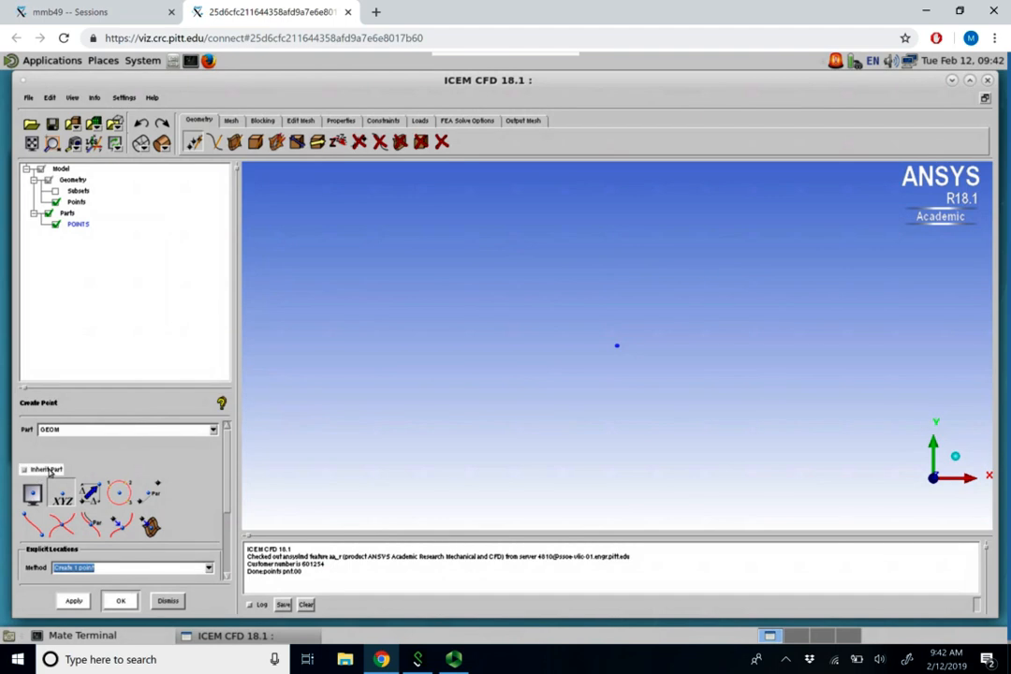
# Add corner points at (0.5,0,0), (0.5,0.5,0) and (0,0.5,0) in the POINTS part.
pyautogui.click(213, 429)
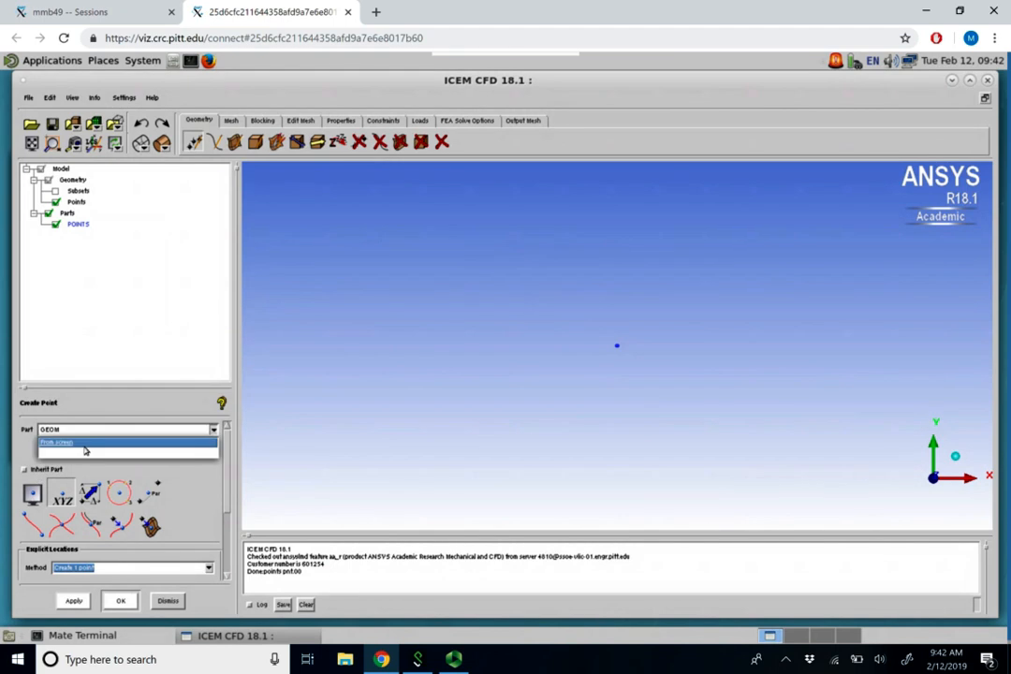
pyautogui.click(58, 442)
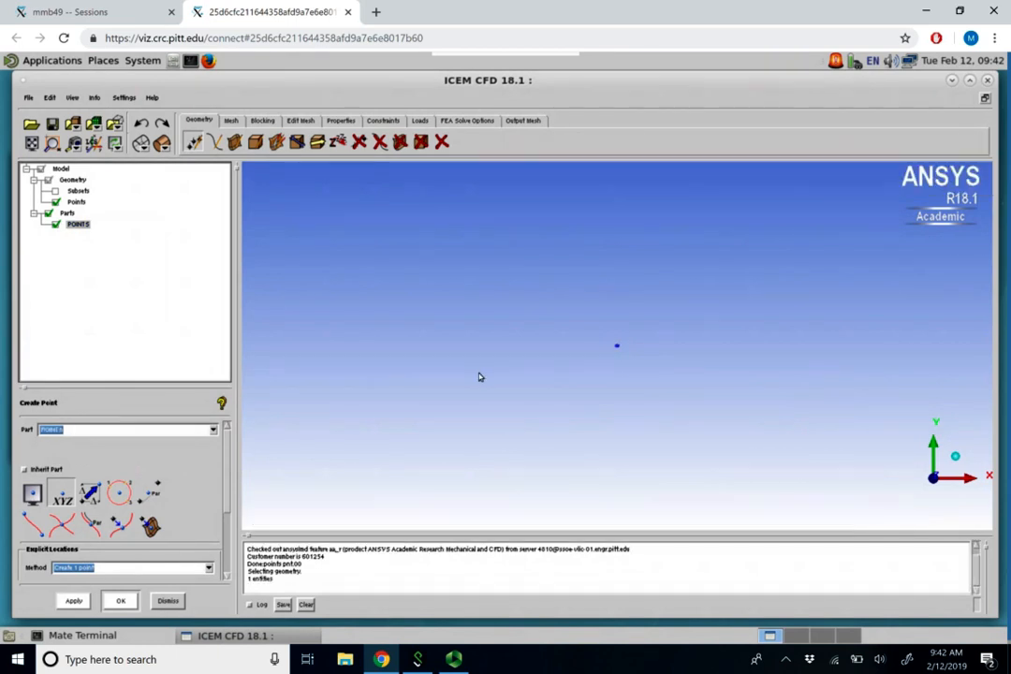
pyautogui.moveTo(280, 382)
pyautogui.write('0.5')
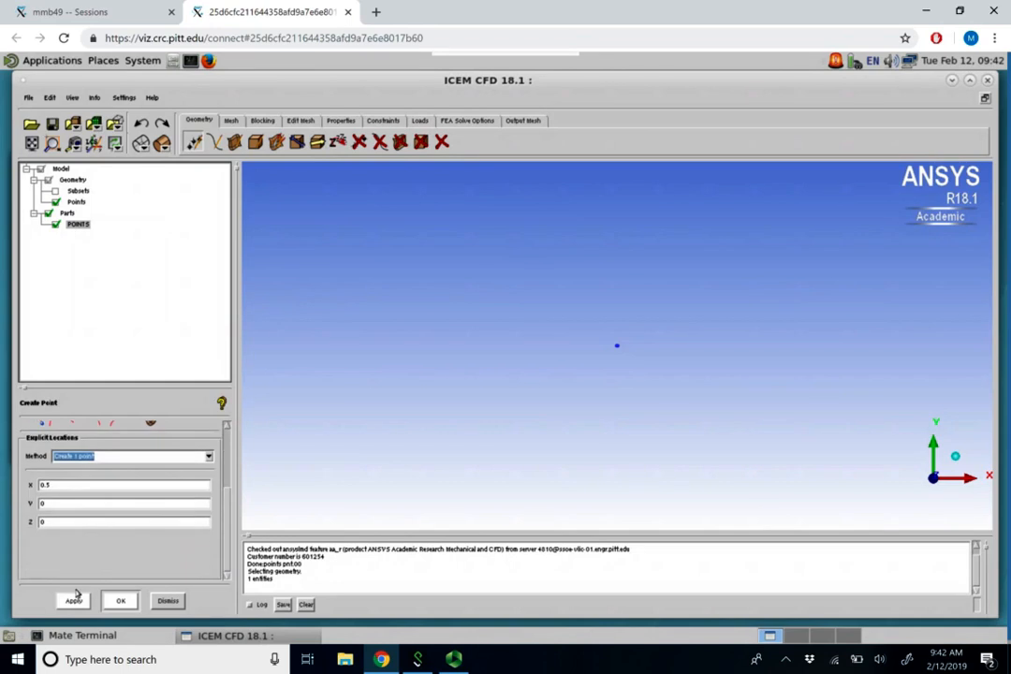
pyautogui.click(73, 600)
pyautogui.write('.5')
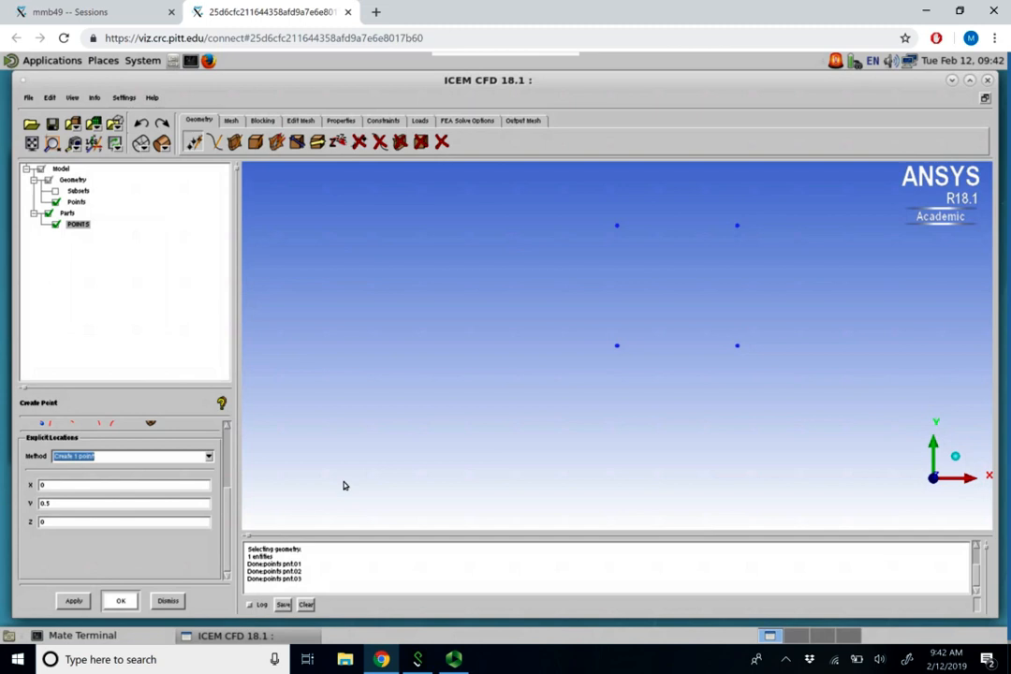
pyautogui.moveTo(130, 571)
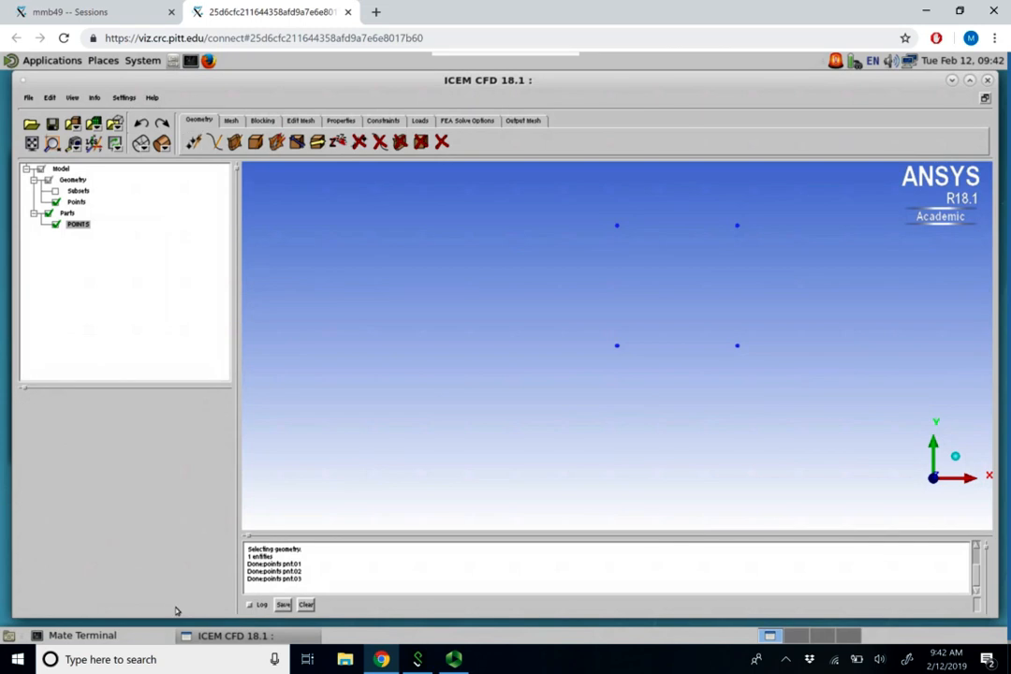
pyautogui.moveTo(660, 364)
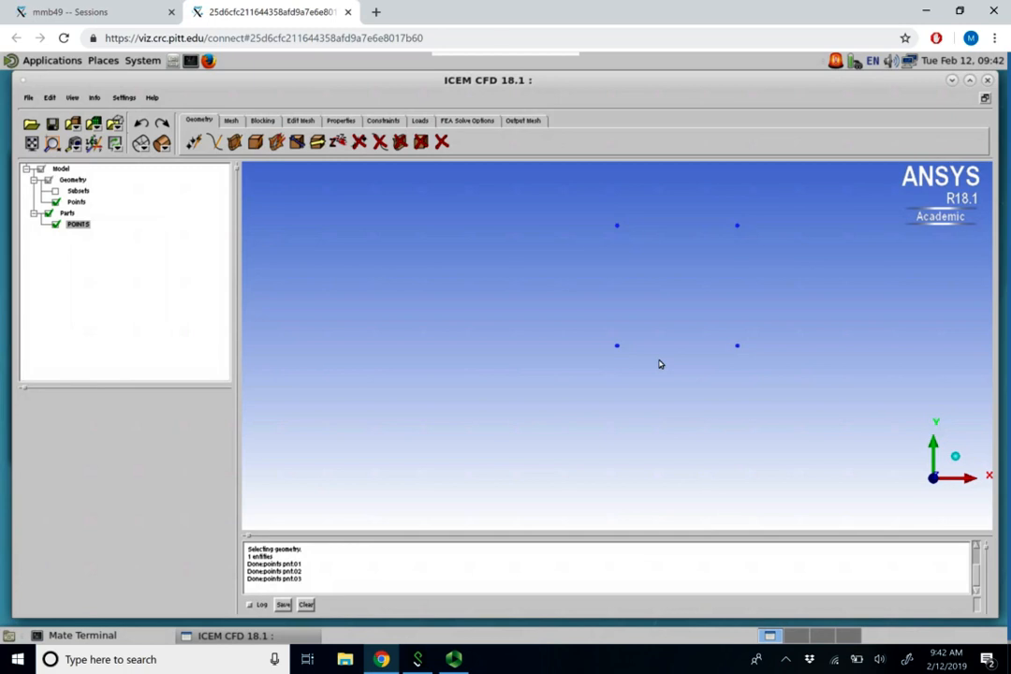
pyautogui.moveTo(335, 575)
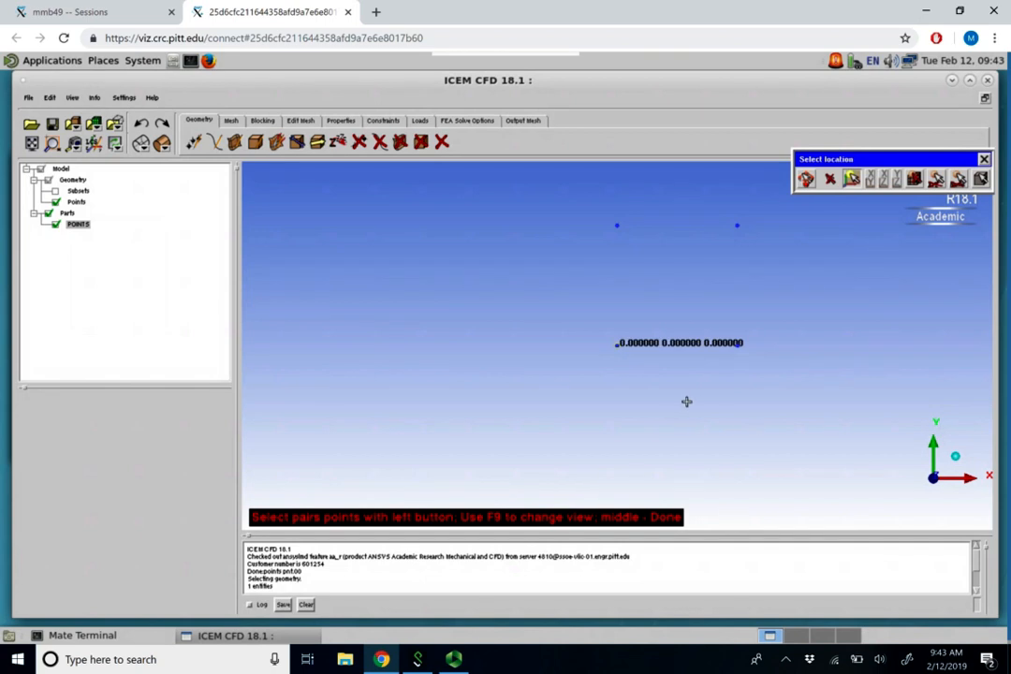
pyautogui.moveTo(683, 394)
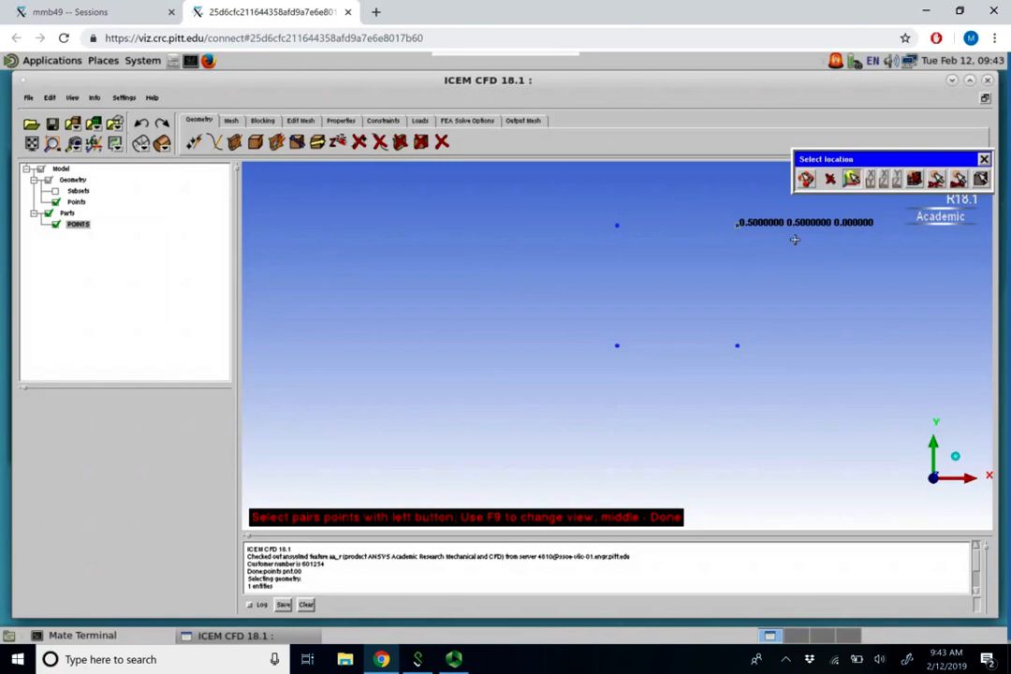
pyautogui.moveTo(894, 298)
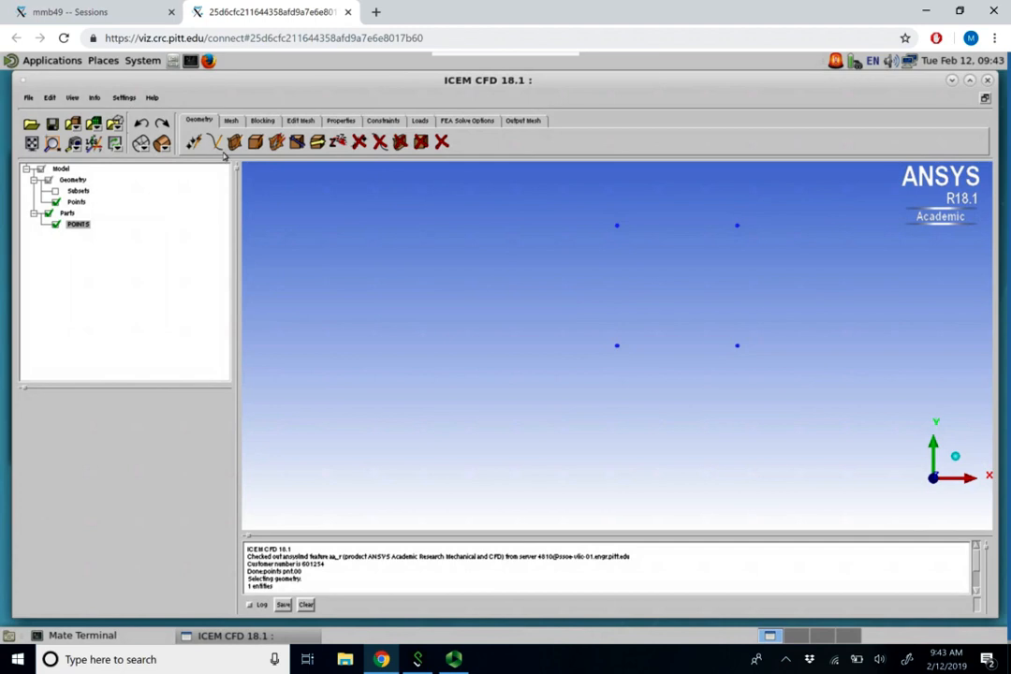
pyautogui.moveTo(214, 141)
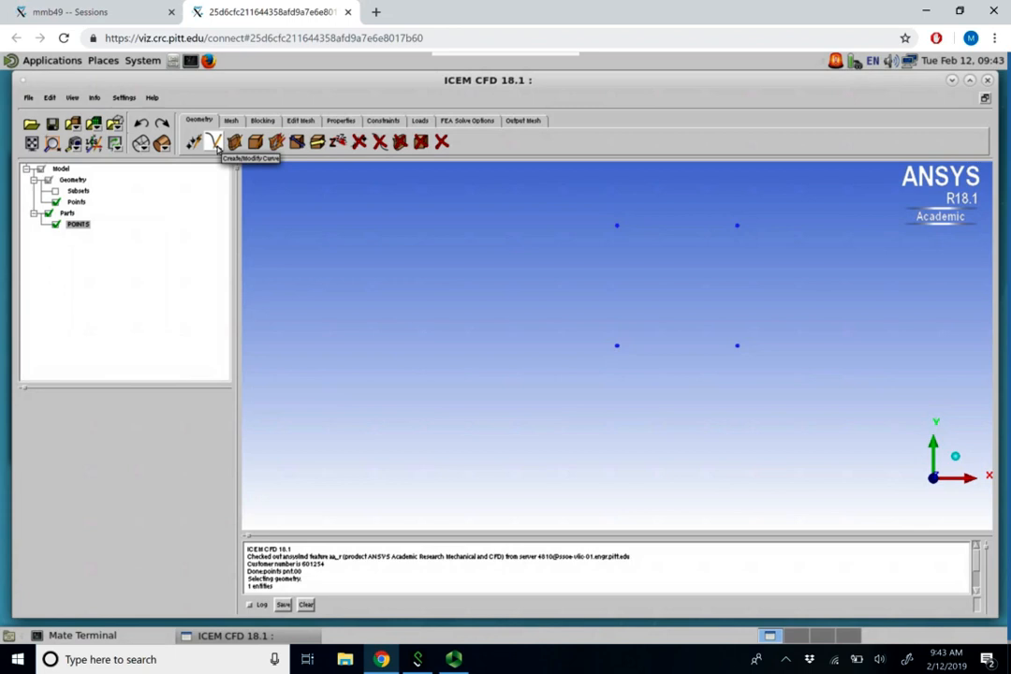
# Start Create/Modify Curve with new curves assigned to the POINTS part.
pyautogui.click(214, 141)
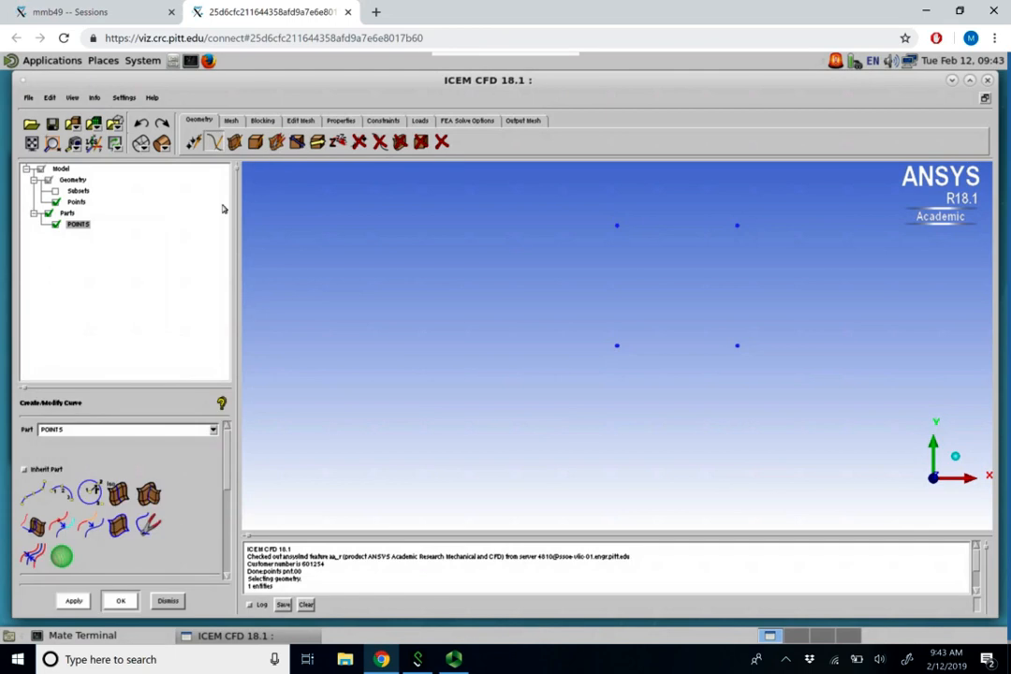
pyautogui.click(213, 429)
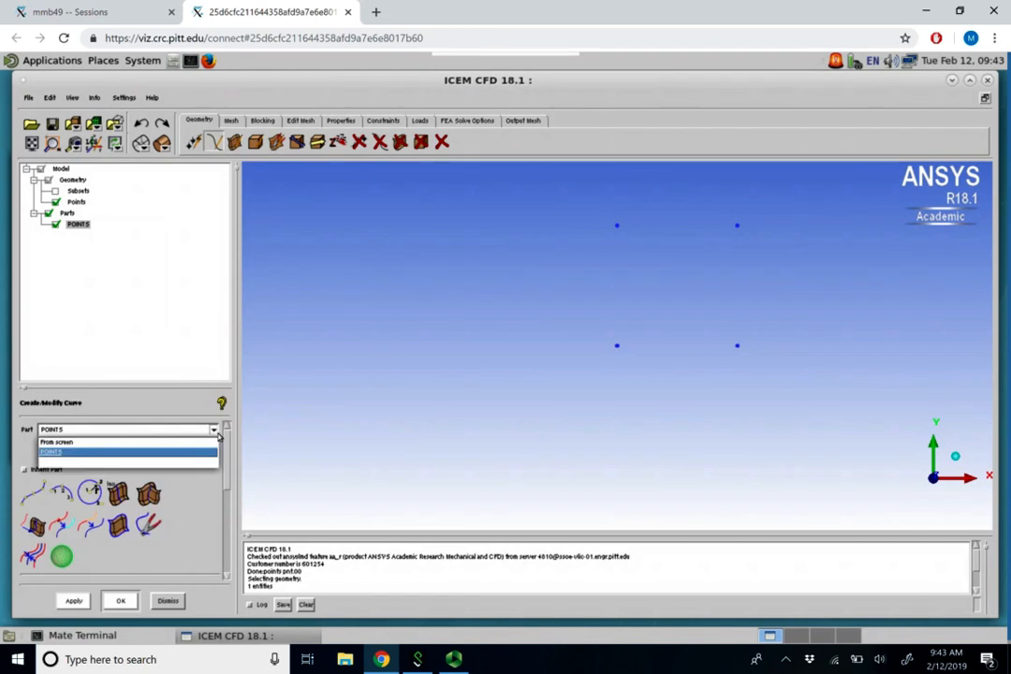
pyautogui.click(51, 452)
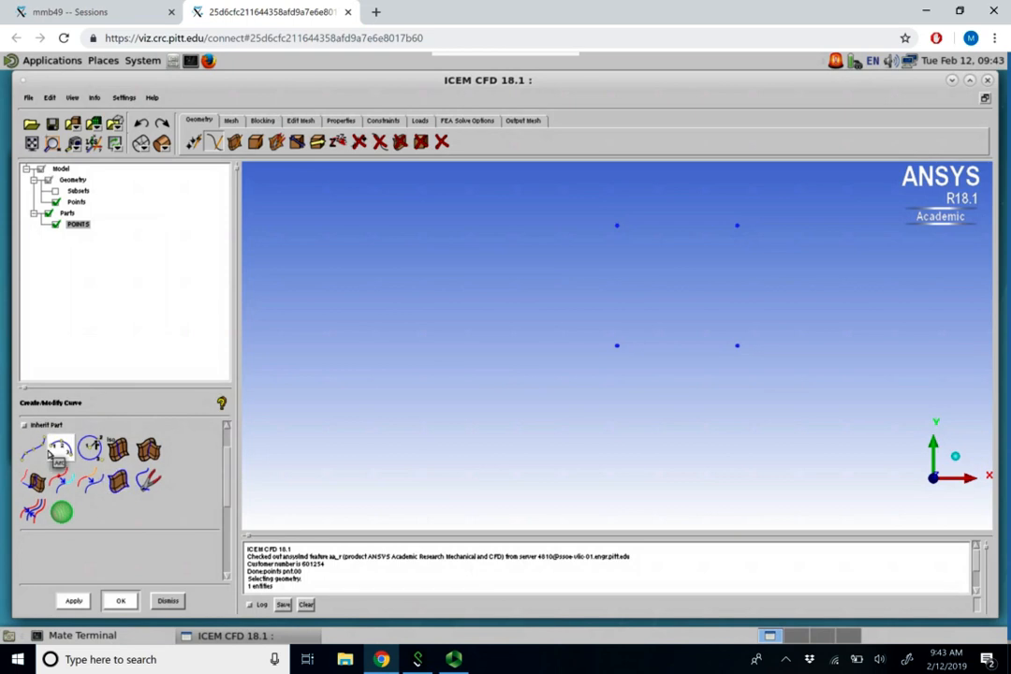
pyautogui.moveTo(33, 447)
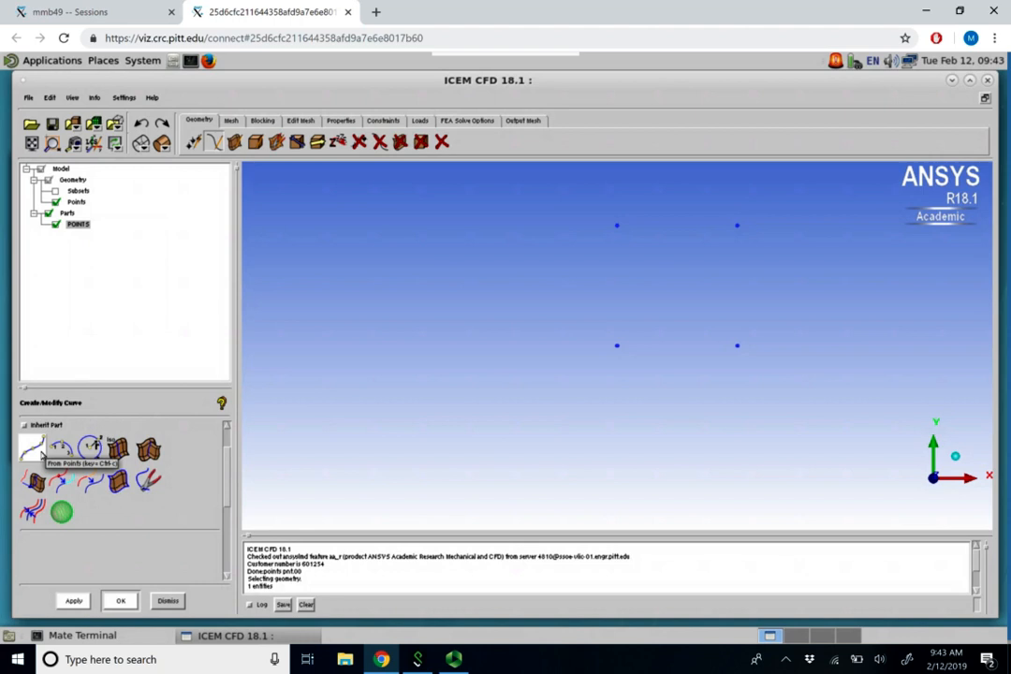
# Draw the four square edges crv.00–crv.03 through pairs of adjacent corner points.
pyautogui.click(31, 448)
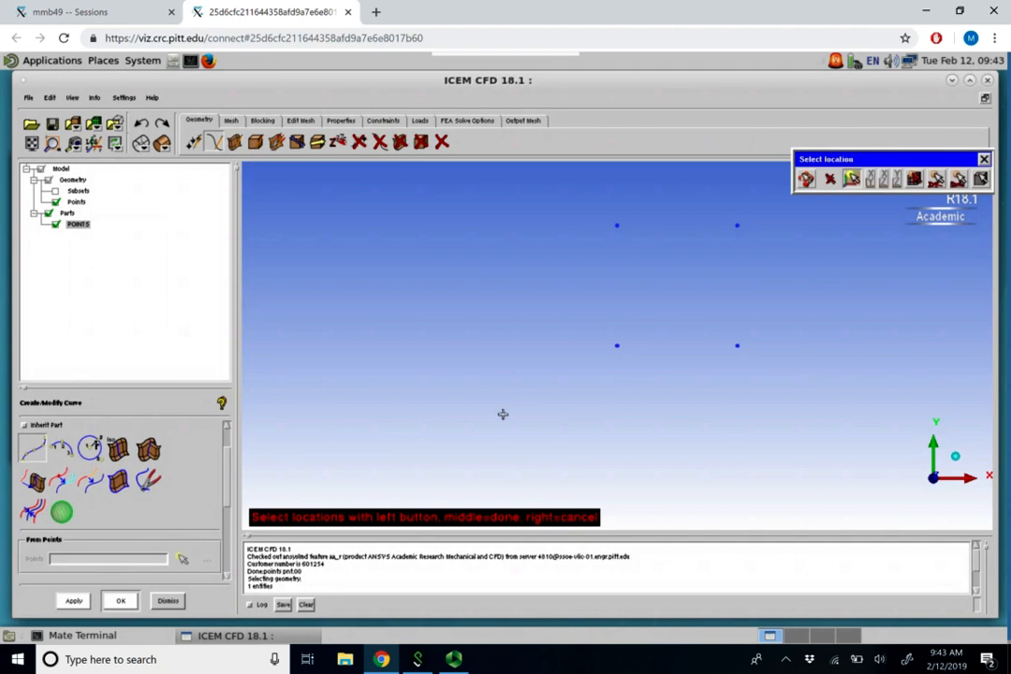
pyautogui.moveTo(522, 390)
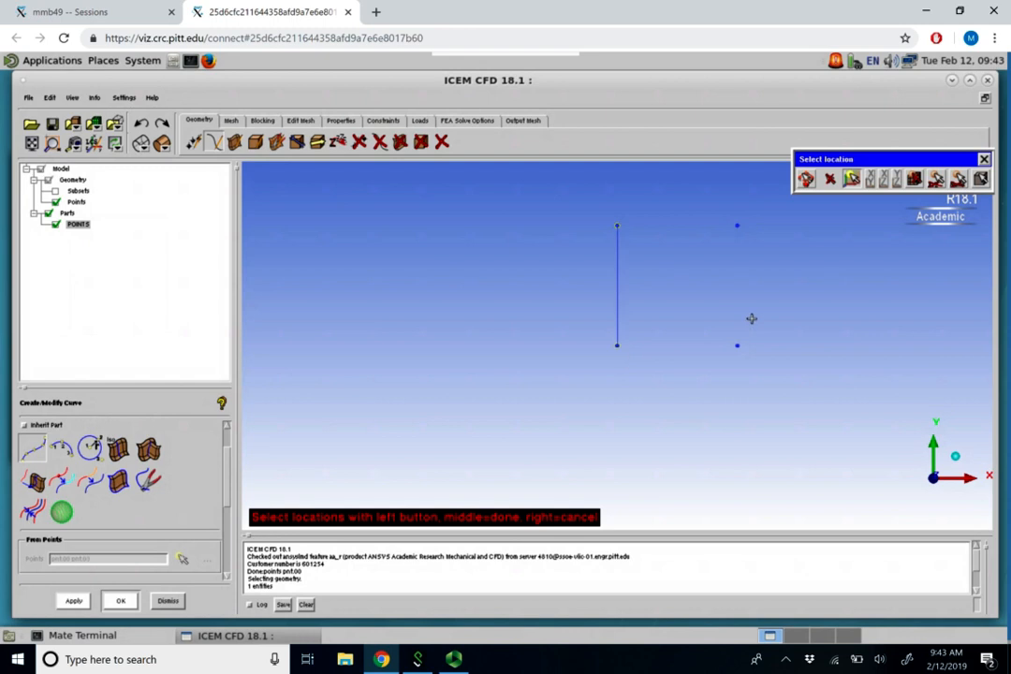
pyautogui.moveTo(615, 307)
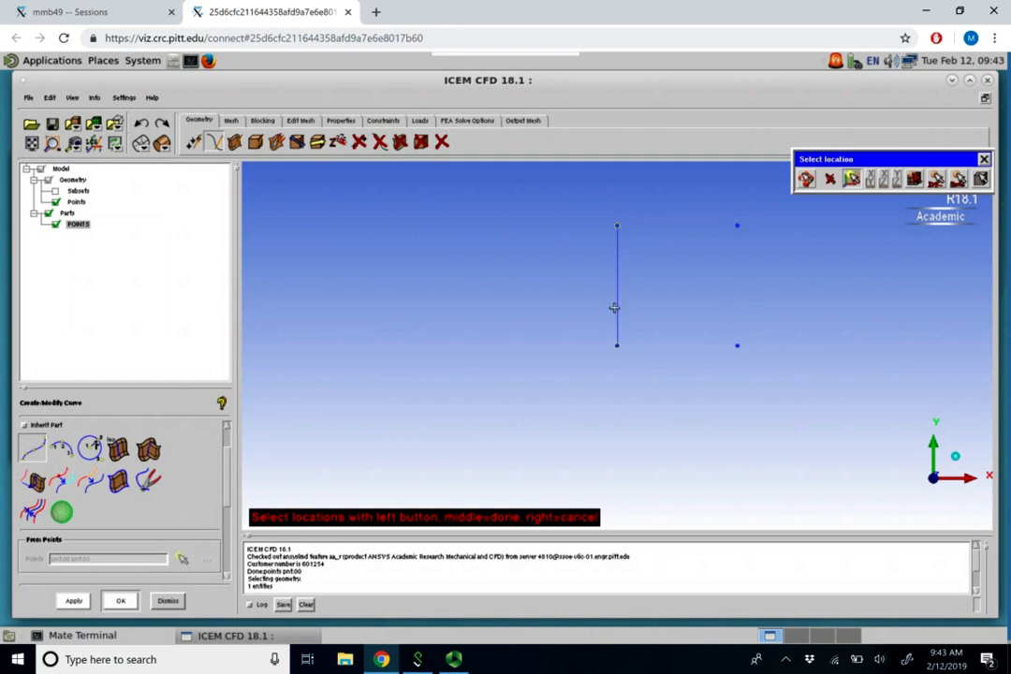
pyautogui.moveTo(634, 242)
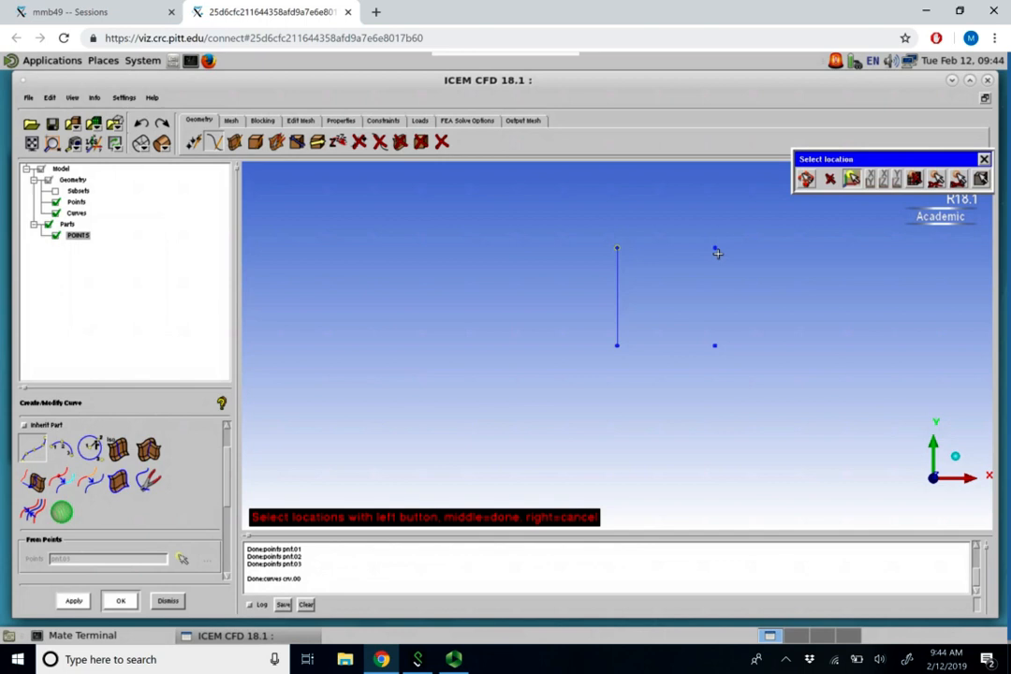
pyautogui.click(715, 248)
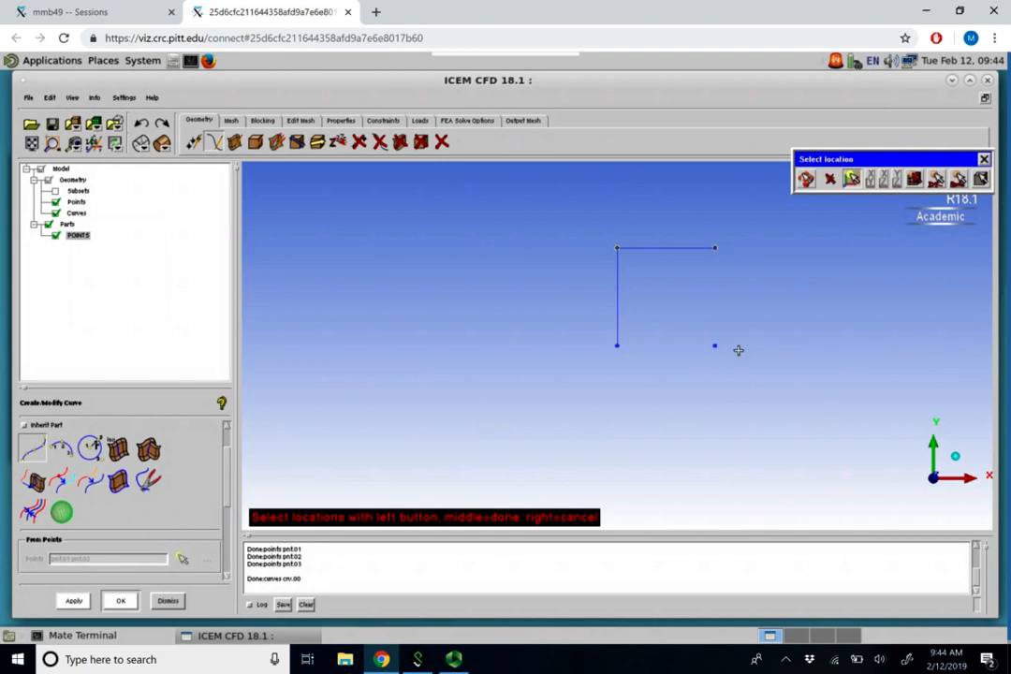
pyautogui.moveTo(728, 355)
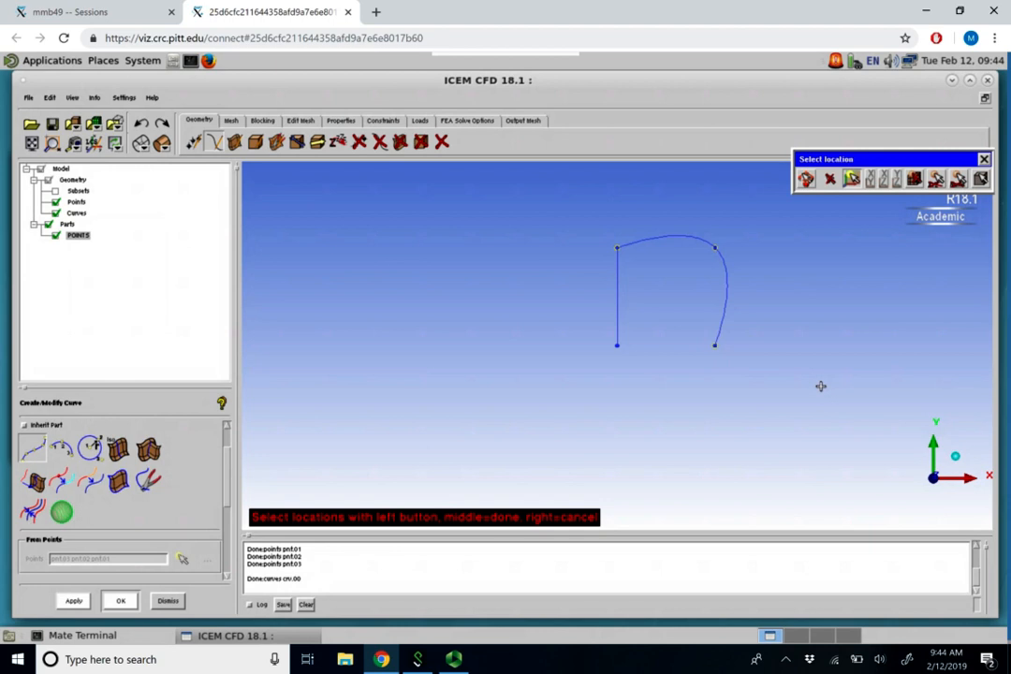
pyautogui.moveTo(839, 381)
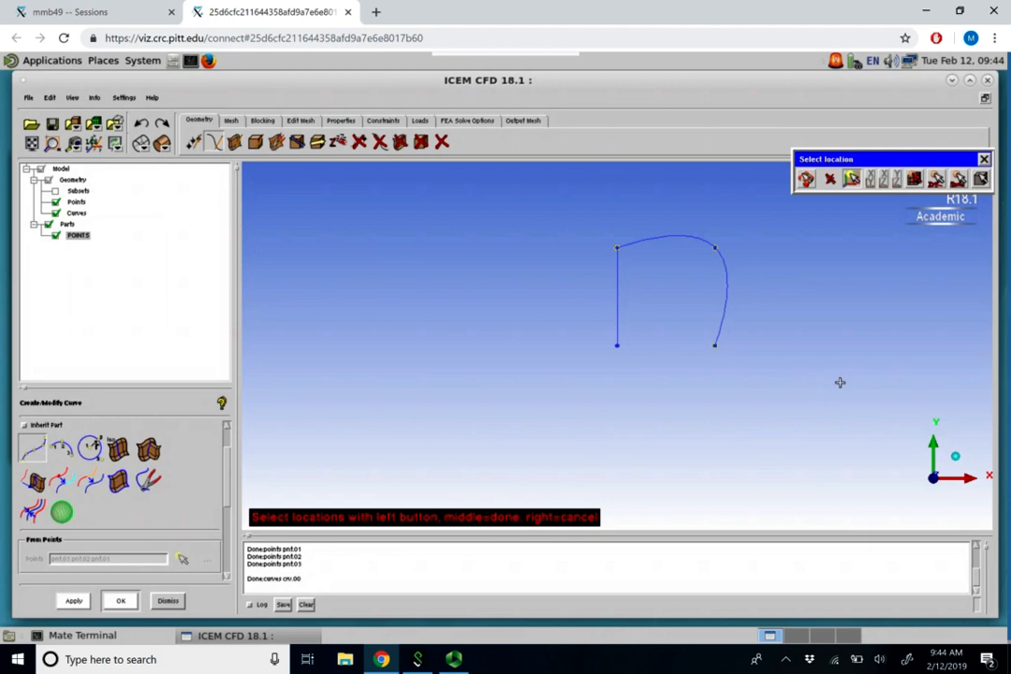
pyautogui.moveTo(759, 344)
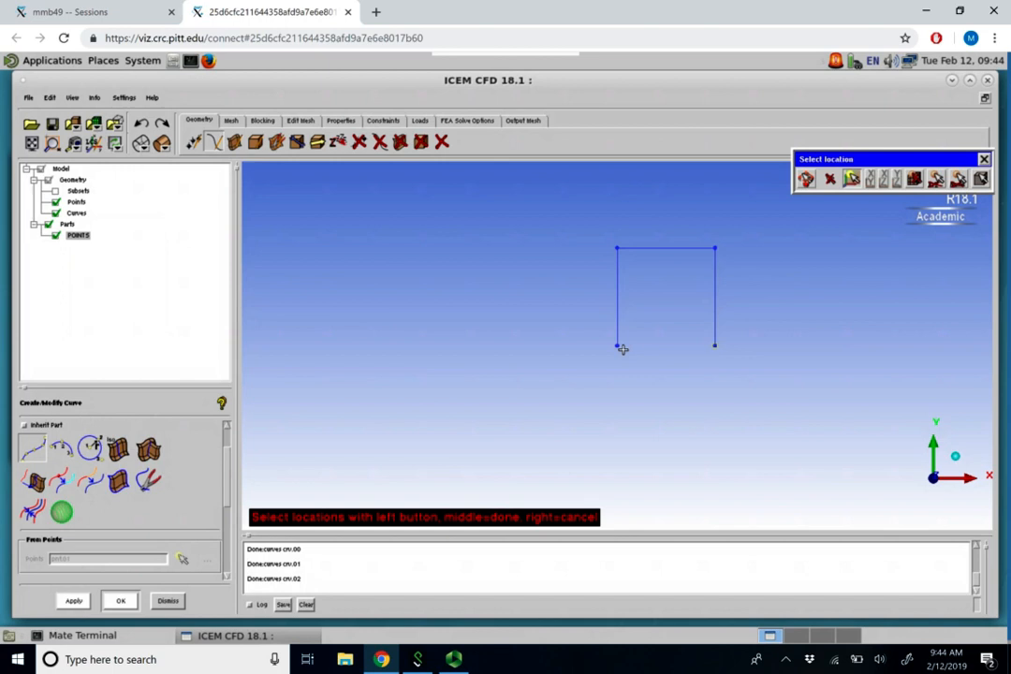
pyautogui.click(617, 345)
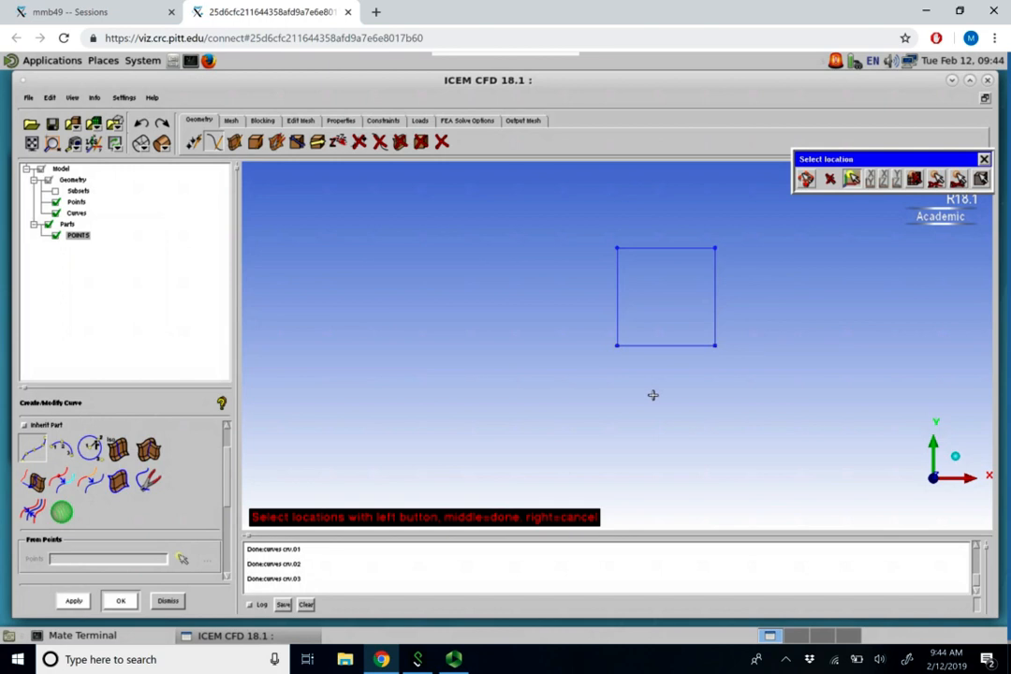
pyautogui.moveTo(695, 302)
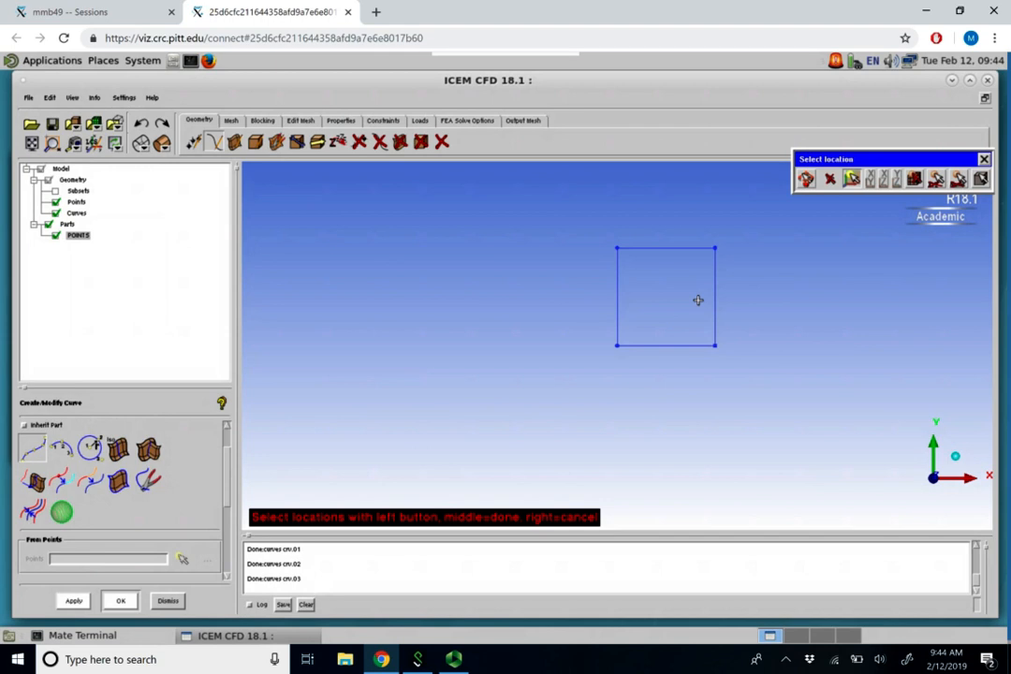
pyautogui.moveTo(375, 258)
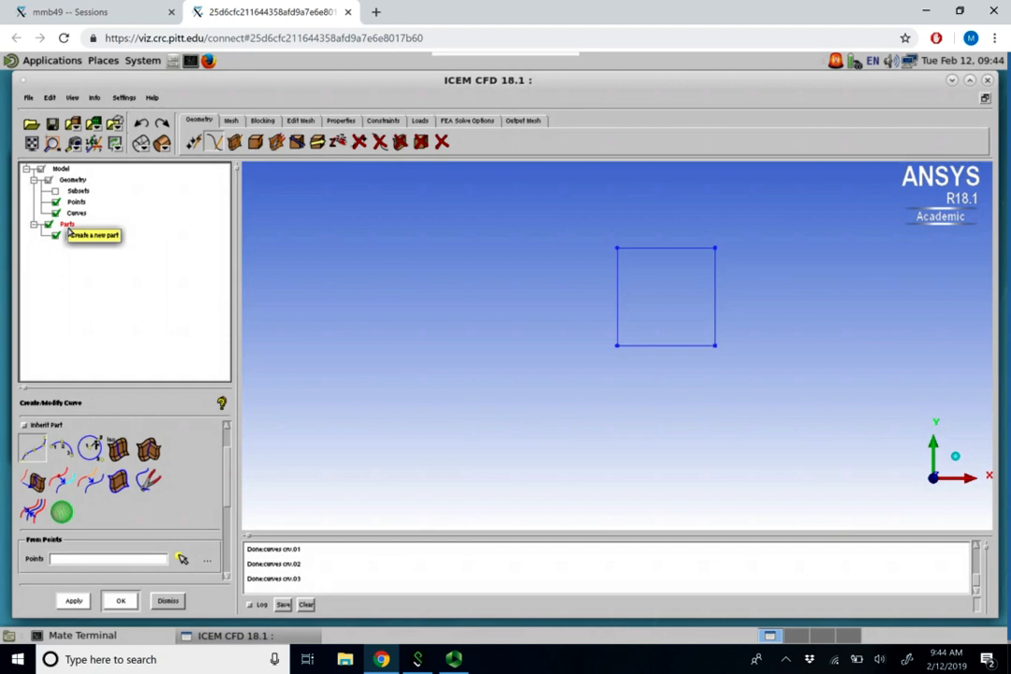
# Create a CURVES part and move all four square edges into it.
pyautogui.rightClick(67, 224)
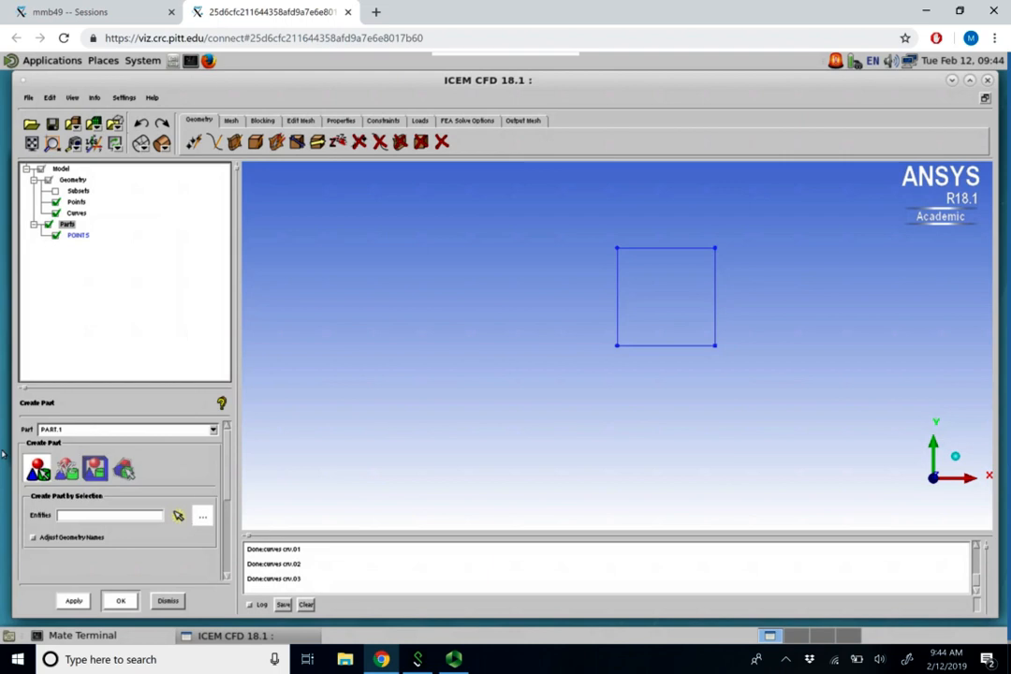
pyautogui.moveTo(37, 468)
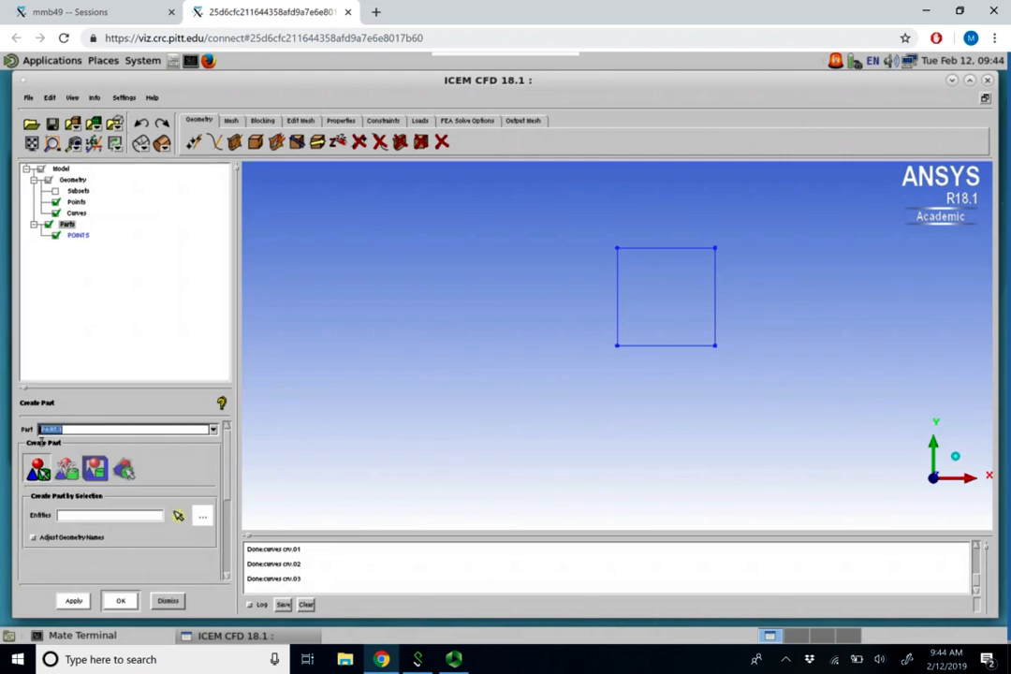
pyautogui.write('CURVES')
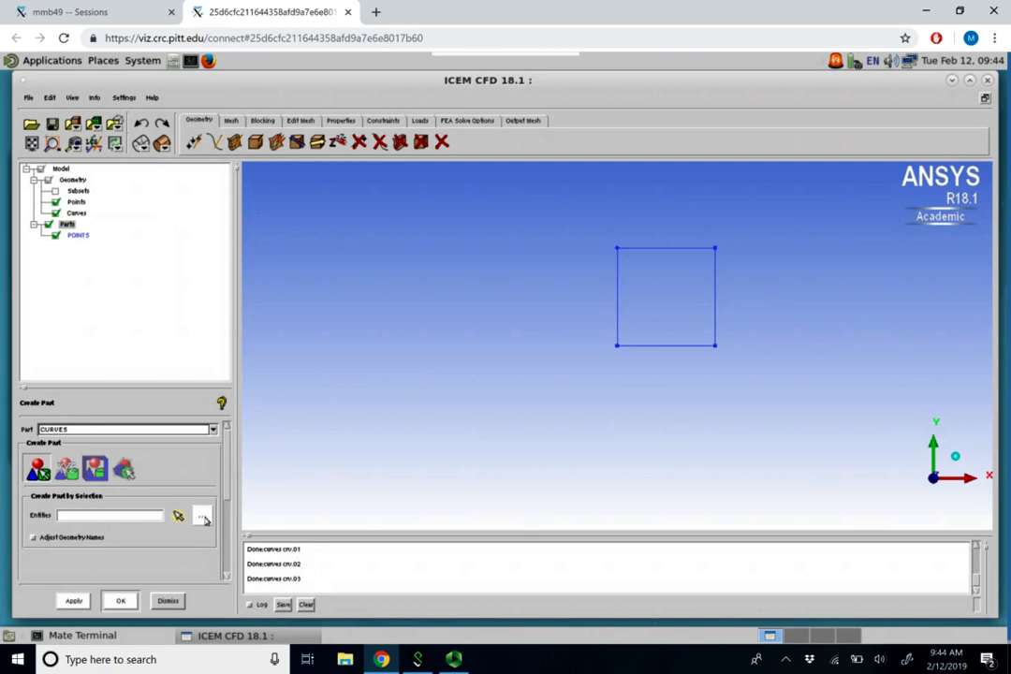
pyautogui.click(178, 516)
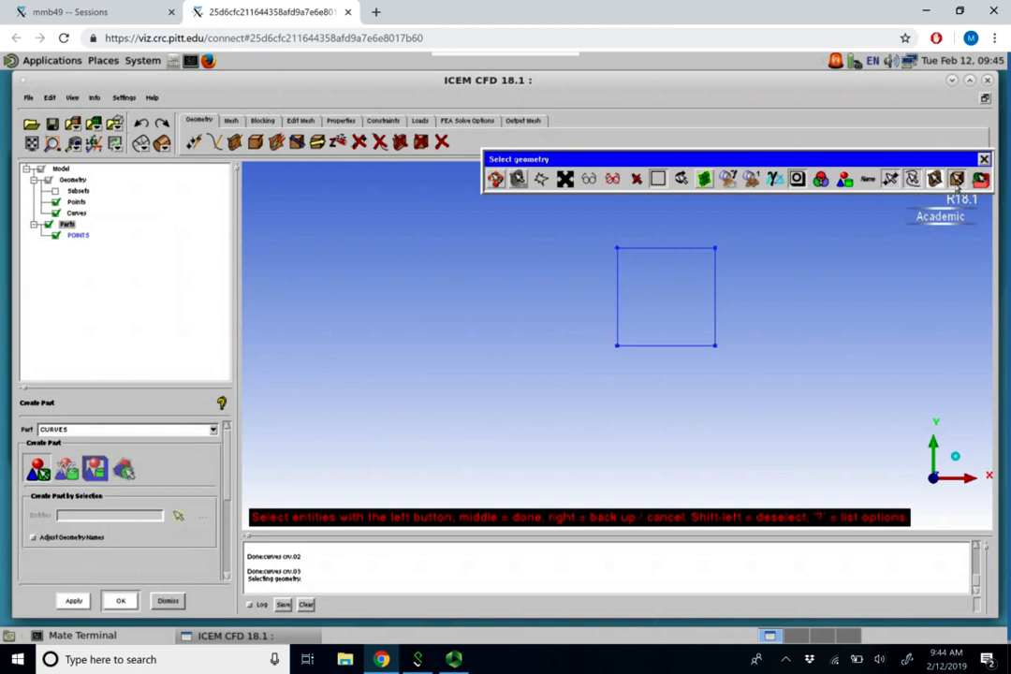
pyautogui.moveTo(955, 179)
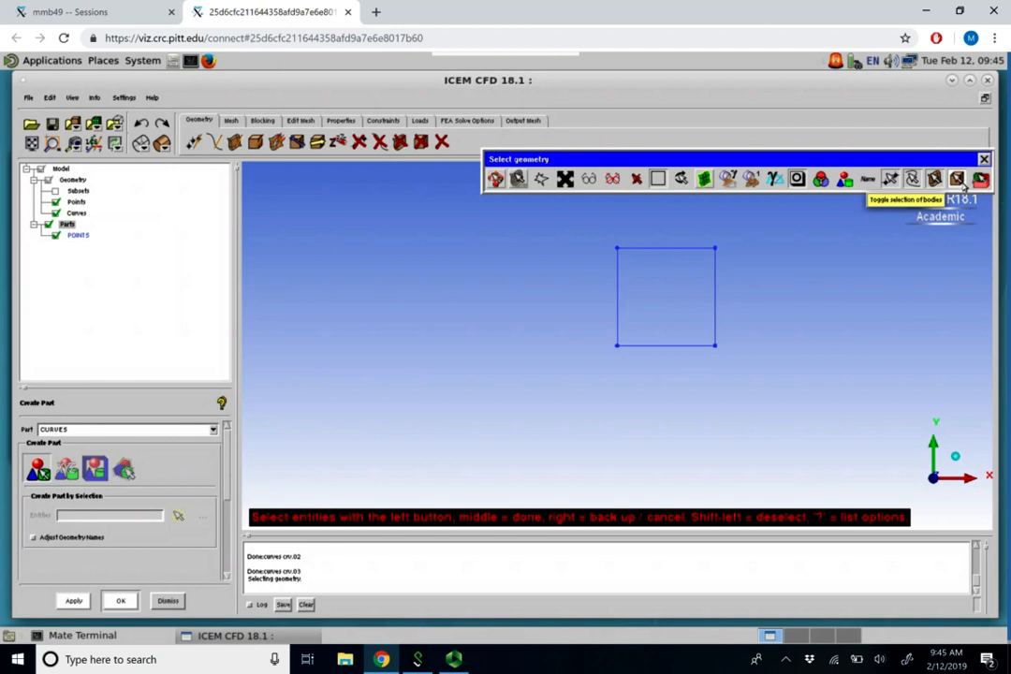
pyautogui.moveTo(954, 183)
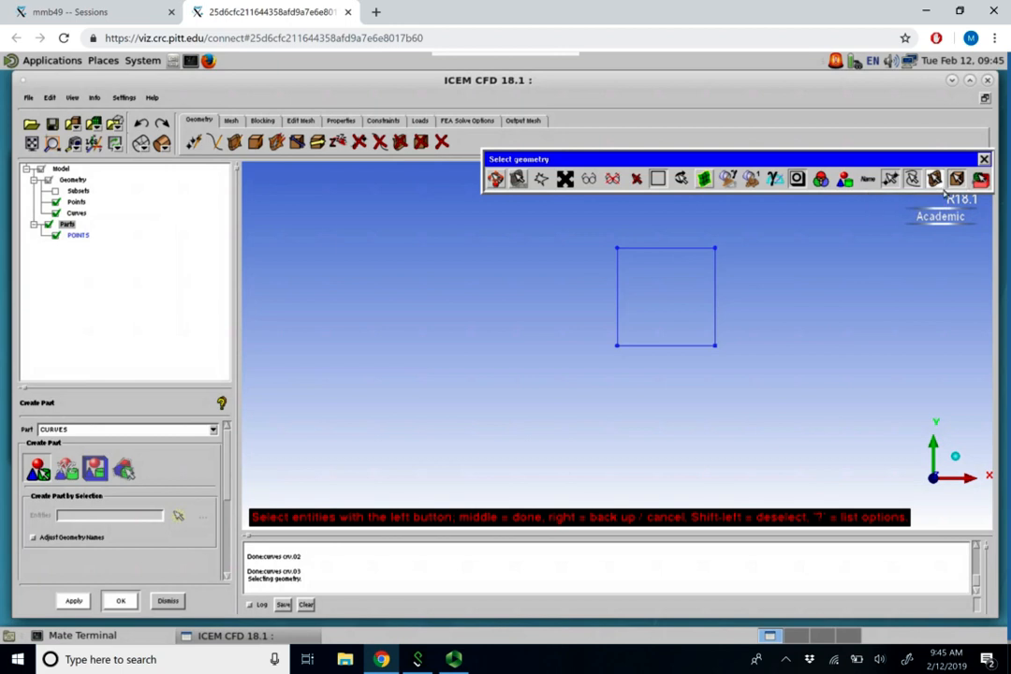
pyautogui.click(934, 179)
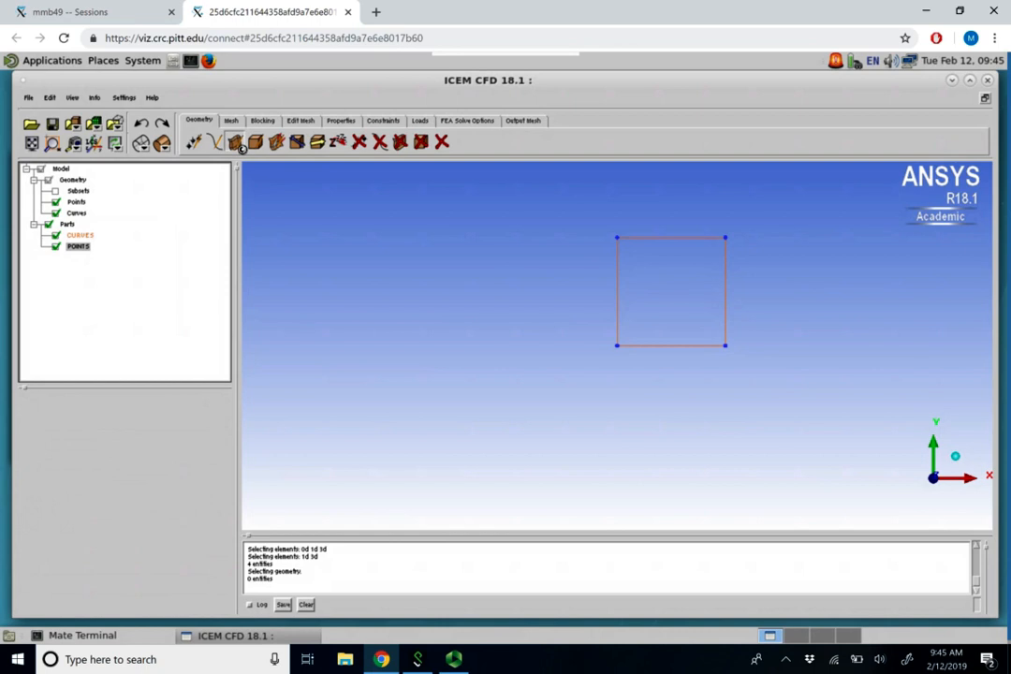
# Build surface srf.00 from the square's four bounding curves into a SURFACE part.
pyautogui.click(235, 141)
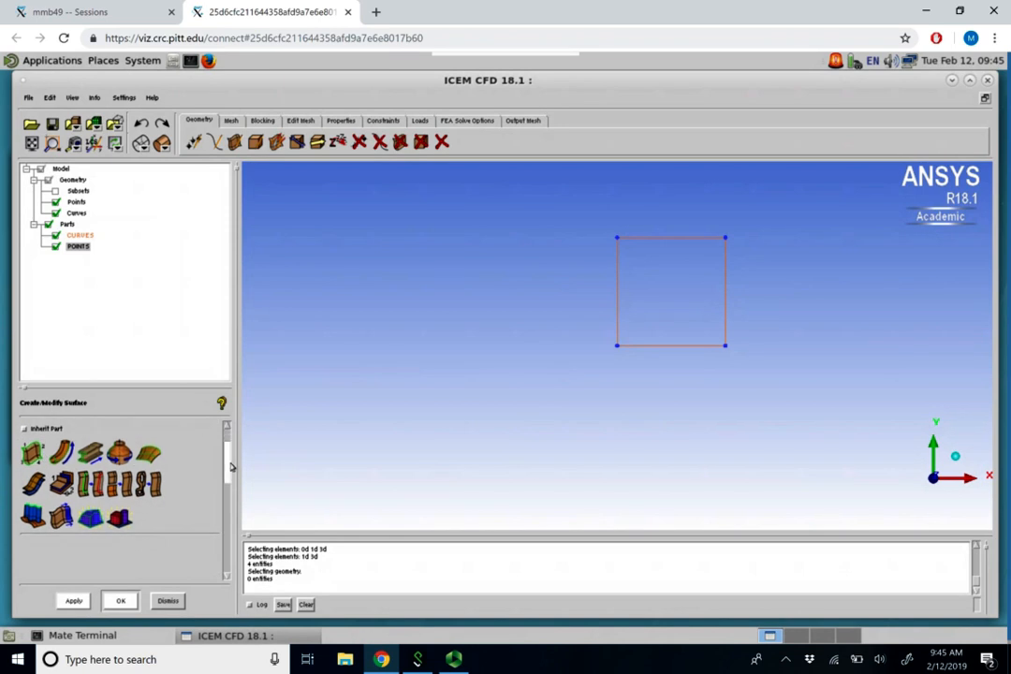
pyautogui.moveTo(31, 452)
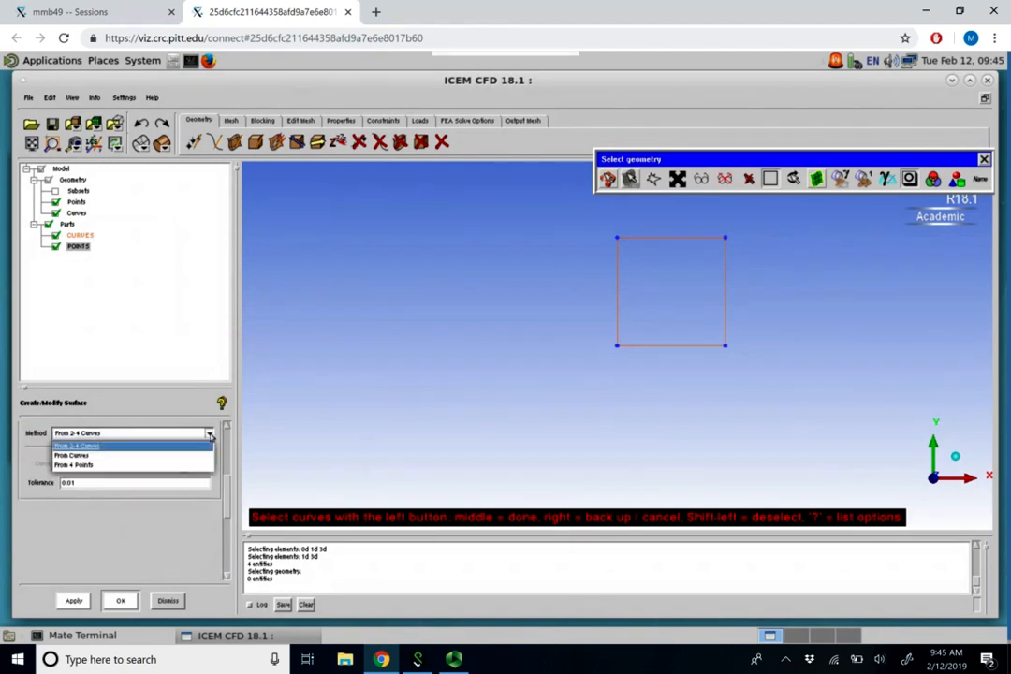
pyautogui.moveTo(84, 464)
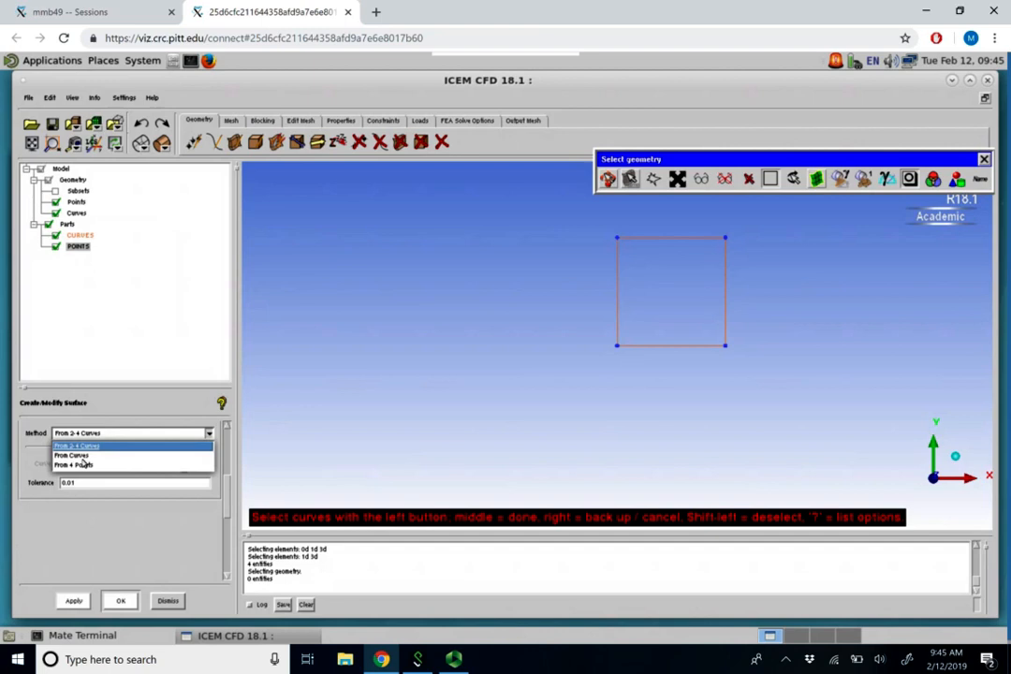
pyautogui.moveTo(114, 534)
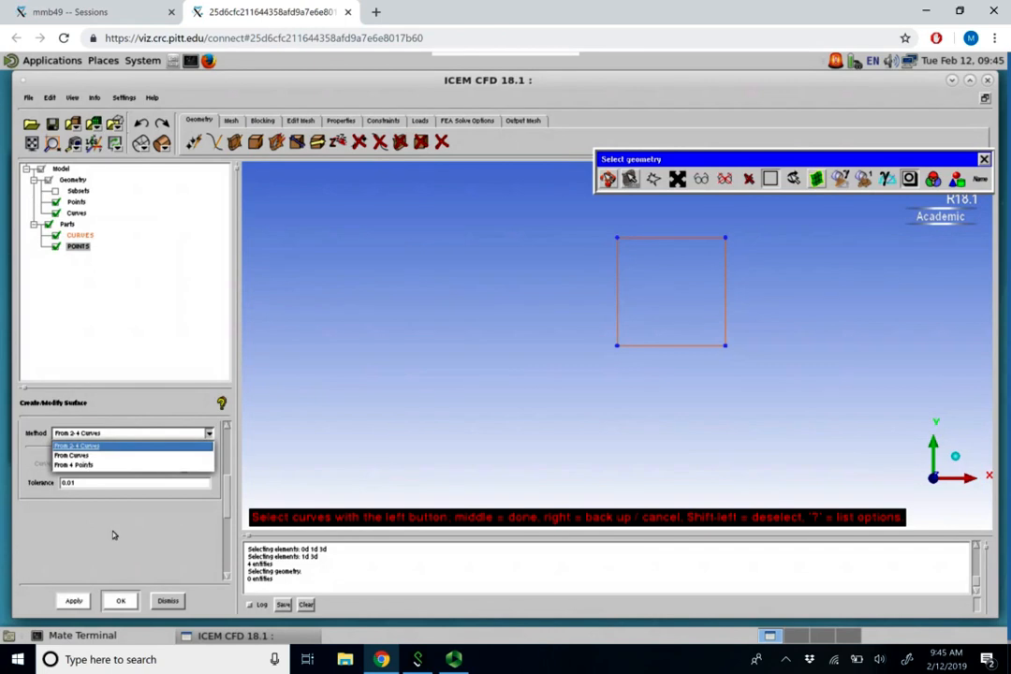
pyautogui.click(77, 444)
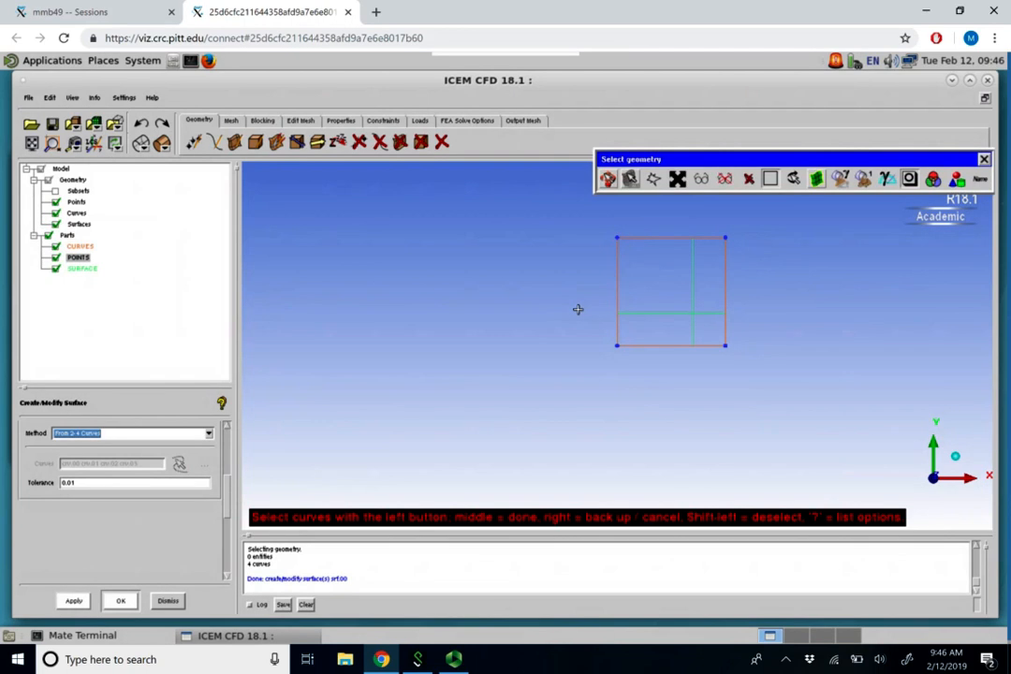
pyautogui.moveTo(156, 196)
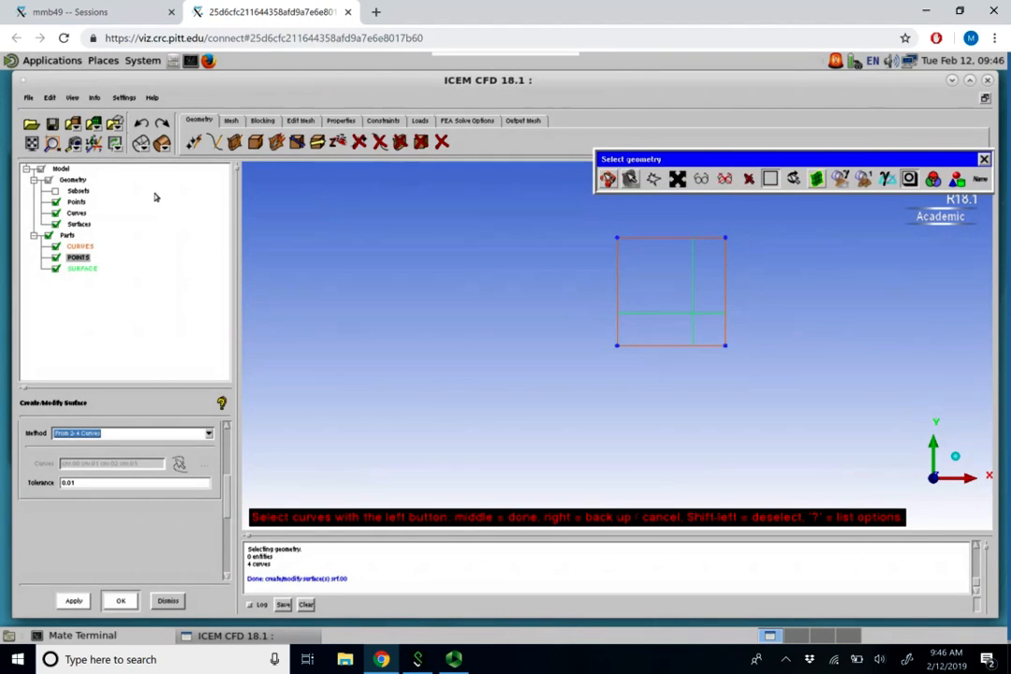
pyautogui.moveTo(77, 225)
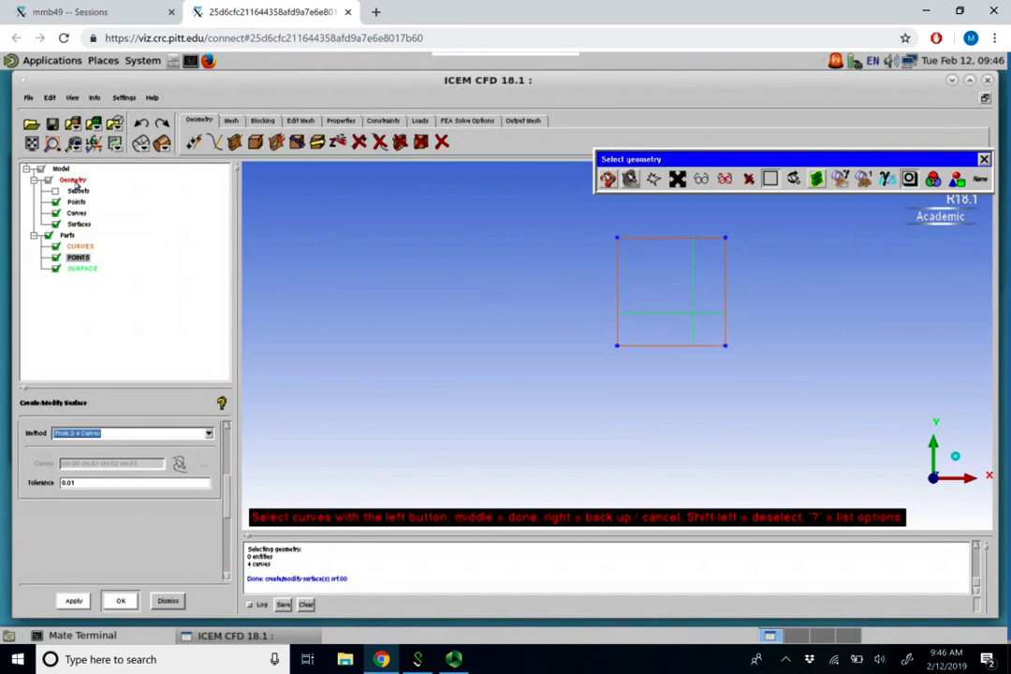
pyautogui.moveTo(79, 224)
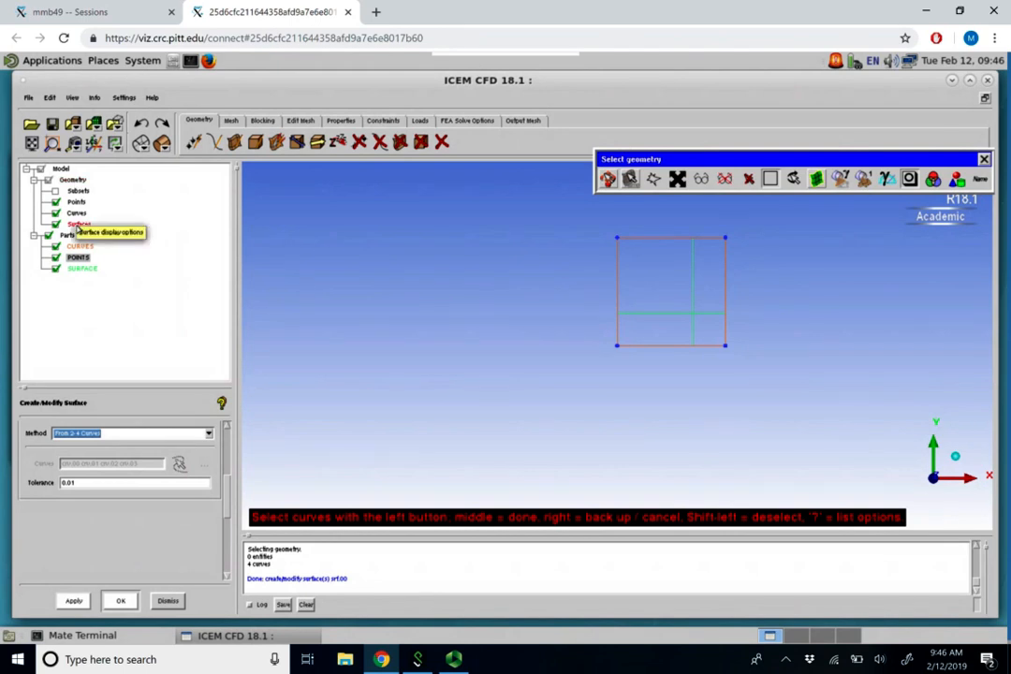
# Display surfaces as solid so srf.00 shows as a filled green face, then orbit to view it.
pyautogui.rightClick(78, 225)
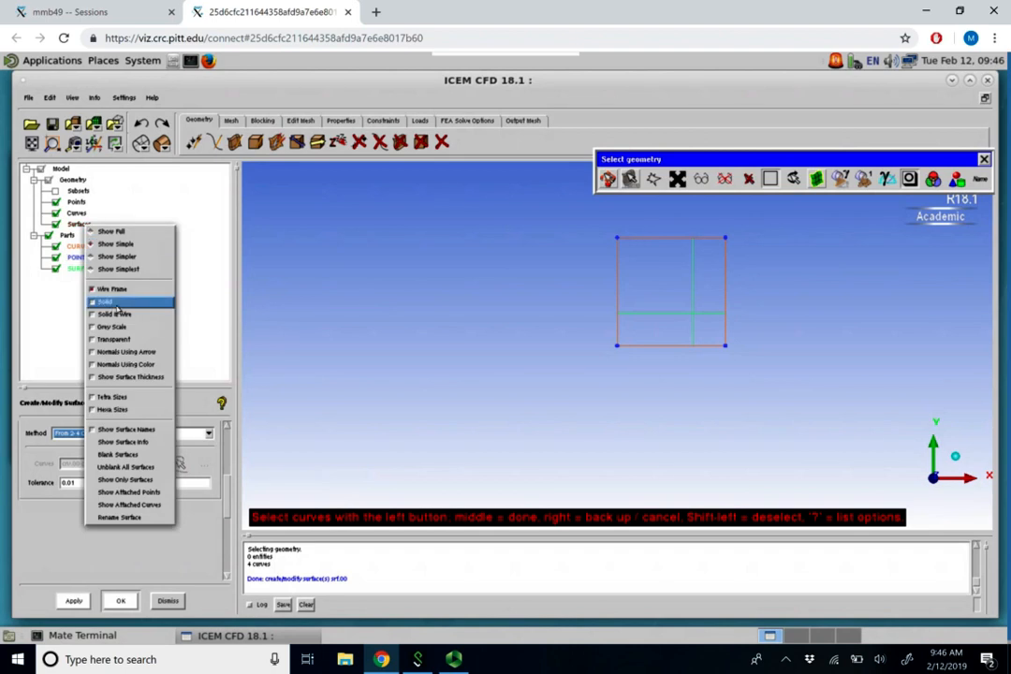
pyautogui.click(106, 301)
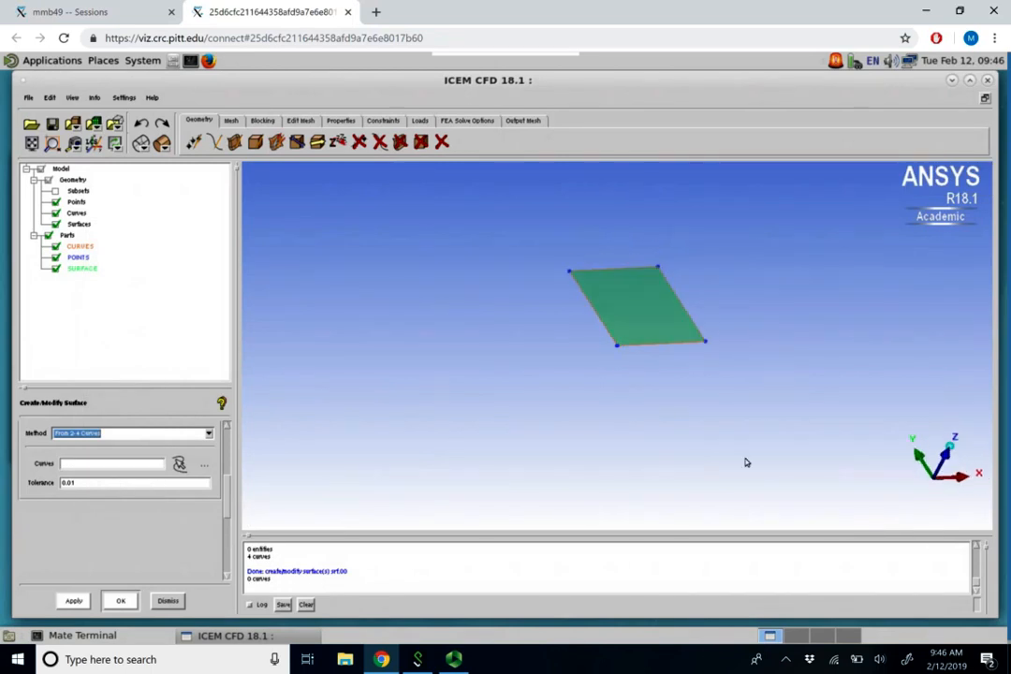
pyautogui.moveTo(746, 462); pyautogui.dragTo(711, 360)
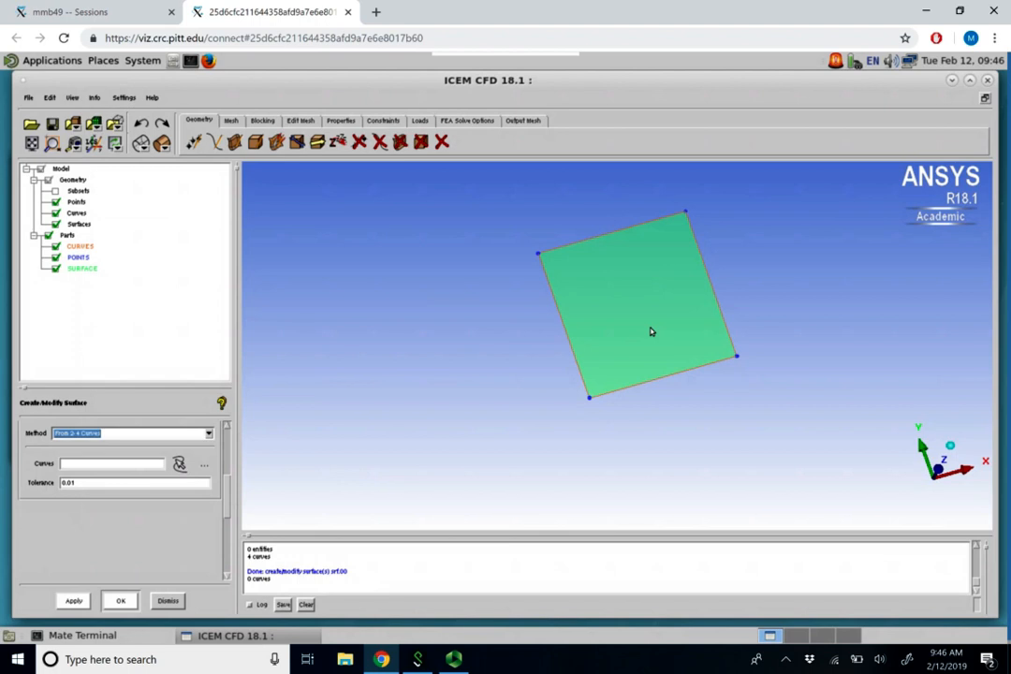
pyautogui.moveTo(256, 106)
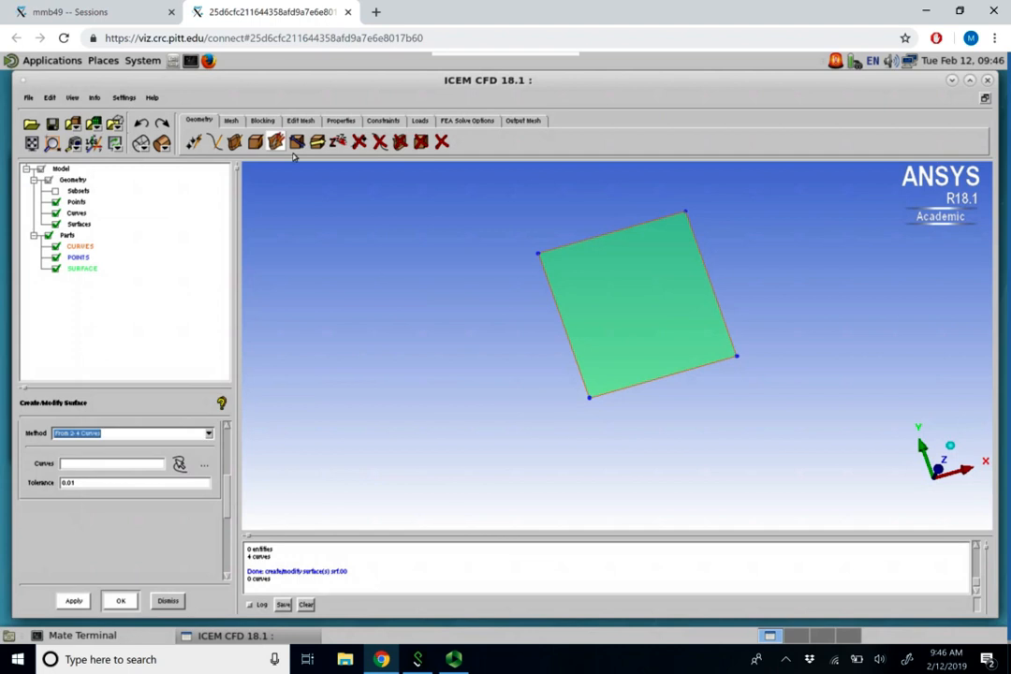
pyautogui.moveTo(316, 141)
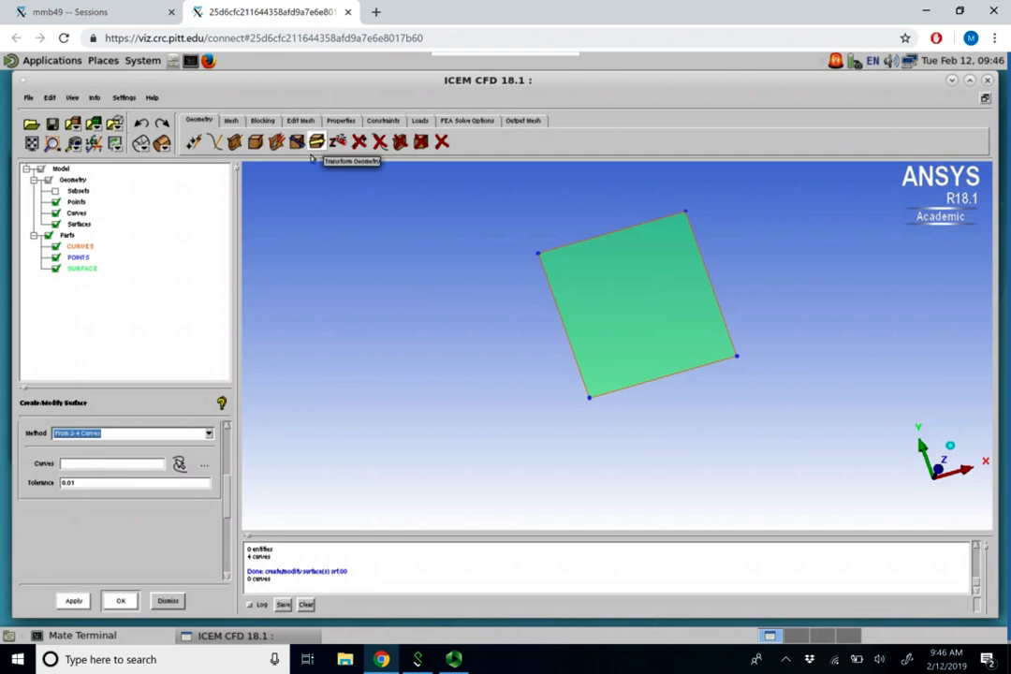
pyautogui.moveTo(318, 142)
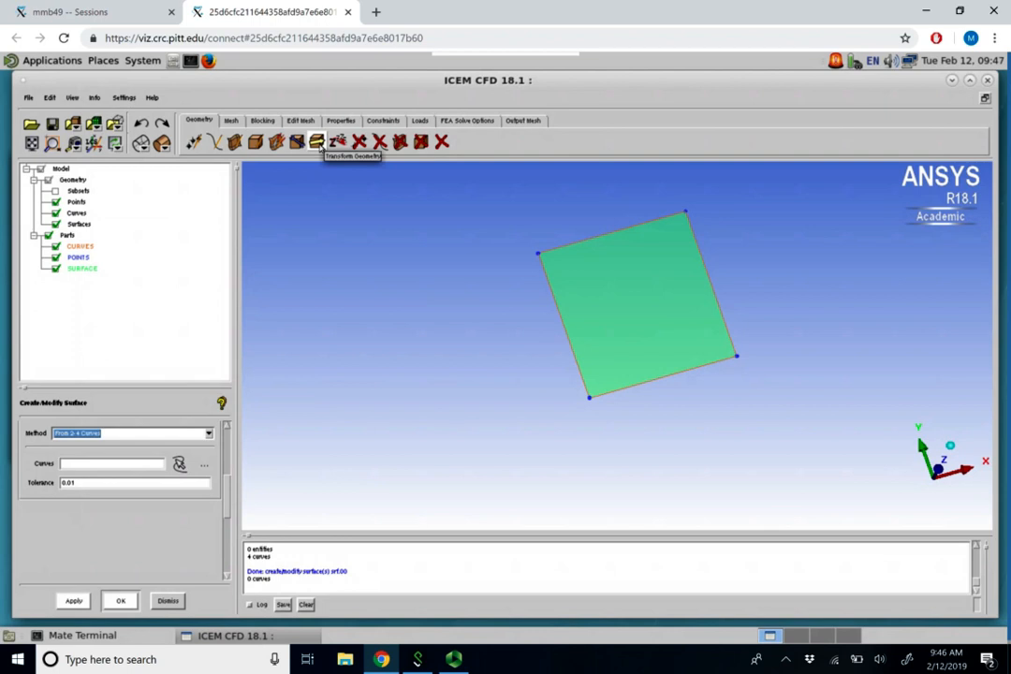
# Open the geometry translation tool with all 13 square entities selected for one copy.
pyautogui.click(317, 142)
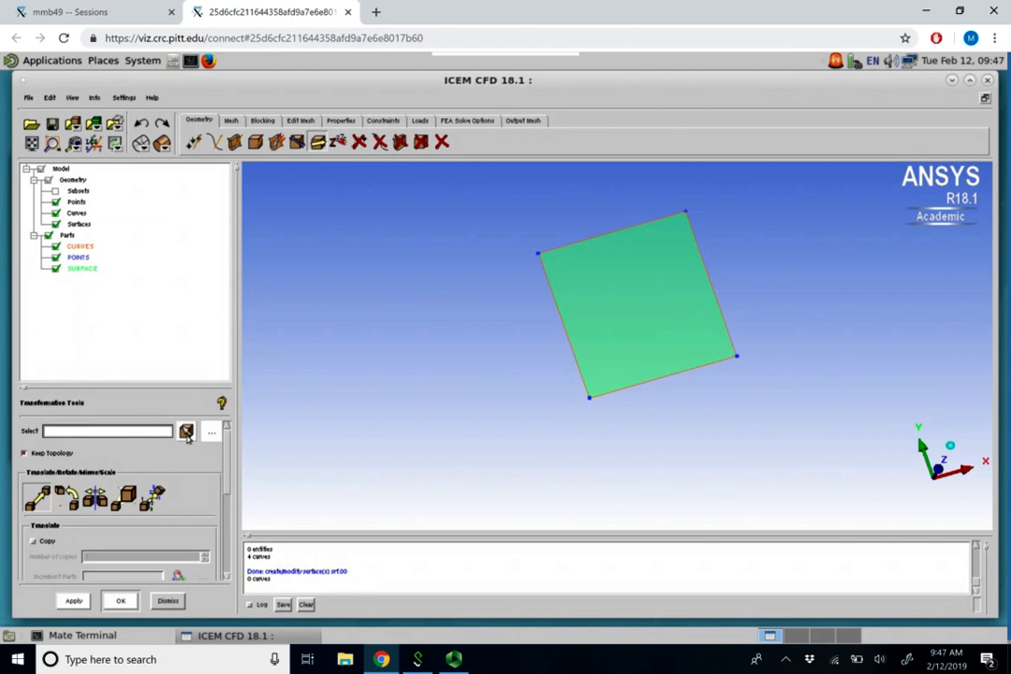
pyautogui.moveTo(187, 432)
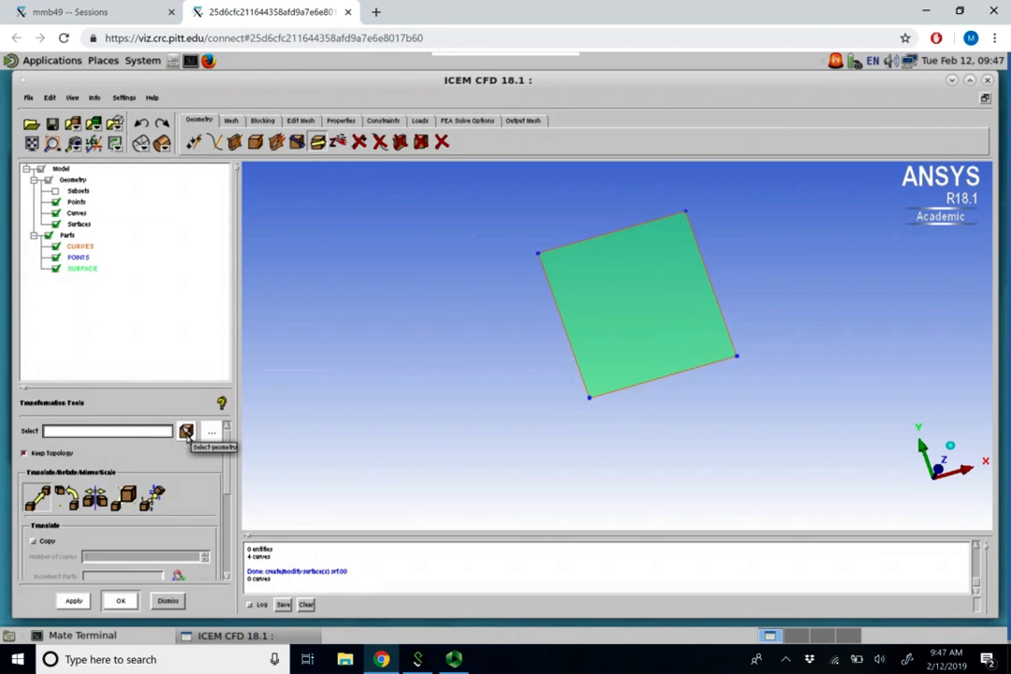
pyautogui.click(186, 432)
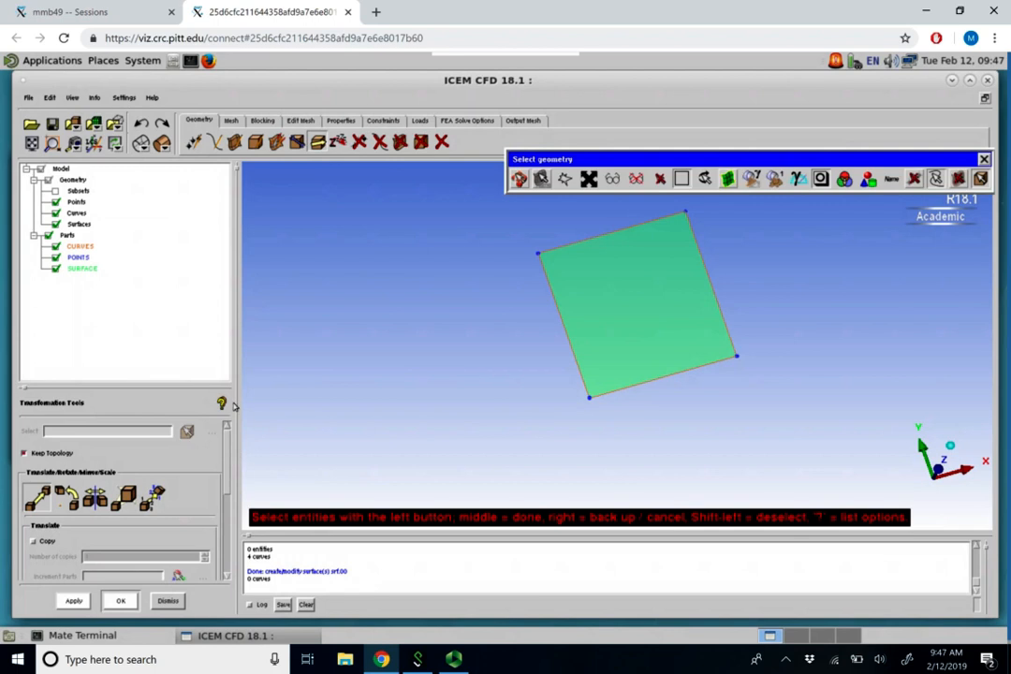
pyautogui.click(912, 179)
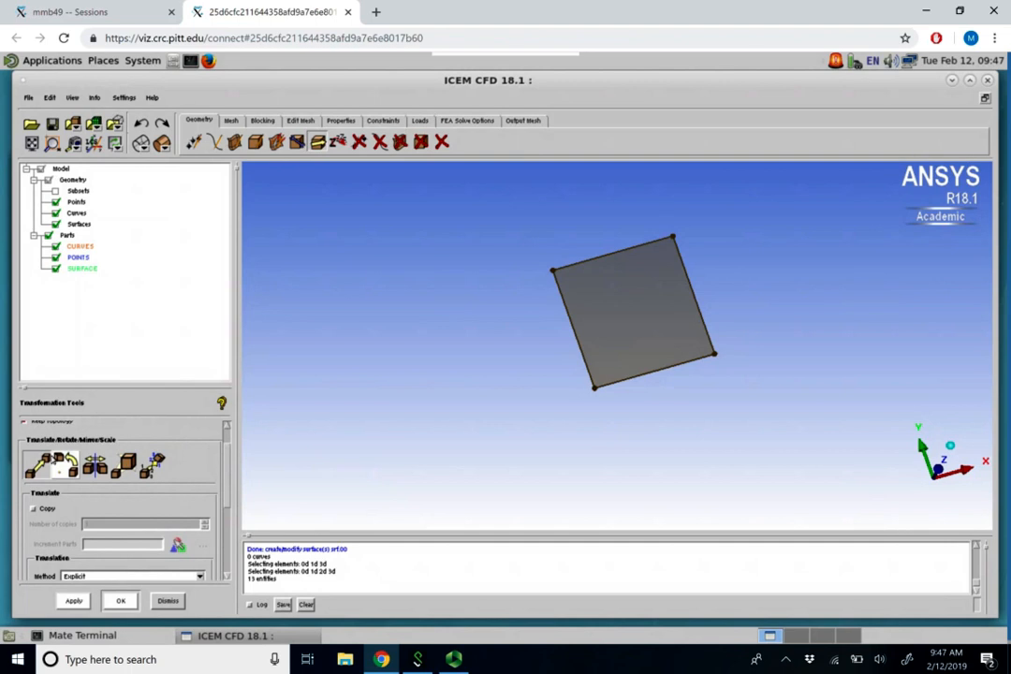
pyautogui.moveTo(37, 462)
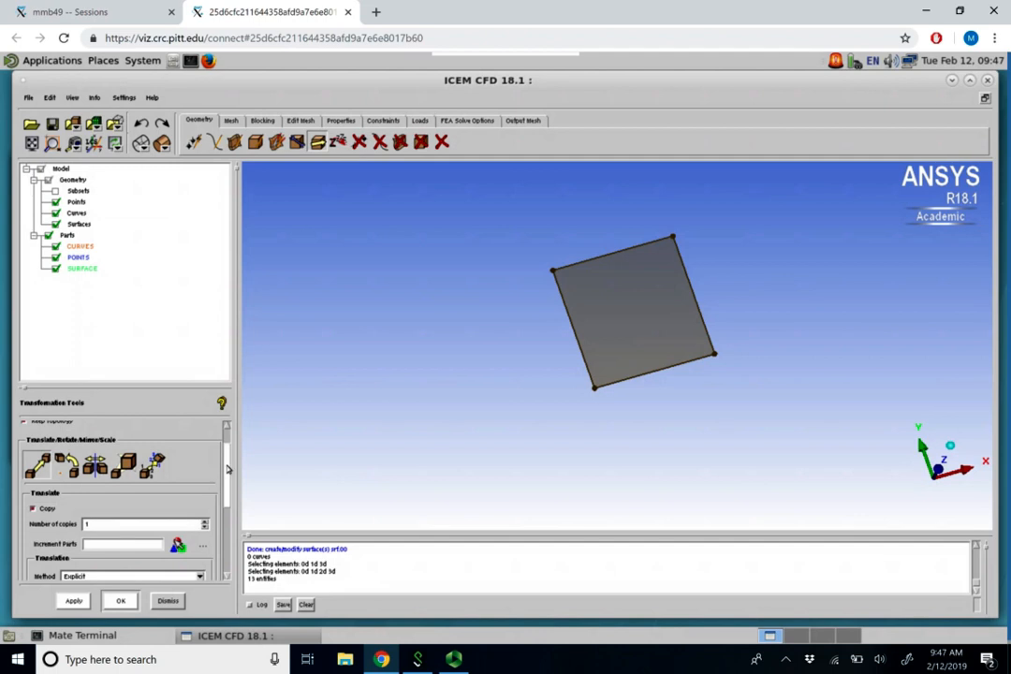
pyautogui.scroll(-3)
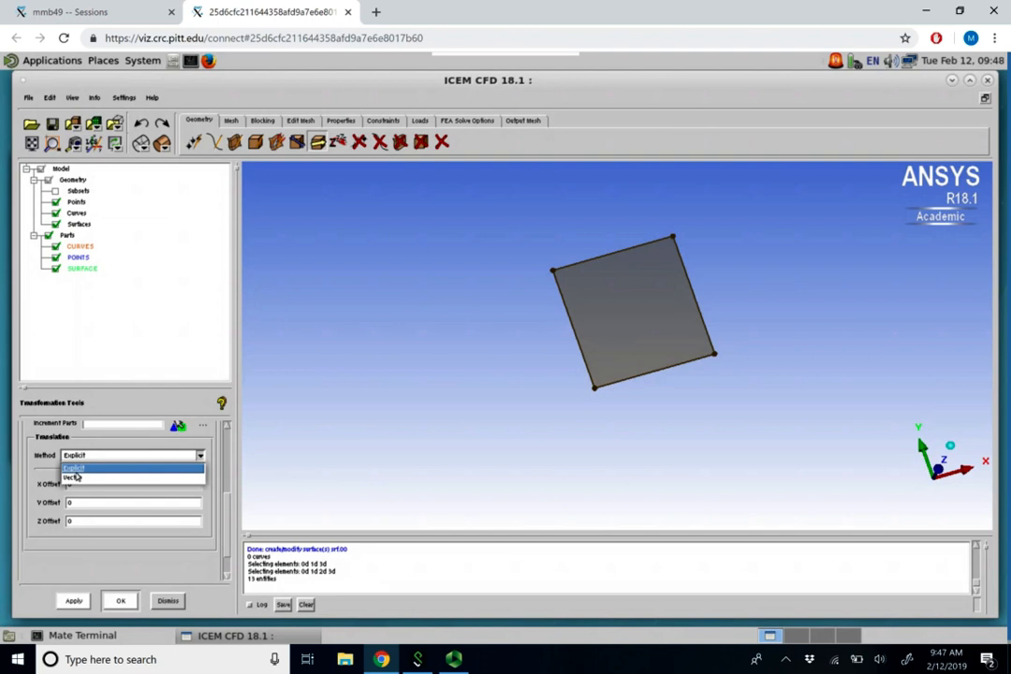
# Copy the square with an explicit Z offset of 0.1, then dismiss the tool.
pyautogui.click(73, 468)
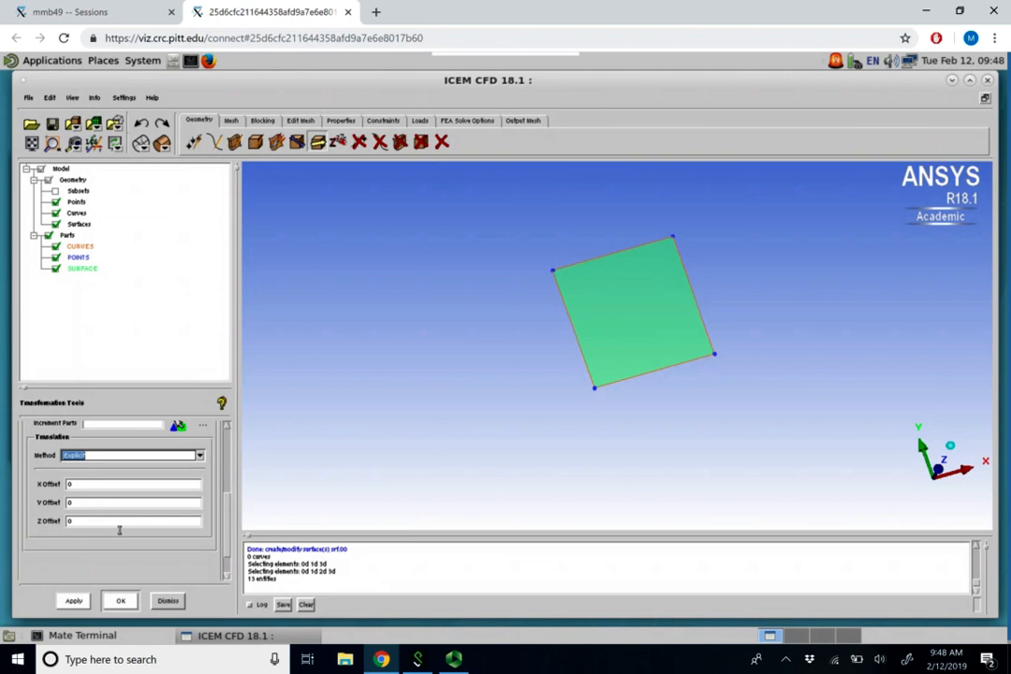
pyautogui.click(131, 522)
pyautogui.write('.1')
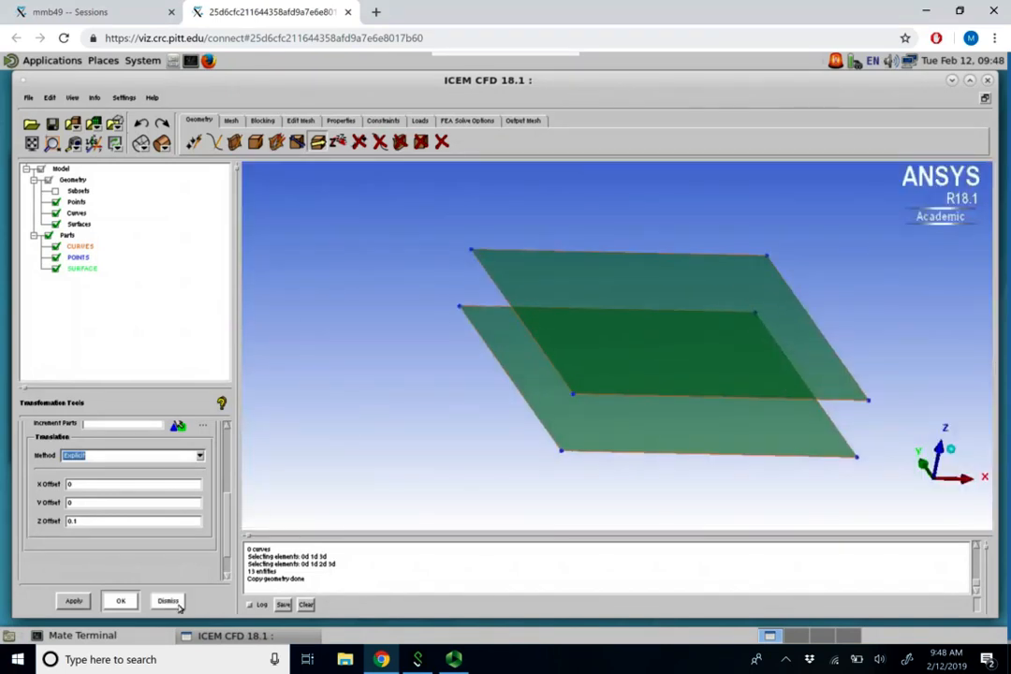
pyautogui.click(168, 601)
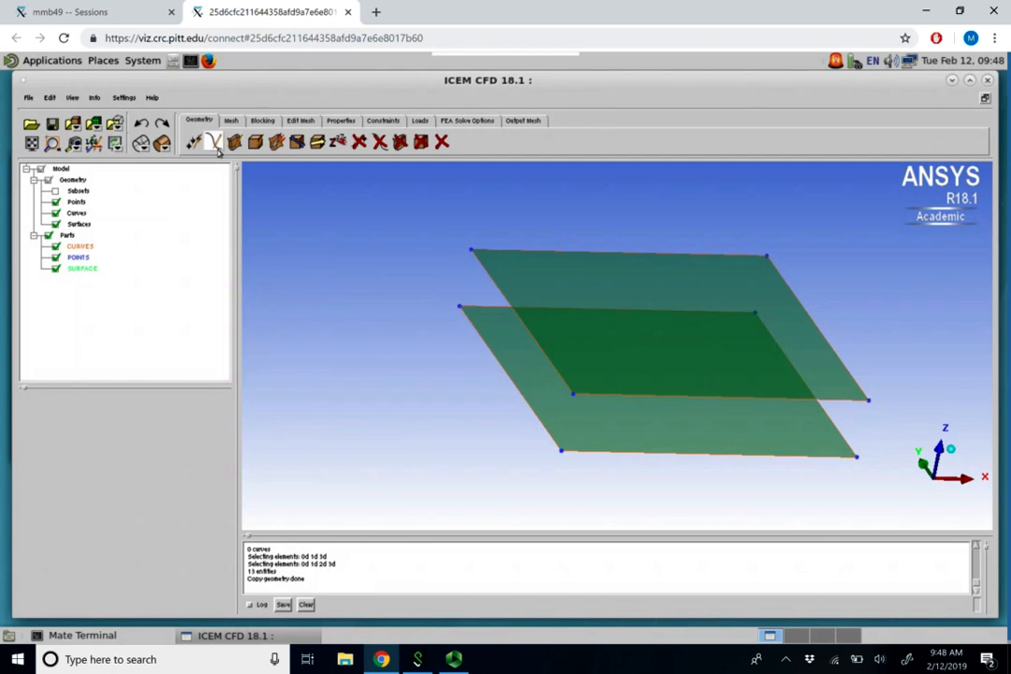
# Build side surfaces From 2-4 Curves between the top and bottom square edges.
pyautogui.click(214, 142)
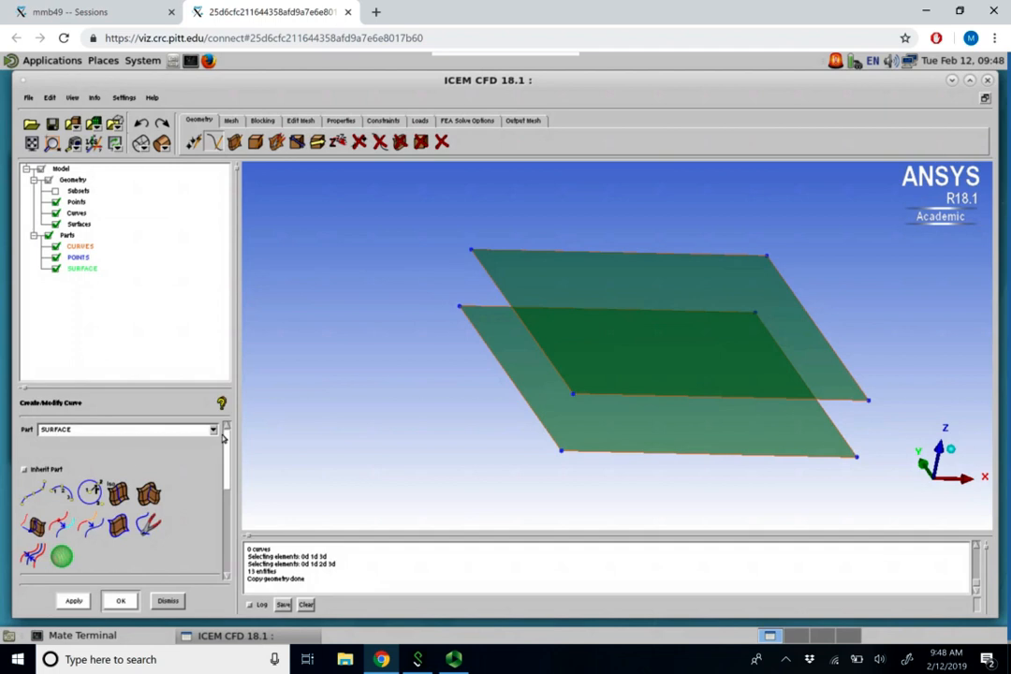
pyautogui.click(122, 429)
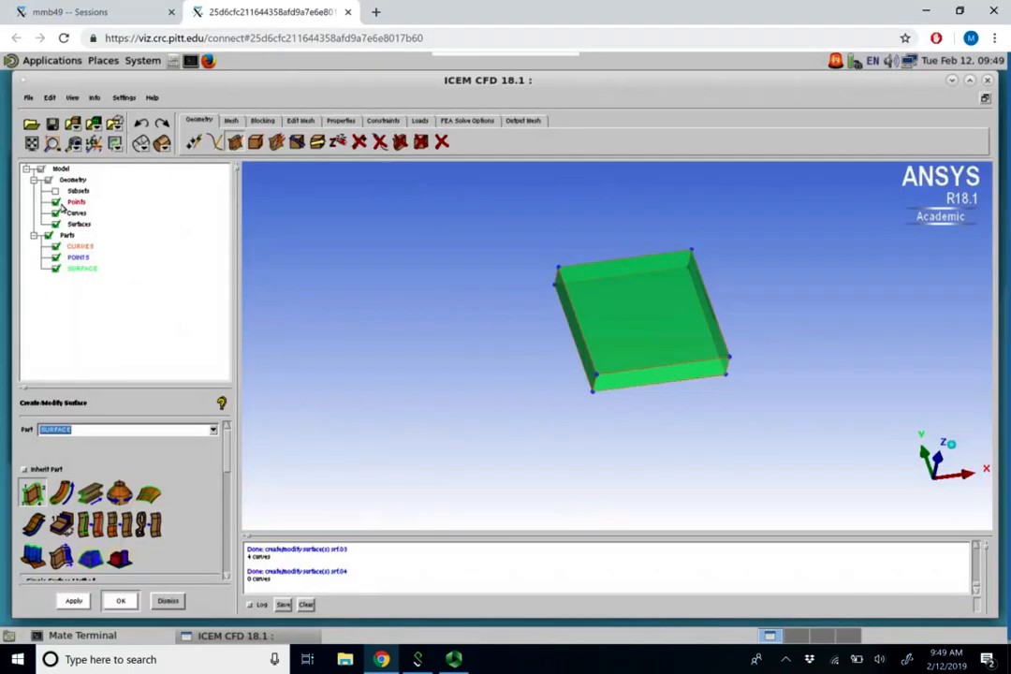
pyautogui.click(76, 212)
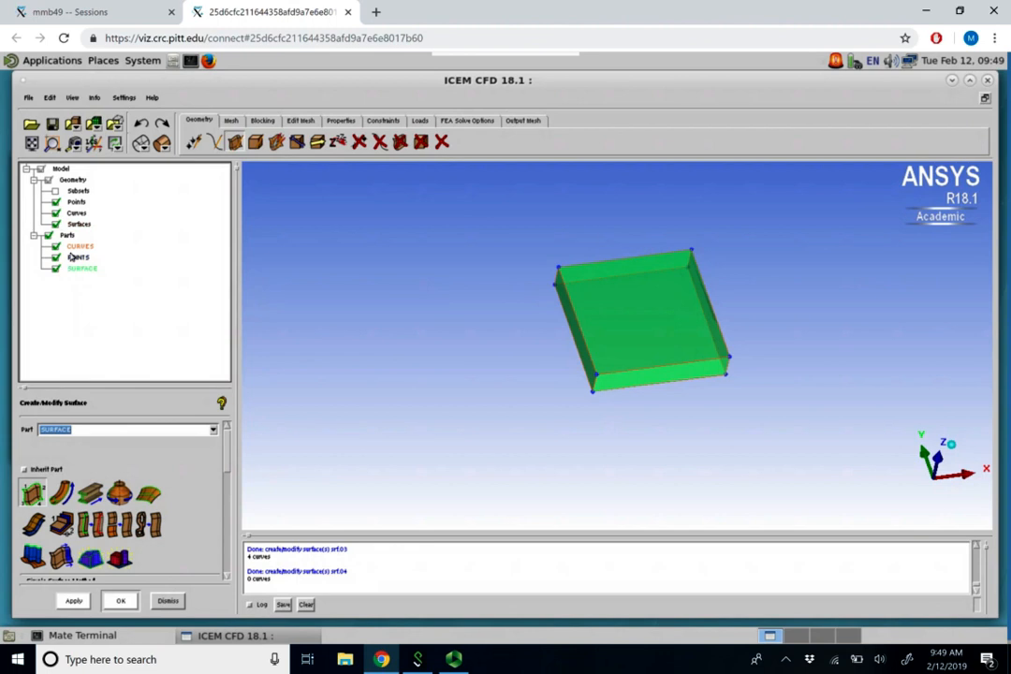
# Create part TC from a side surface and colour it blue.
pyautogui.rightClick(68, 234)
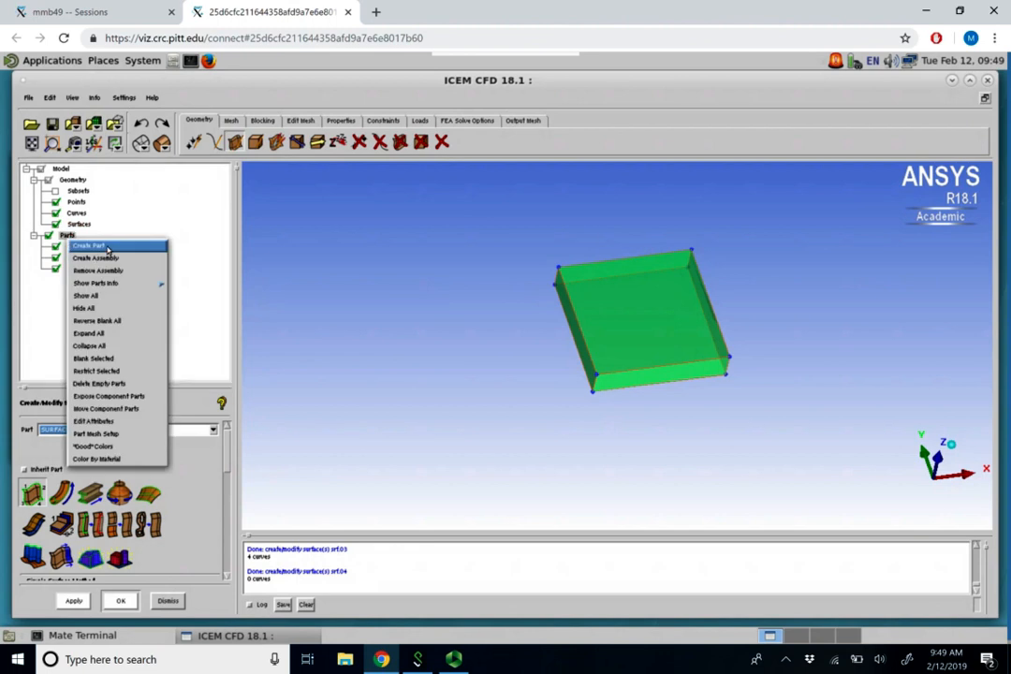
pyautogui.click(88, 245)
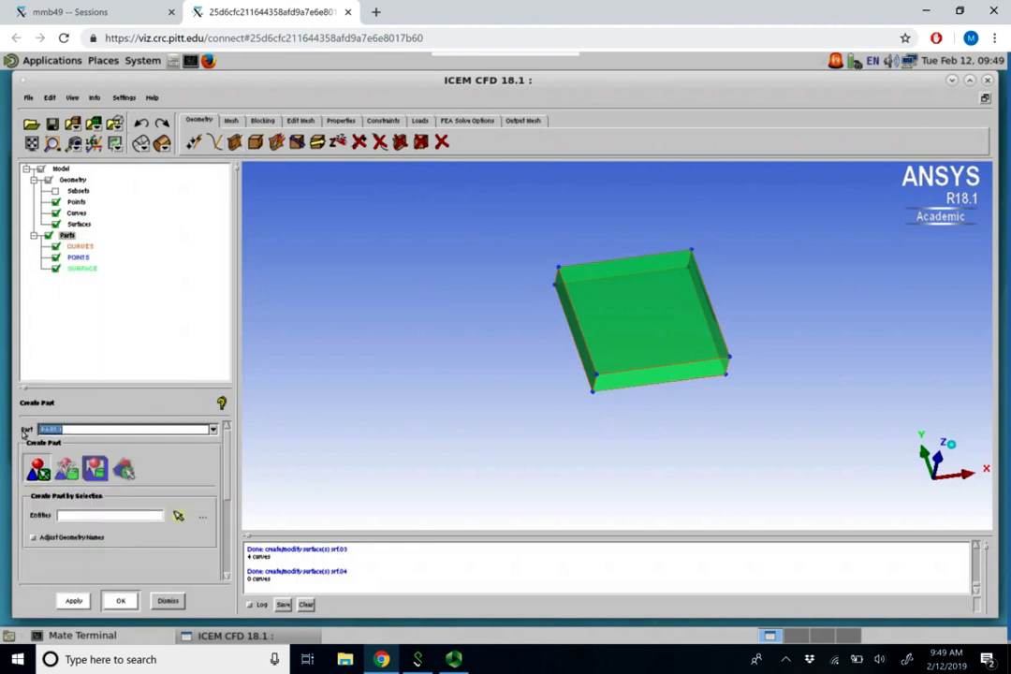
pyautogui.write('TC')
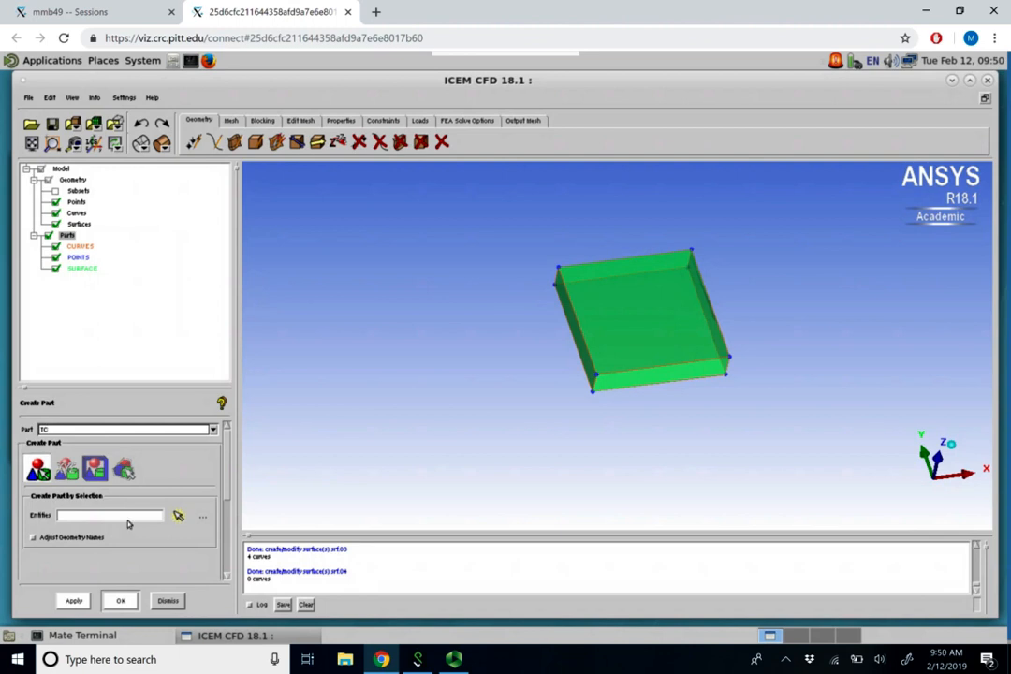
pyautogui.click(178, 515)
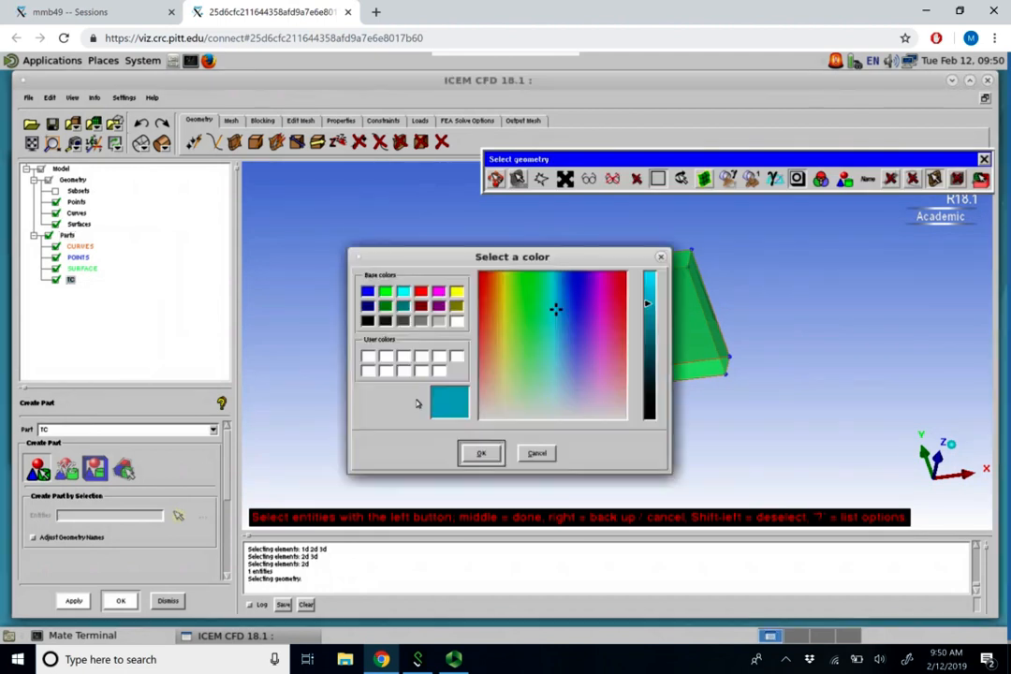
pyautogui.click(367, 290)
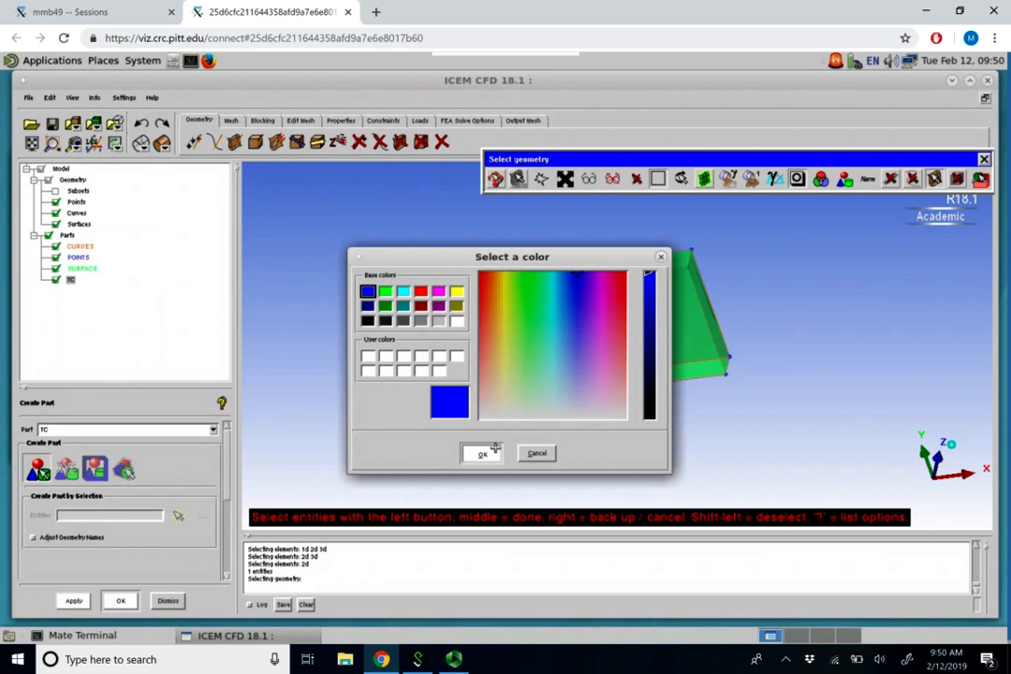
pyautogui.click(480, 454)
pyautogui.write('H')
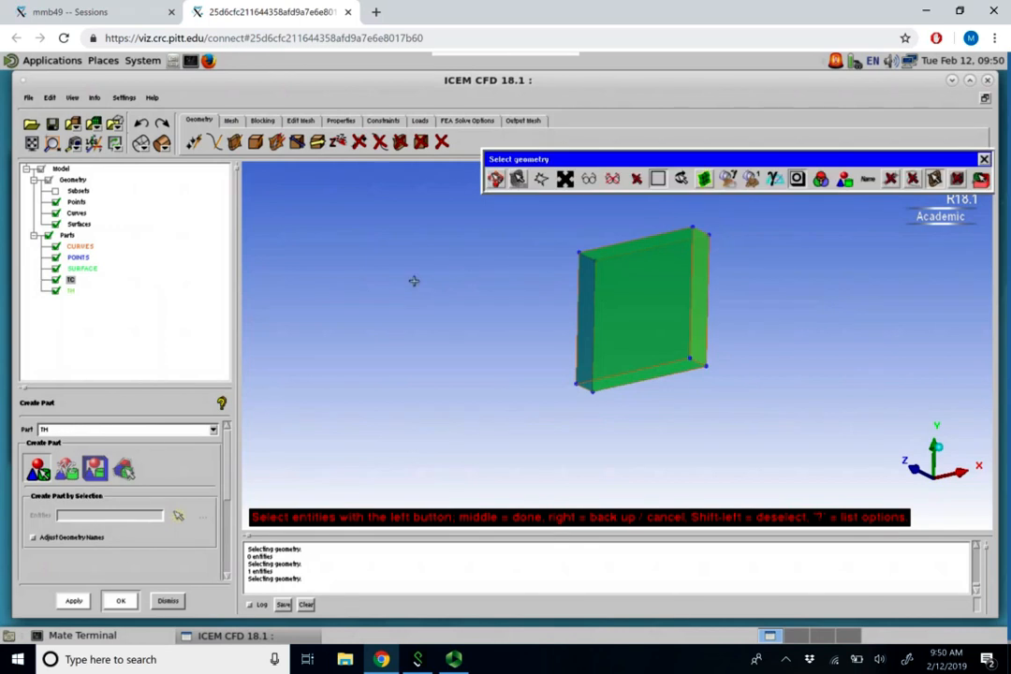
# Change the TH part's colour to red.
pyautogui.rightClick(70, 289)
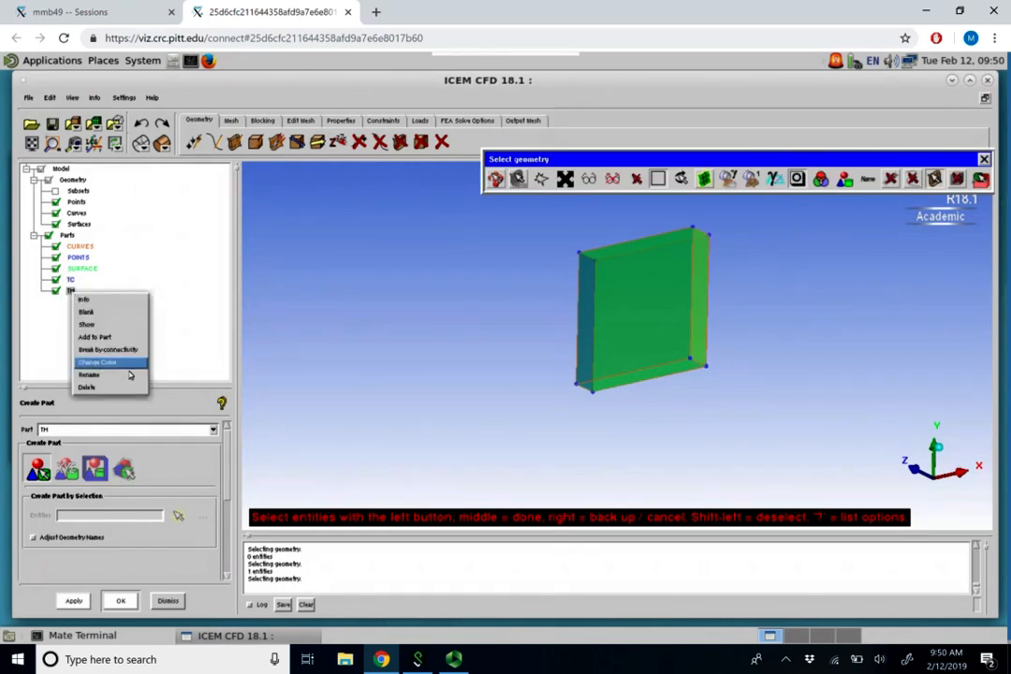
pyautogui.click(97, 362)
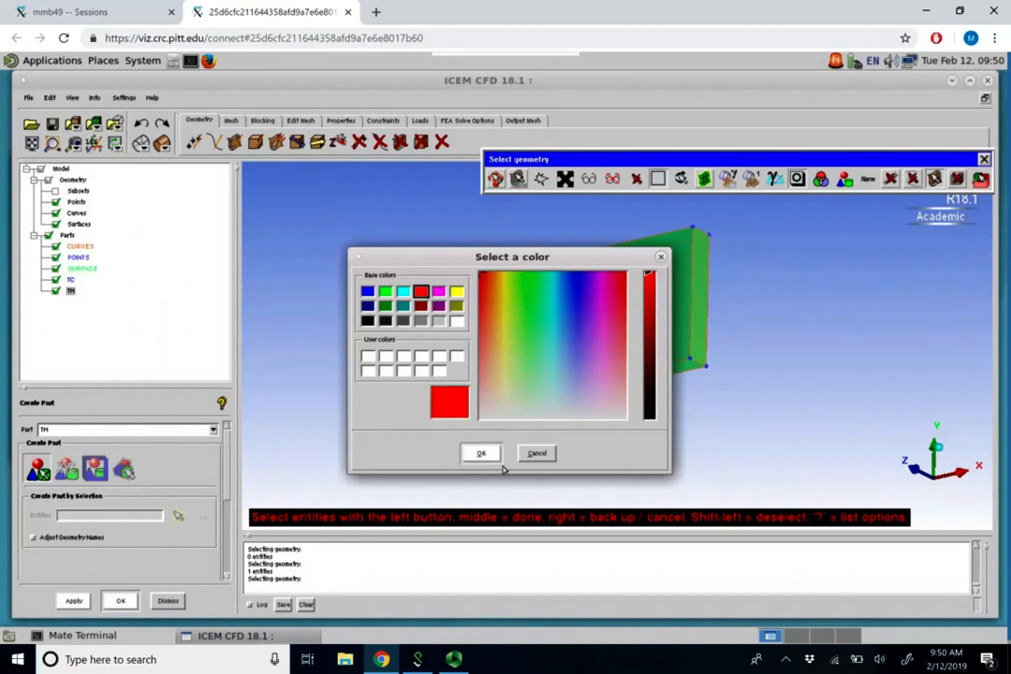
pyautogui.click(480, 453)
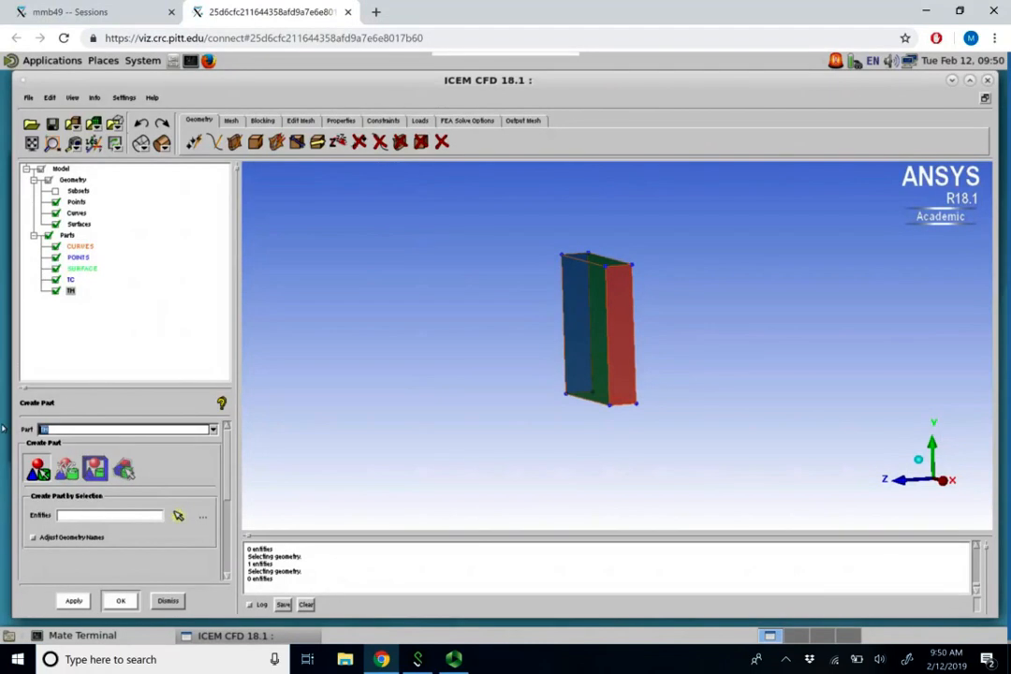
# Create the ADIA part from the block's edge surfaces and give it a new colour.
pyautogui.write('ADV')
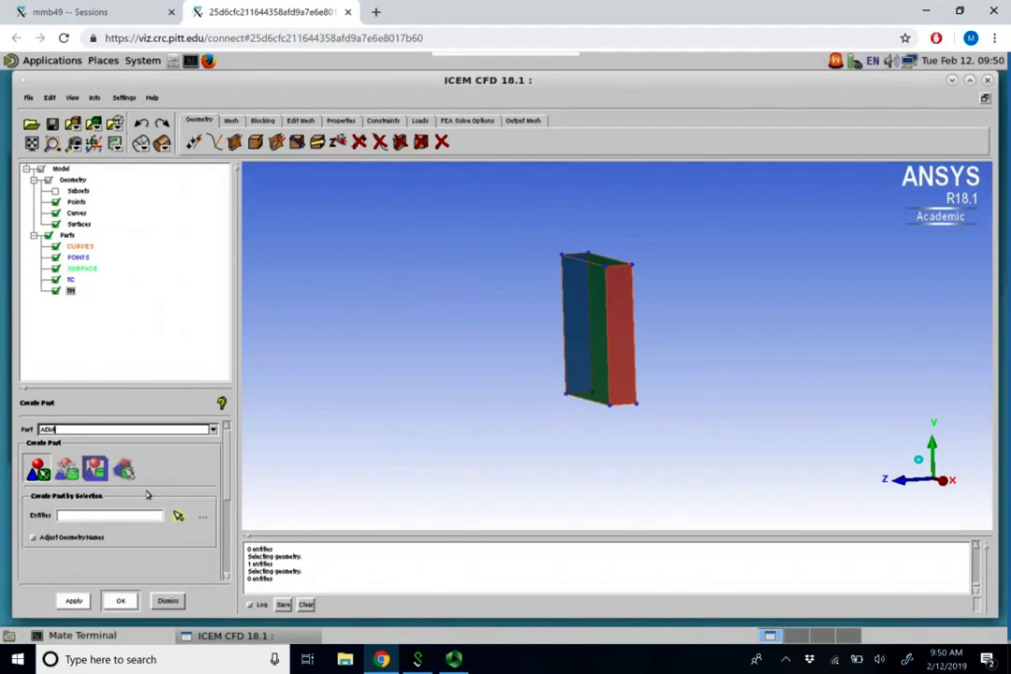
pyautogui.click(177, 516)
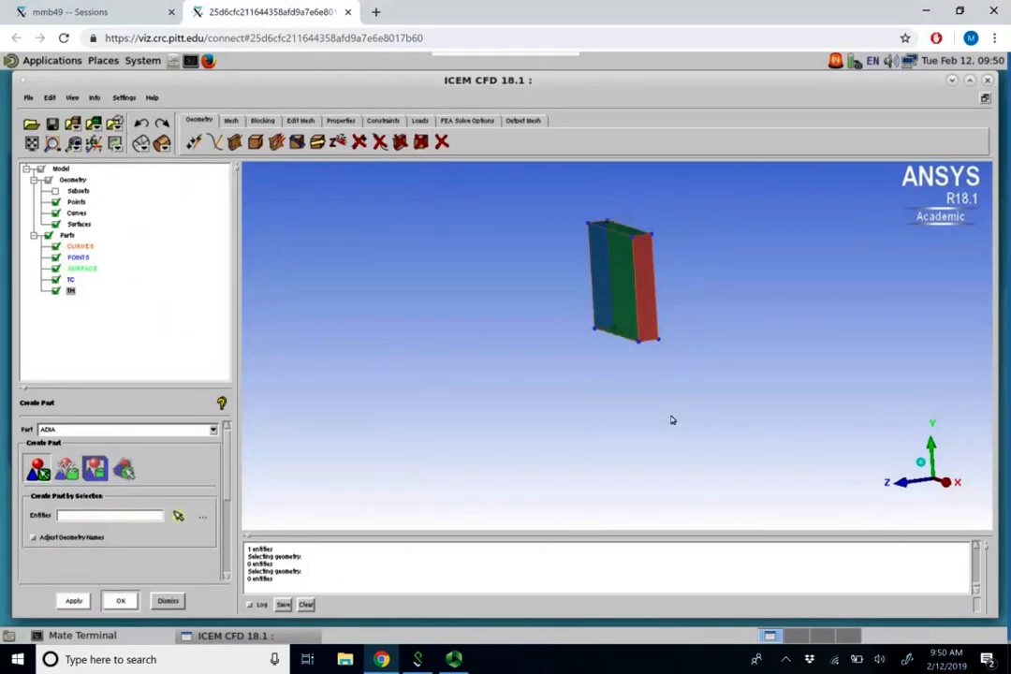
pyautogui.click(178, 515)
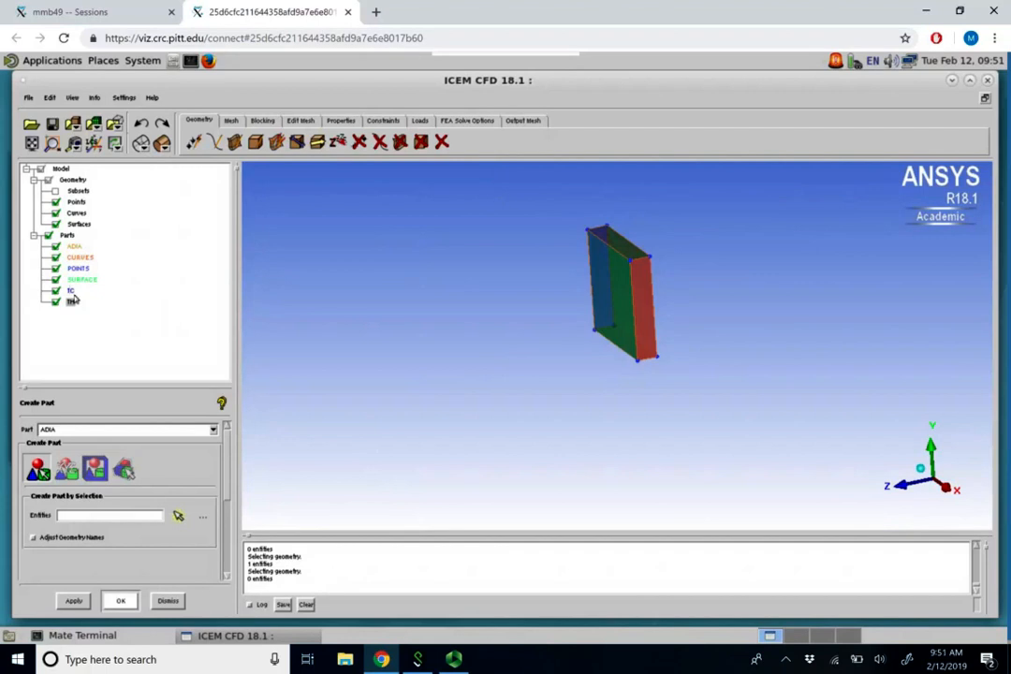
pyautogui.rightClick(74, 245)
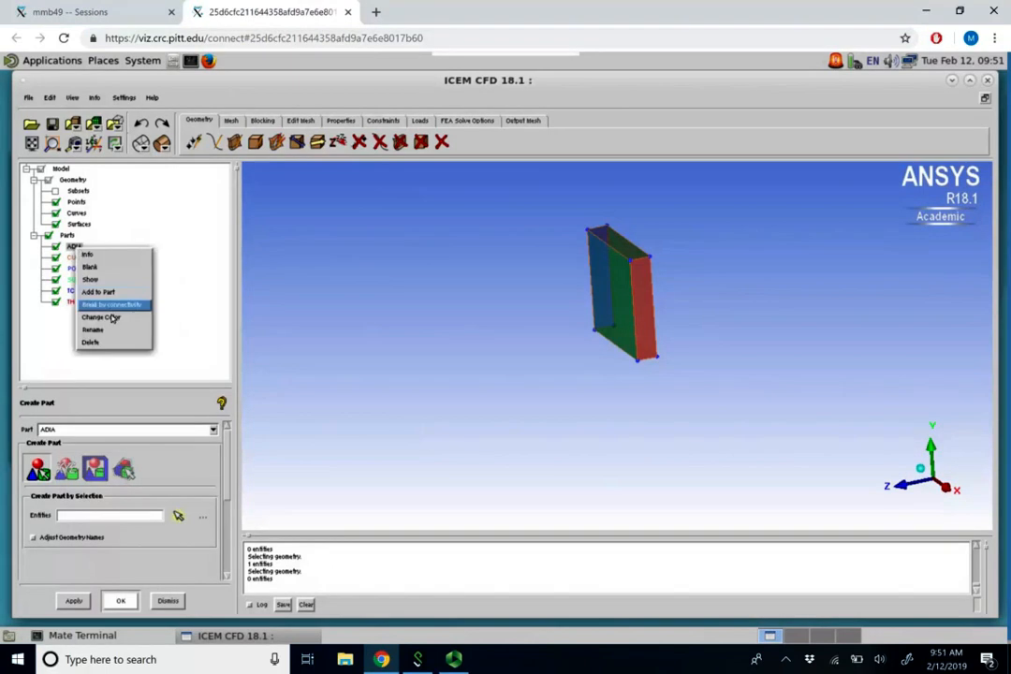
pyautogui.click(99, 316)
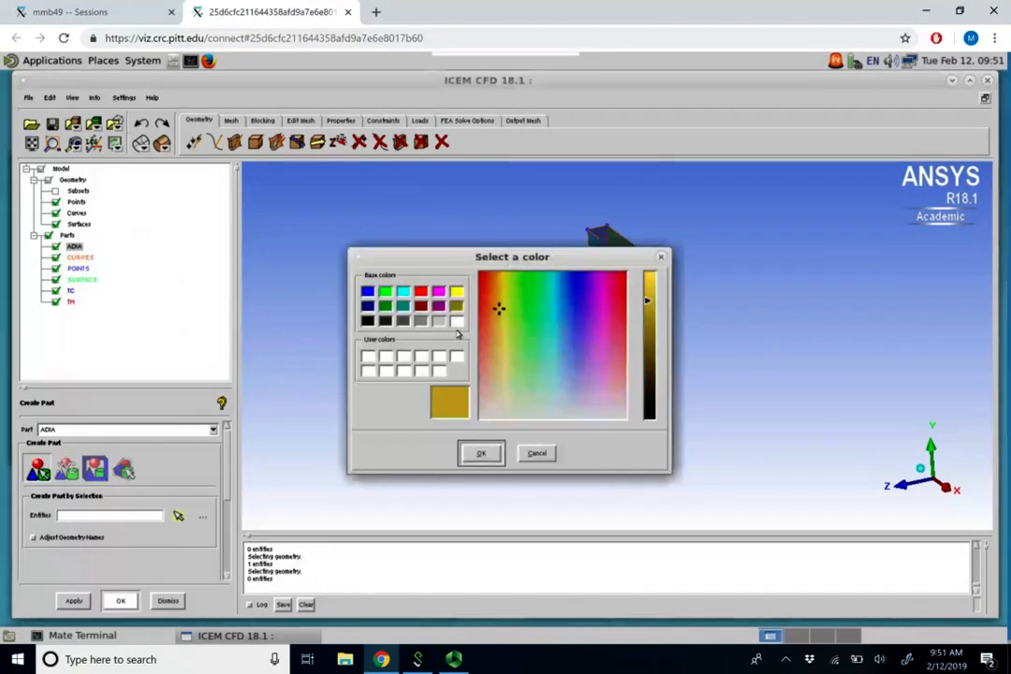
pyautogui.click(481, 453)
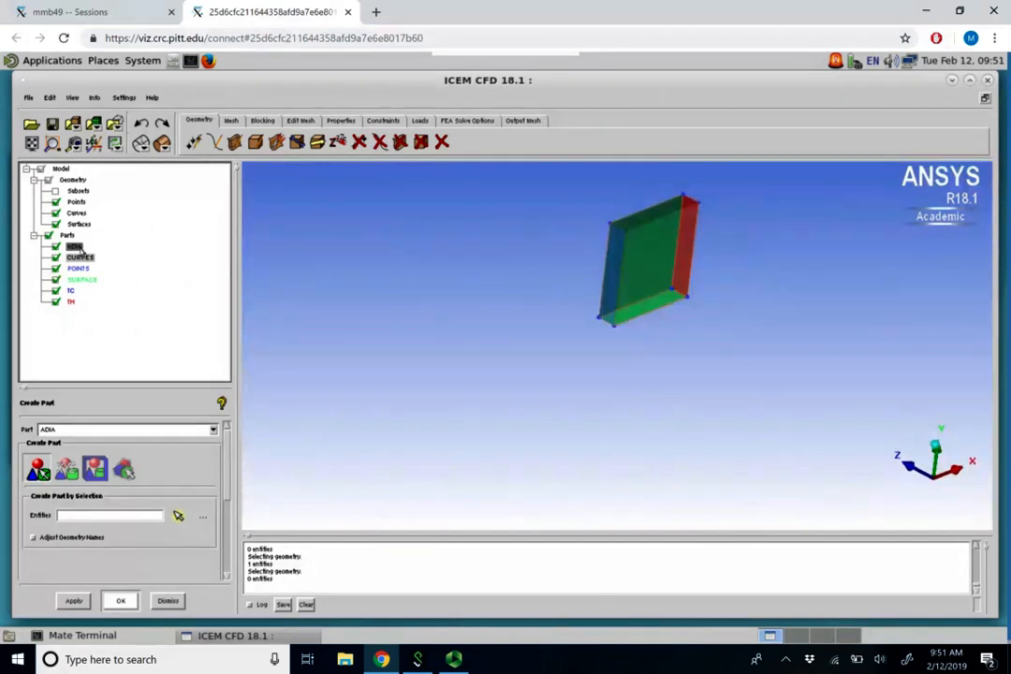
# Add the block's bottom face to the ADIA part.
pyautogui.rightClick(75, 246)
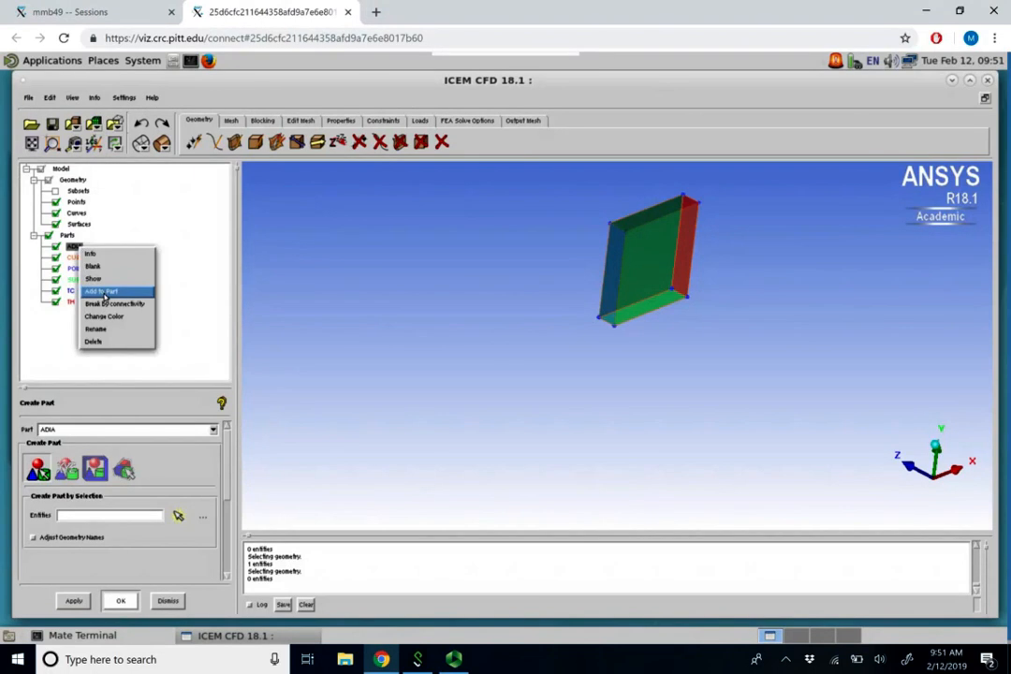
pyautogui.click(101, 291)
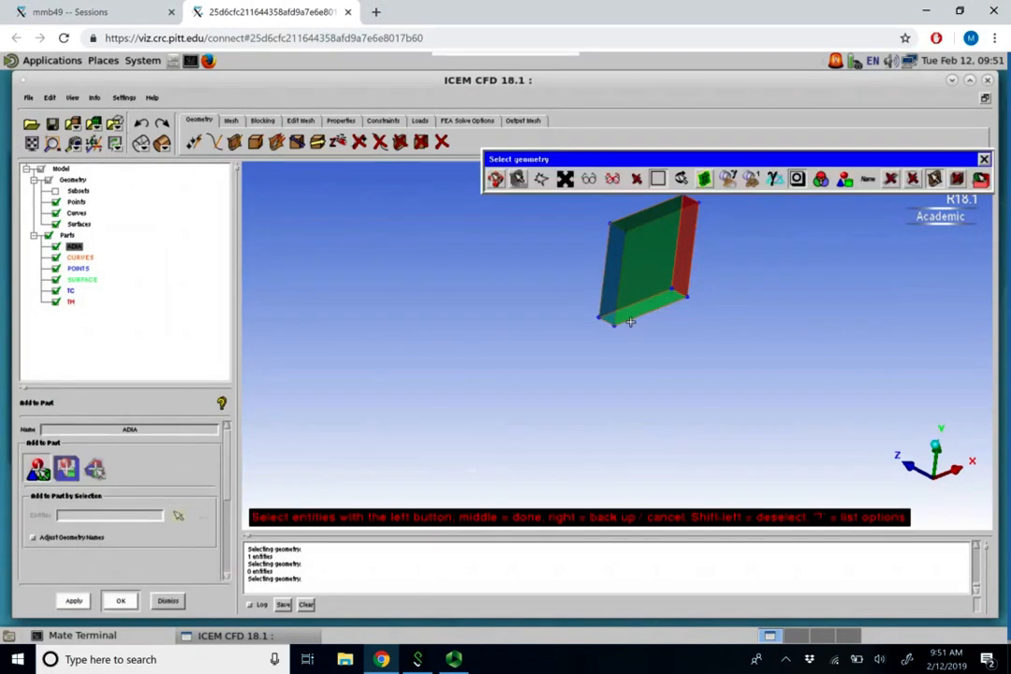
pyautogui.click(629, 321)
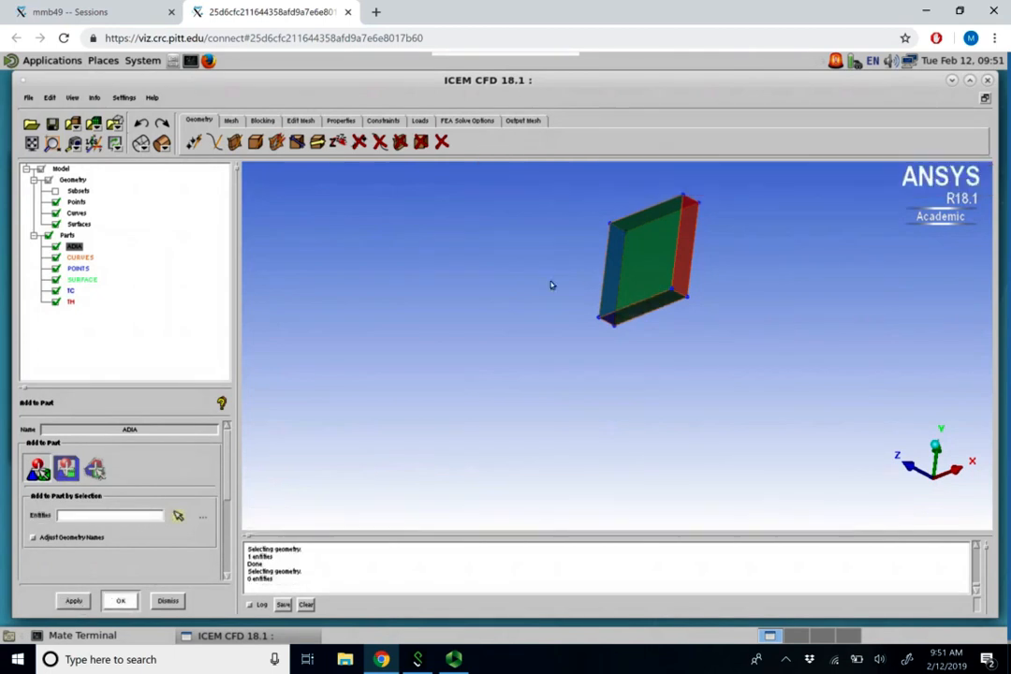
pyautogui.moveTo(721, 304)
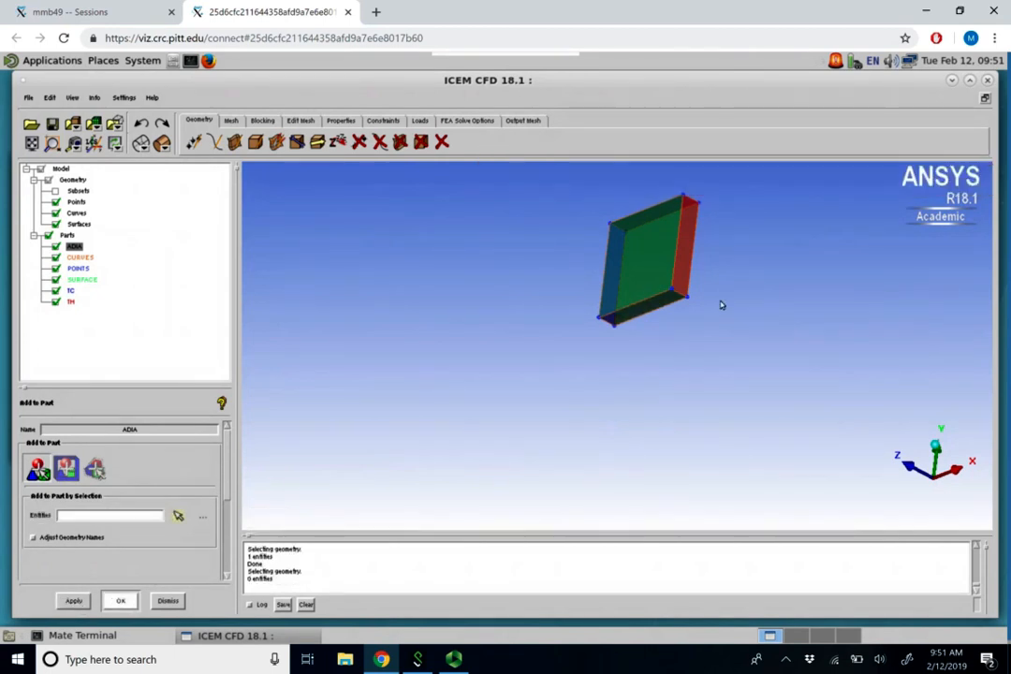
pyautogui.moveTo(716, 341)
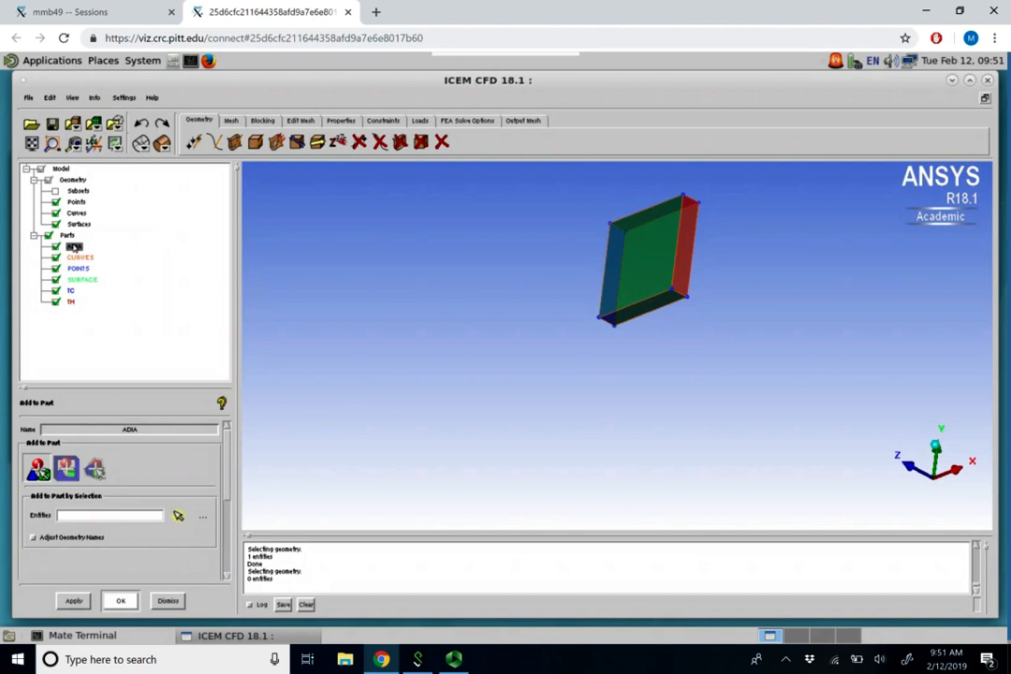
# Create the FRONT part from the block's large front face.
pyautogui.rightClick(67, 235)
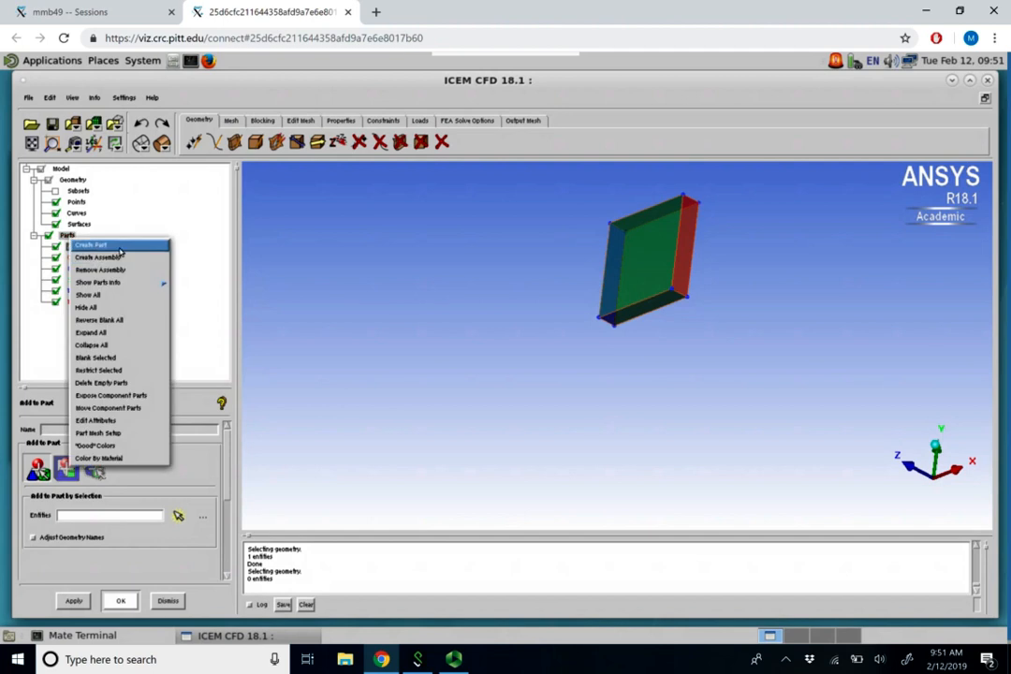
pyautogui.click(90, 244)
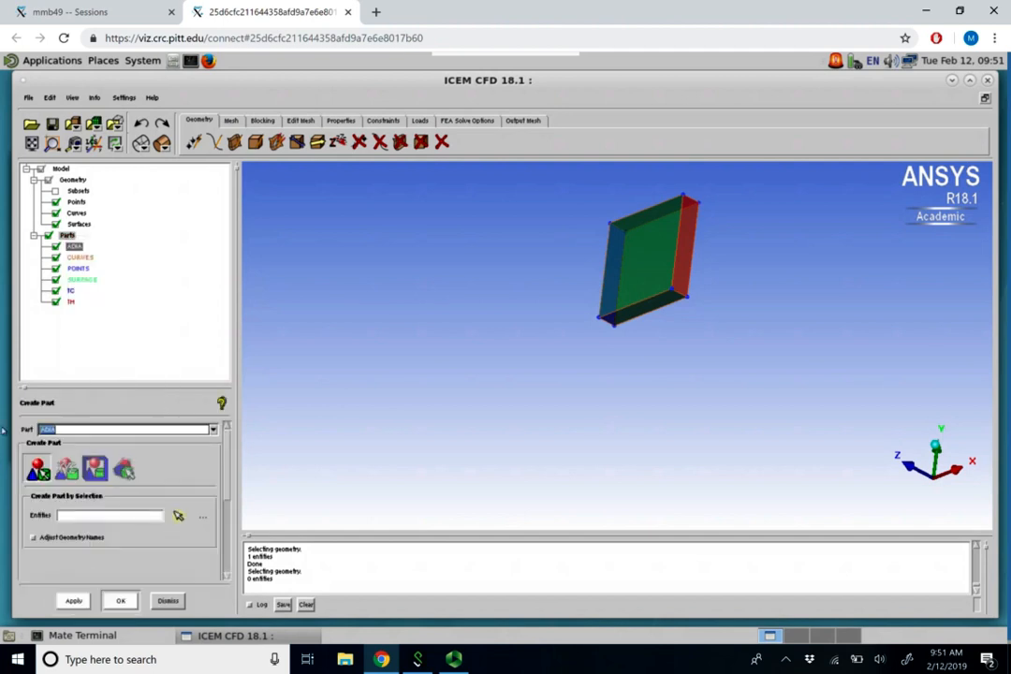
pyautogui.write('FRONT')
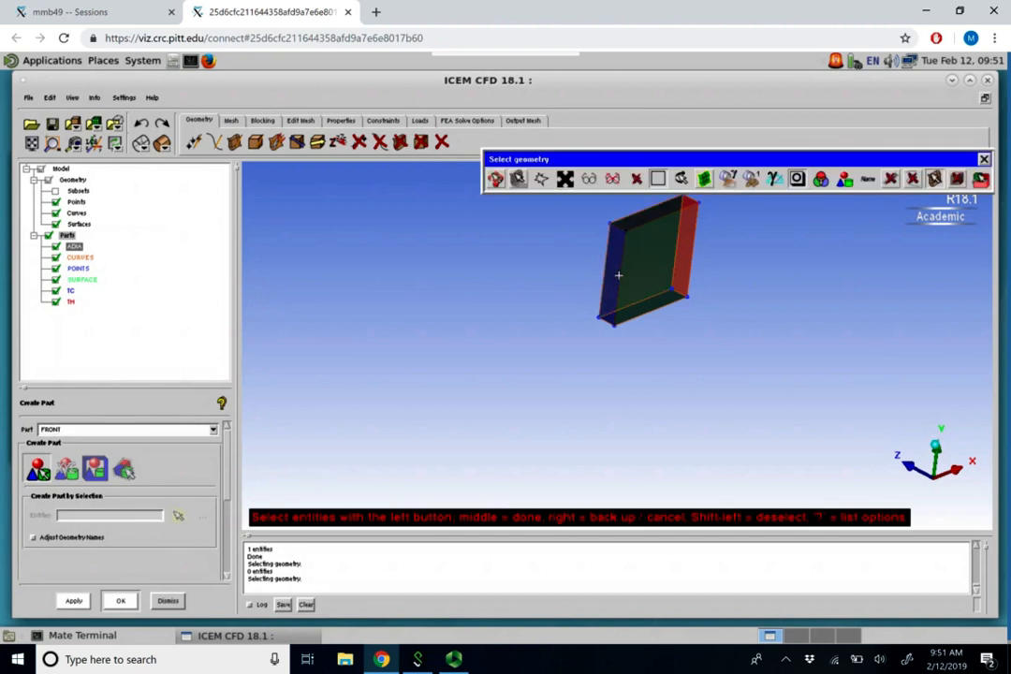
pyautogui.click(73, 600)
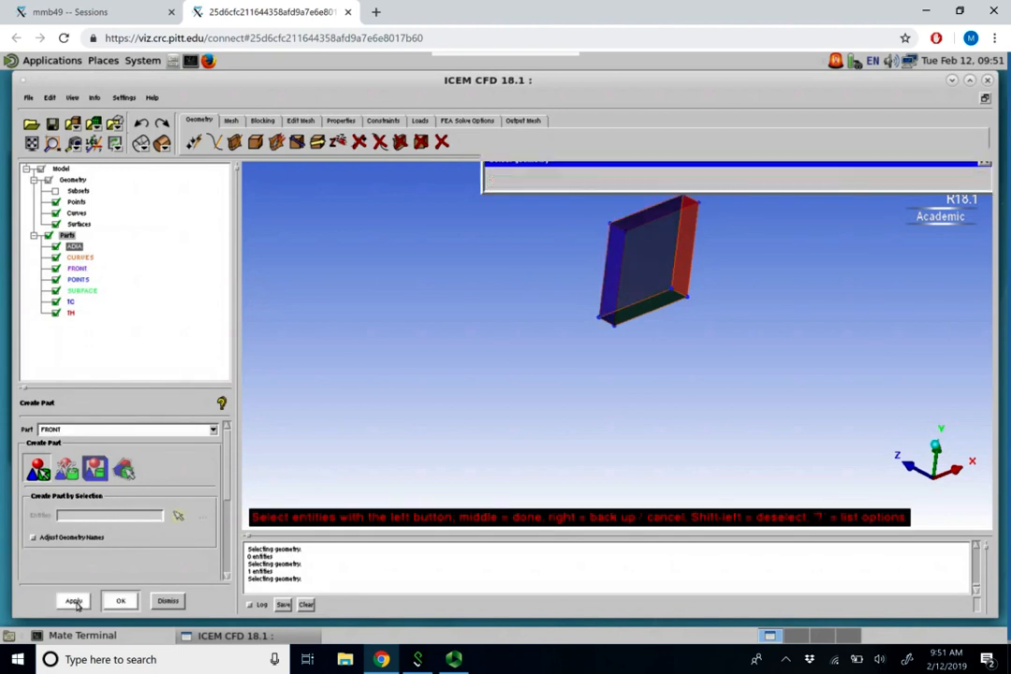
pyautogui.click(73, 600)
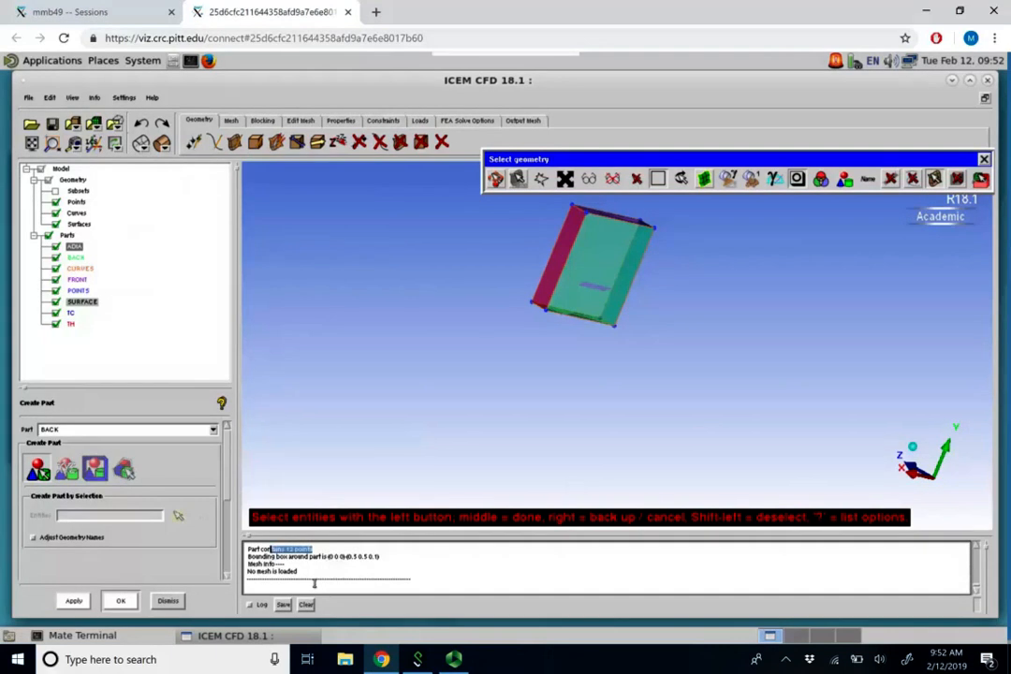
# Delete the empty SURFACE part, confirming removal of its geometry.
pyautogui.rightClick(81, 301)
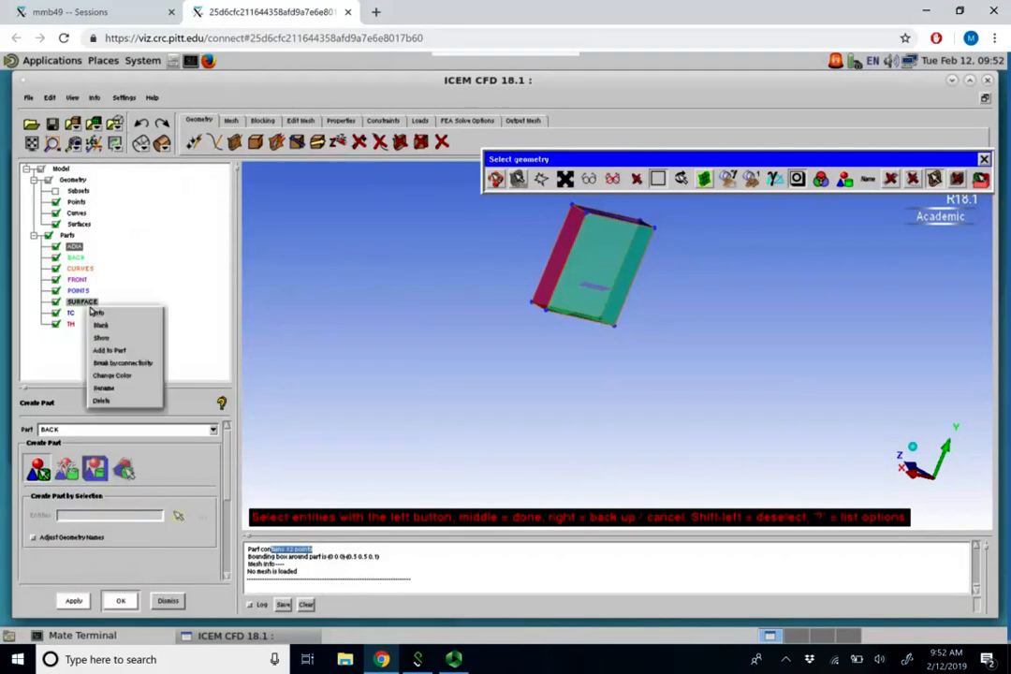
pyautogui.click(101, 401)
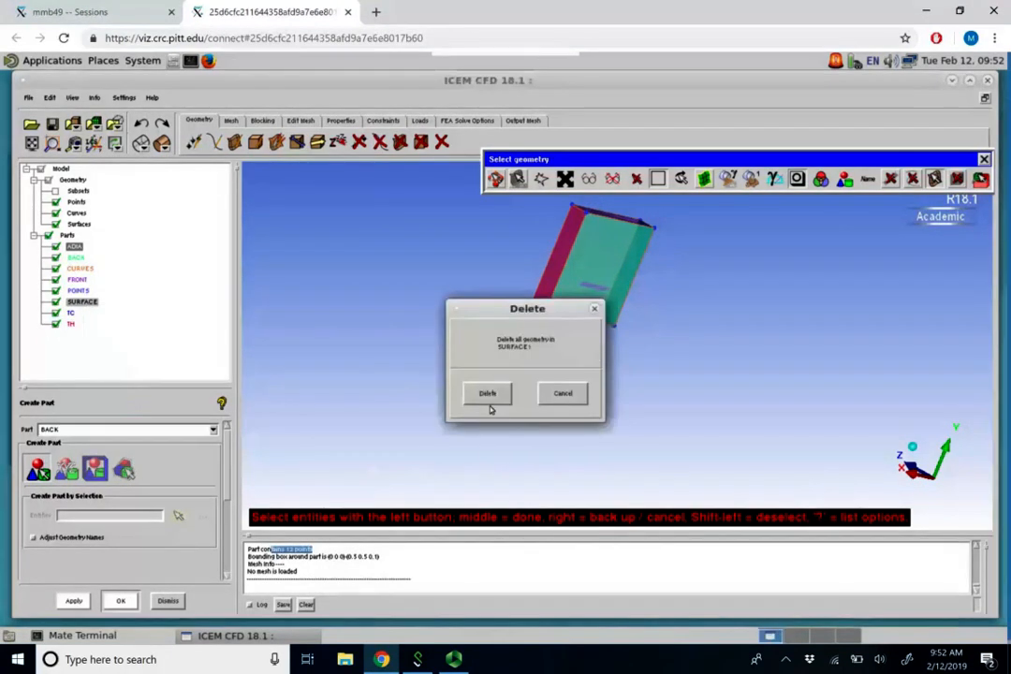
pyautogui.click(487, 393)
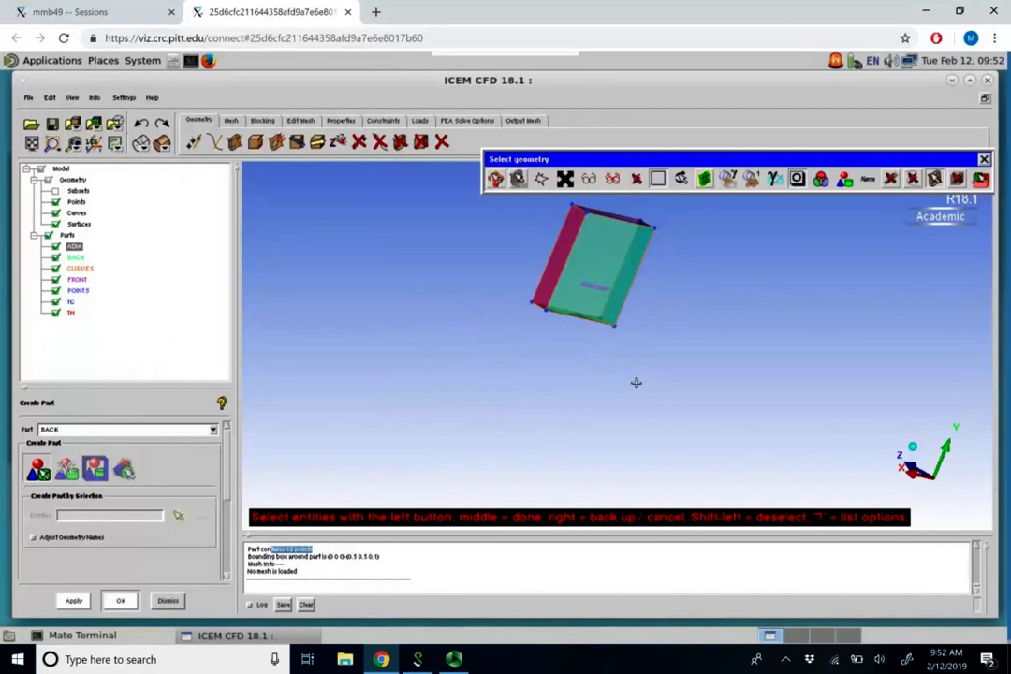
pyautogui.click(983, 158)
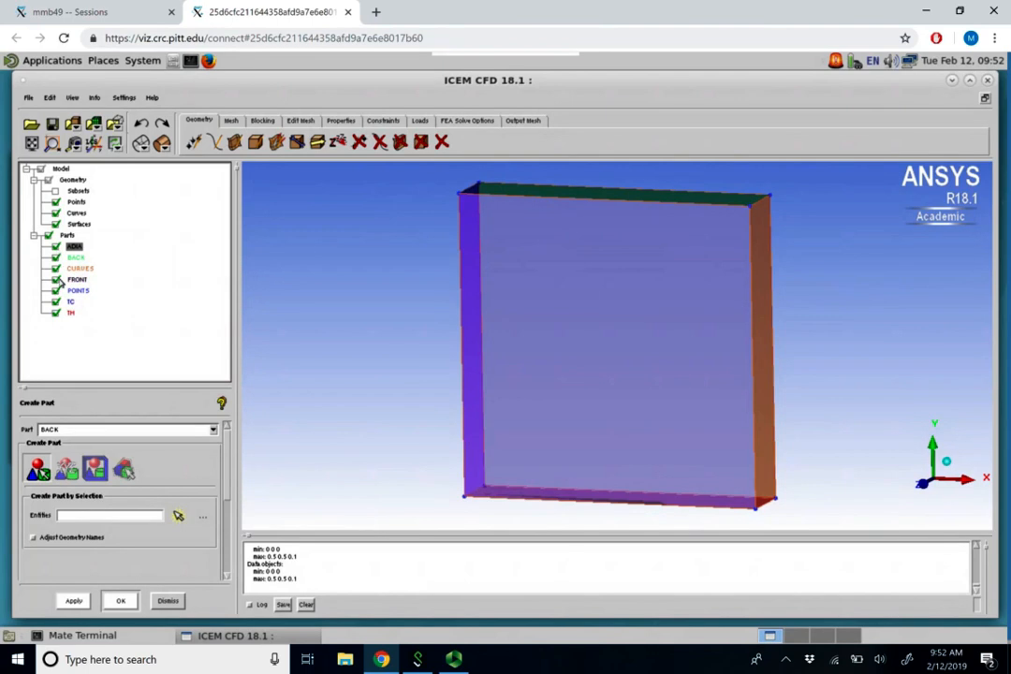
pyautogui.click(58, 279)
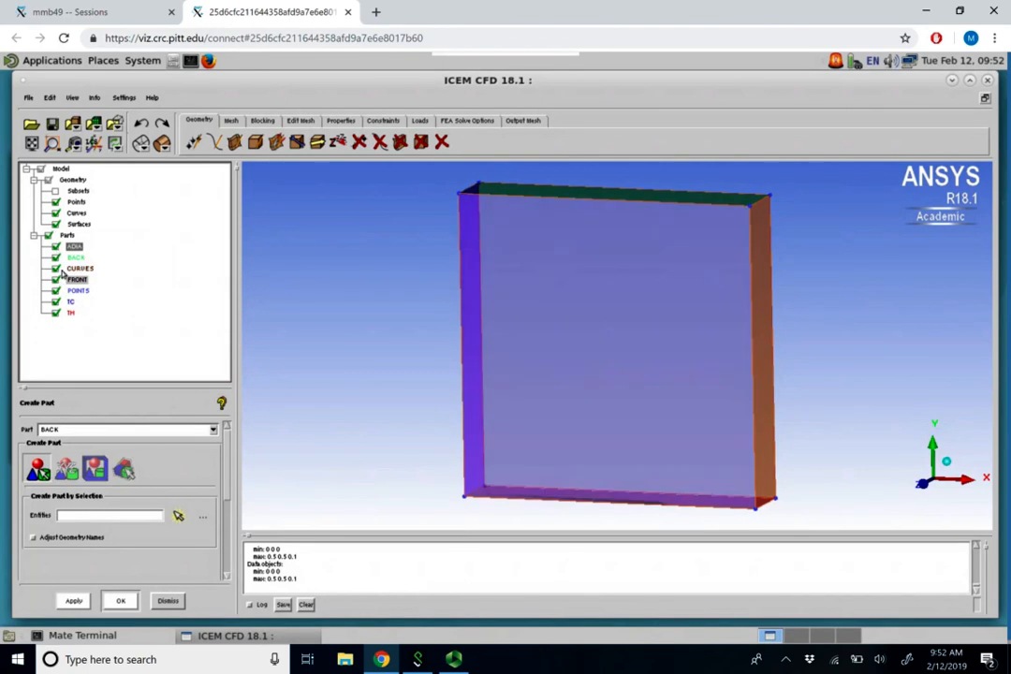